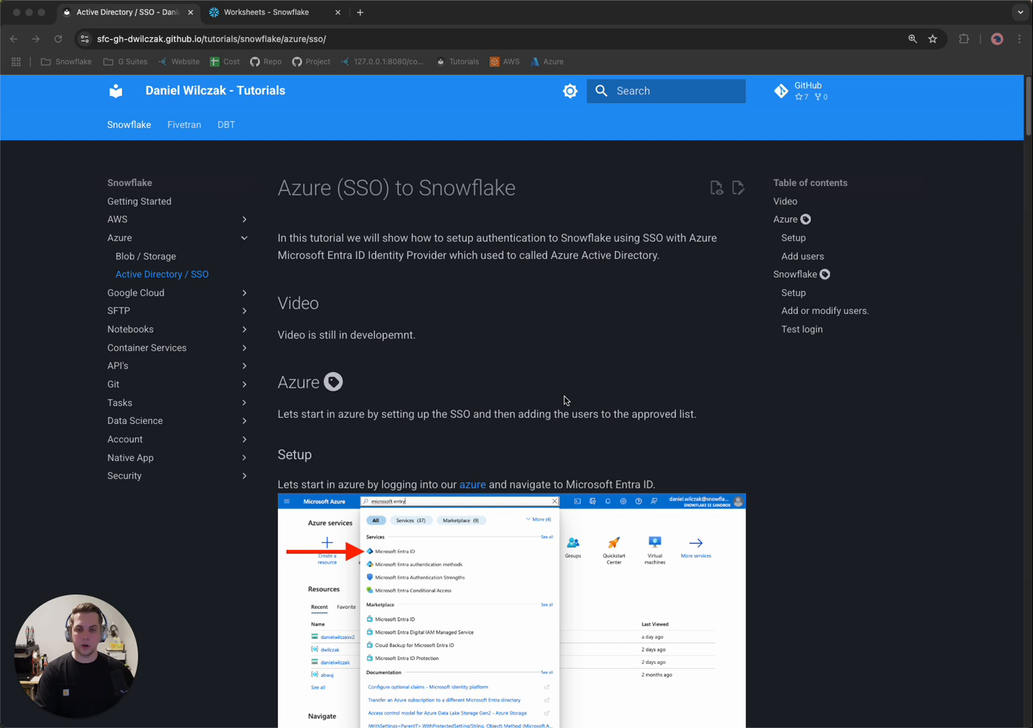
{"action": "mouse_move", "coordinate": [771, 399]}
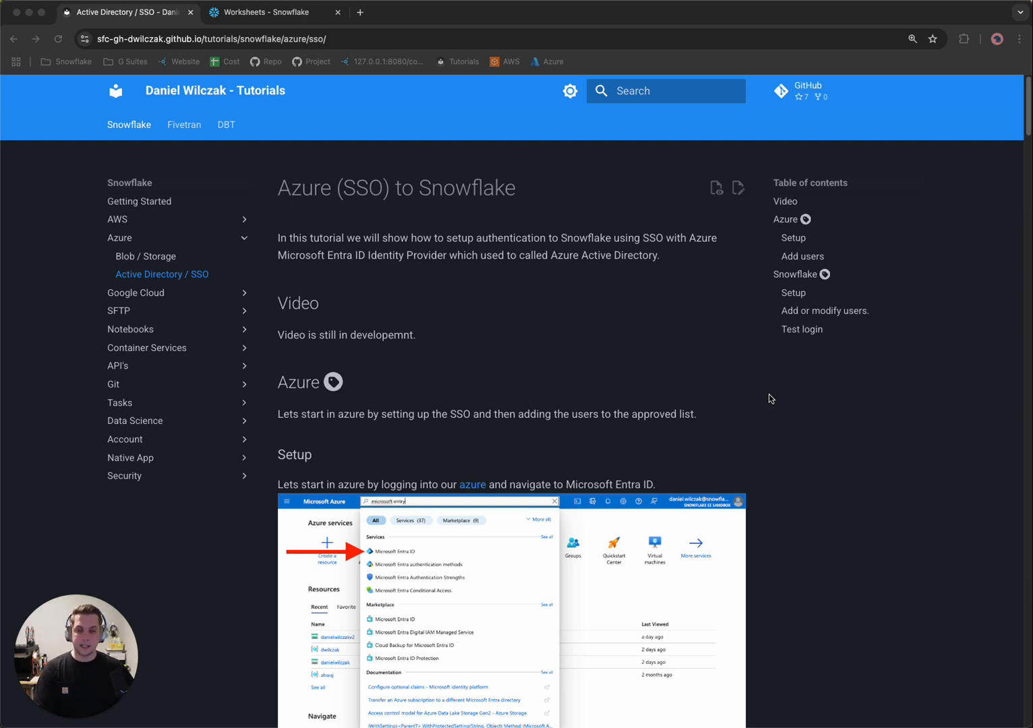
Scroll the Azure SSO tutorial to Setup and open the Azure portal in a new tab.
{"action": "scroll", "scroll_direction": "down", "scroll_amount": 3}
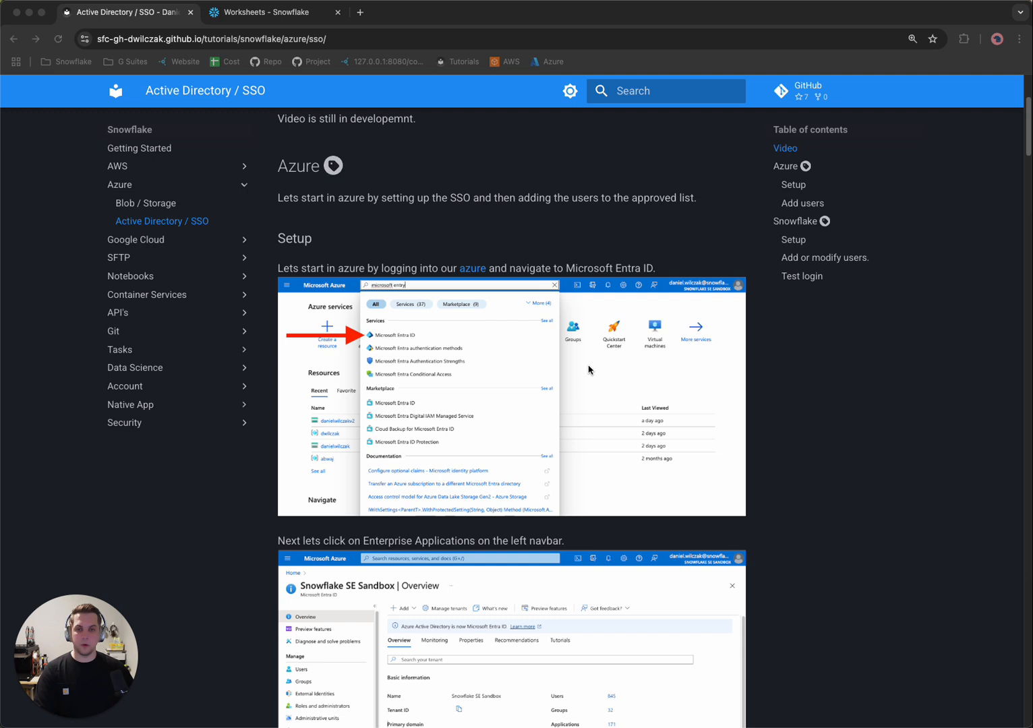
{"action": "left_click", "coordinate": [473, 268]}
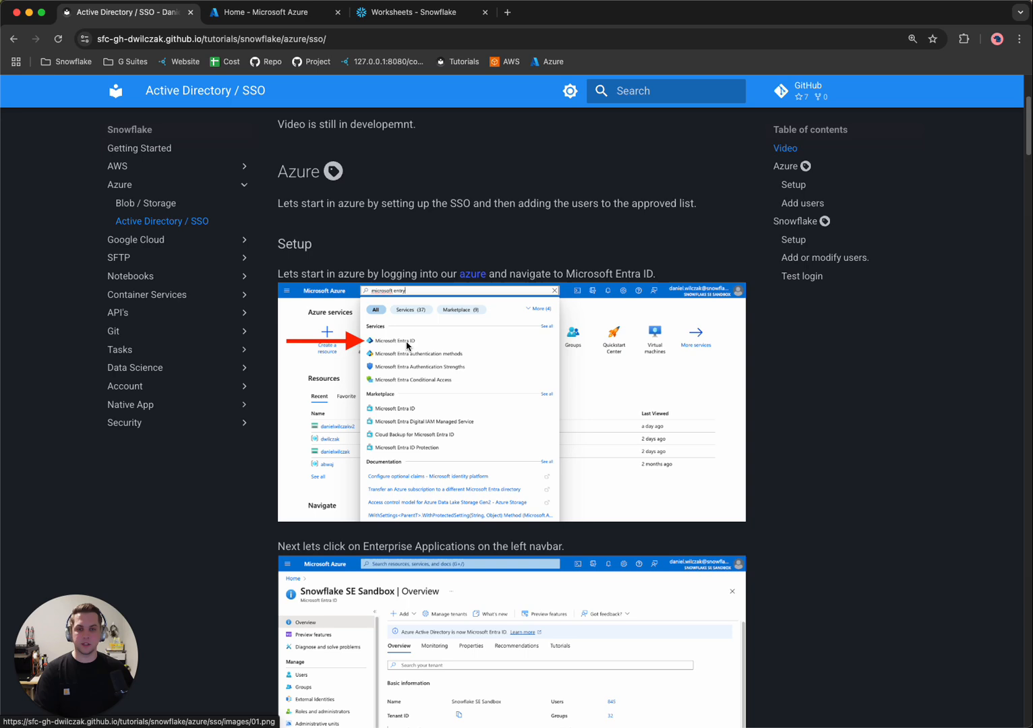
{"action": "scroll", "scroll_direction": "down", "scroll_amount": 3}
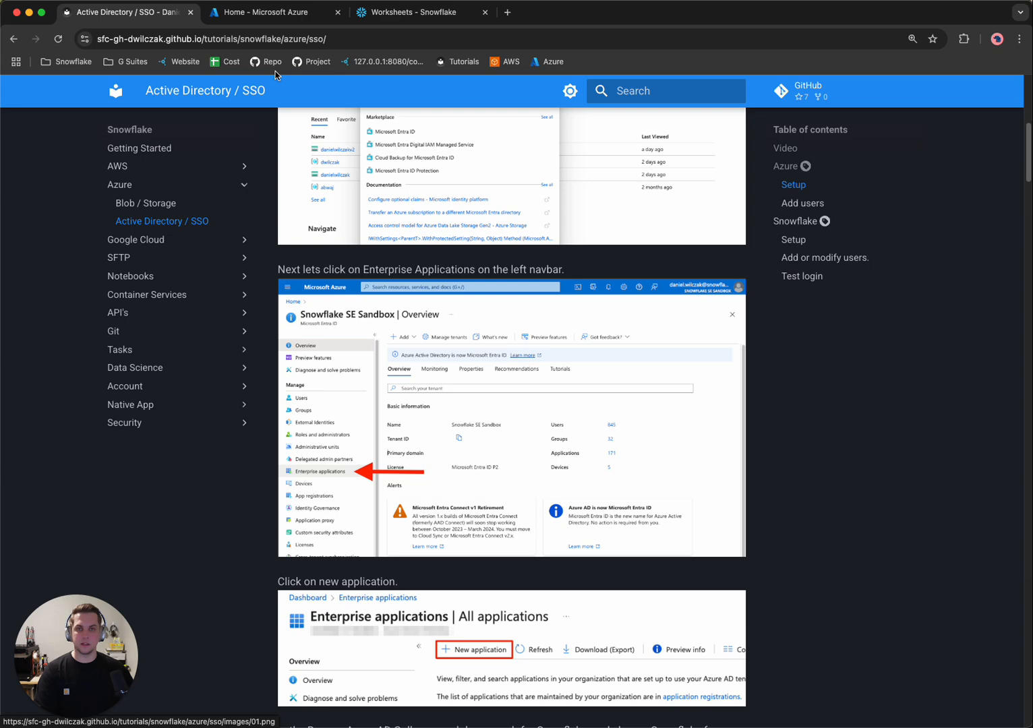
Search 'entra' and open Enterprise applications in Microsoft Entra ID.
{"action": "left_click", "coordinate": [270, 12]}
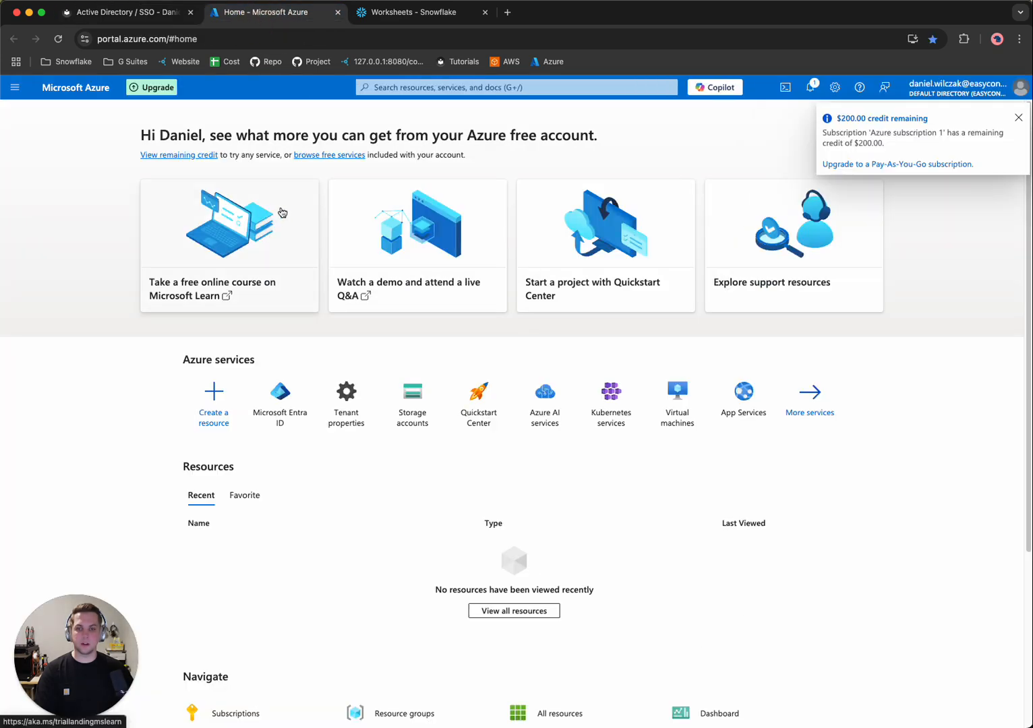
{"action": "type", "text": "entra"}
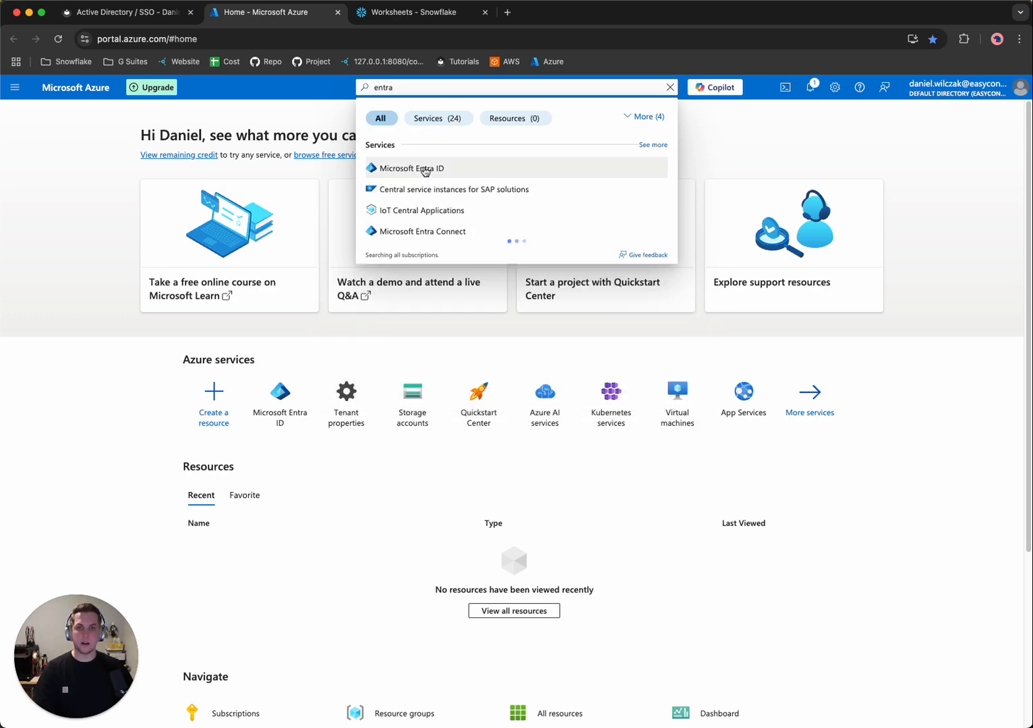
{"action": "left_click", "coordinate": [413, 168]}
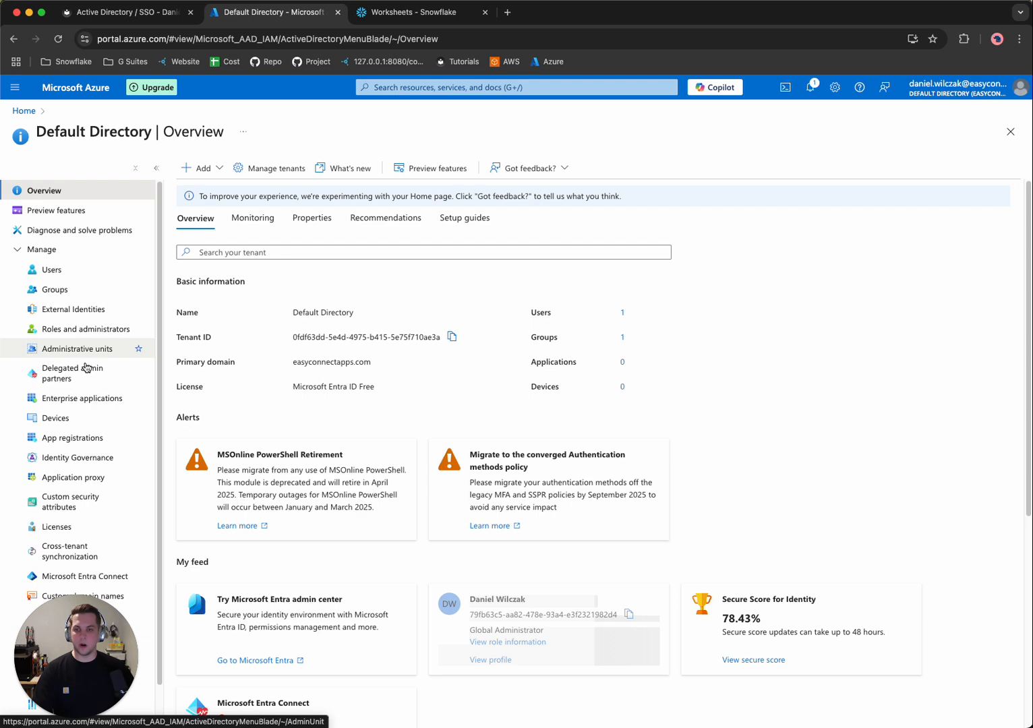
{"action": "left_click", "coordinate": [81, 398]}
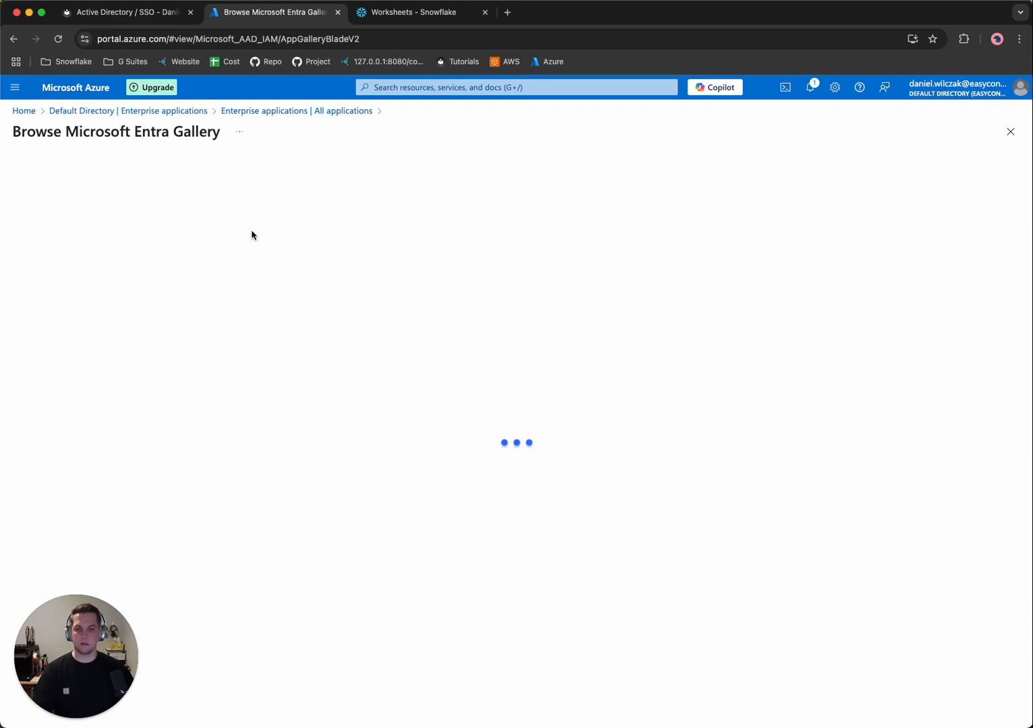
Create the Snowflake for Microsoft Entra ID gallery app and return to the tutorial.
{"action": "left_click", "coordinate": [105, 230]}
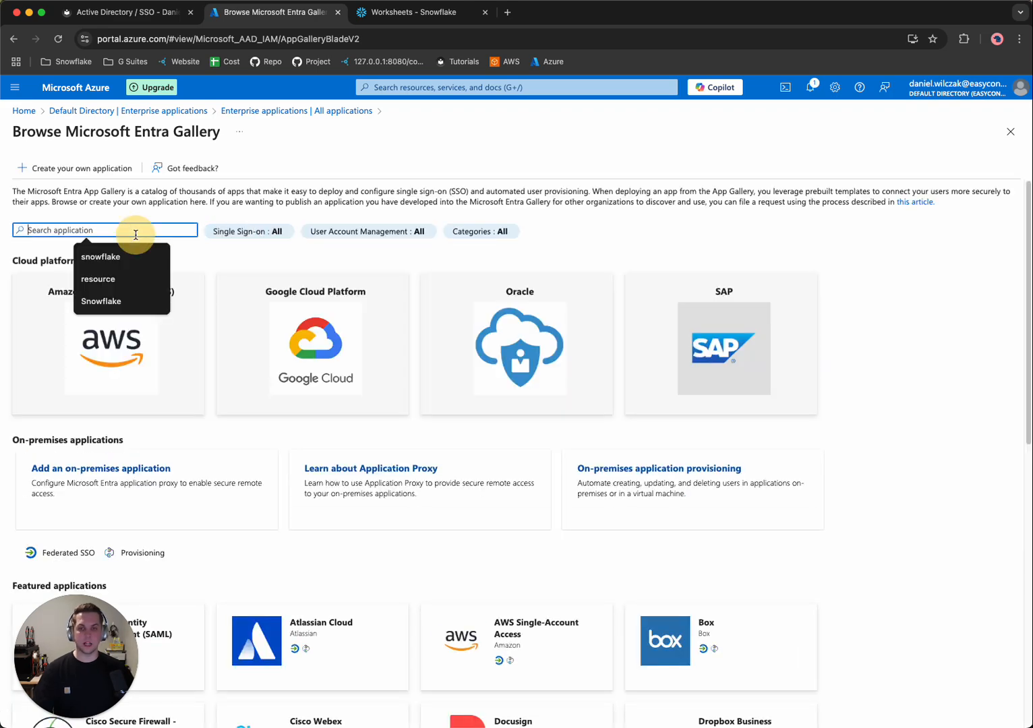
{"action": "type", "text": "snowf"}
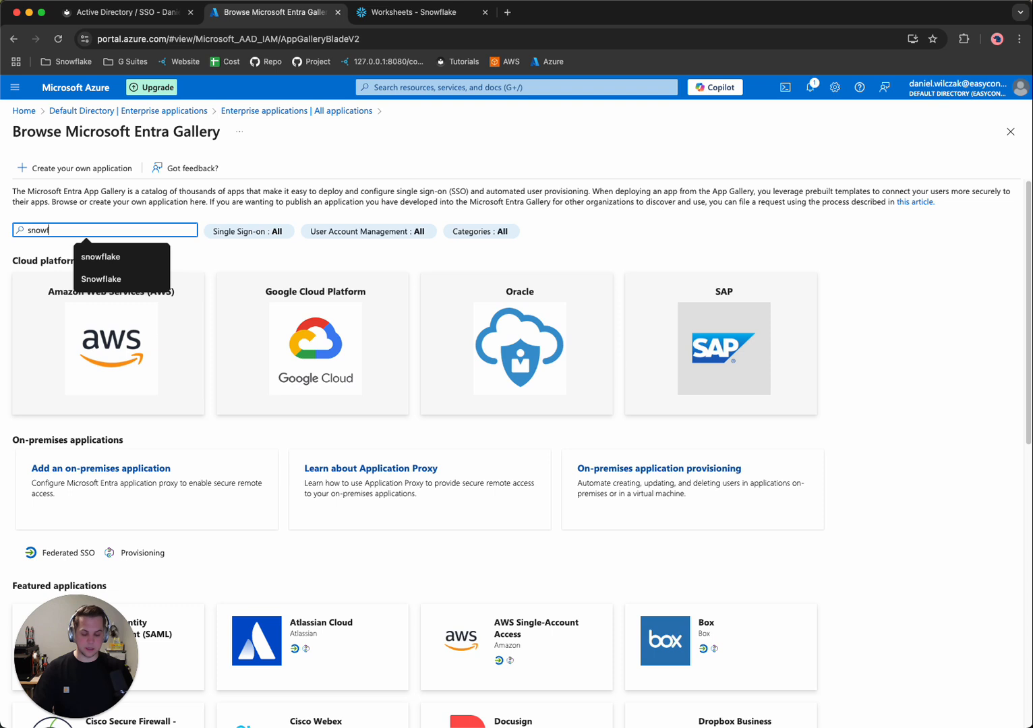
{"action": "type", "text": "snowflake"}
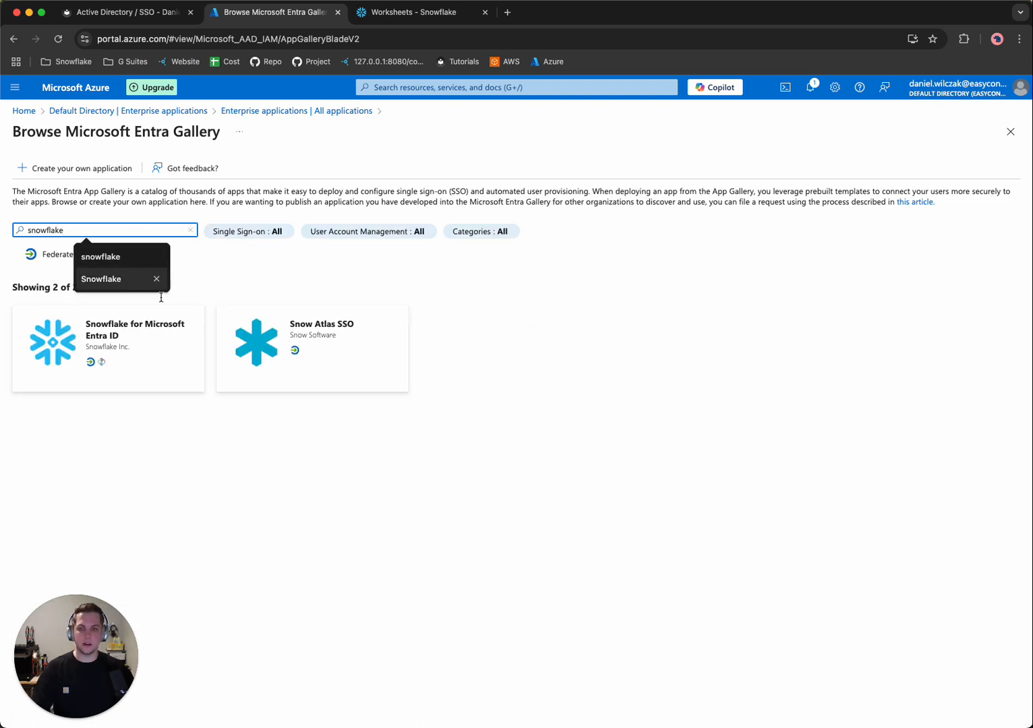
{"action": "mouse_move", "coordinate": [145, 364]}
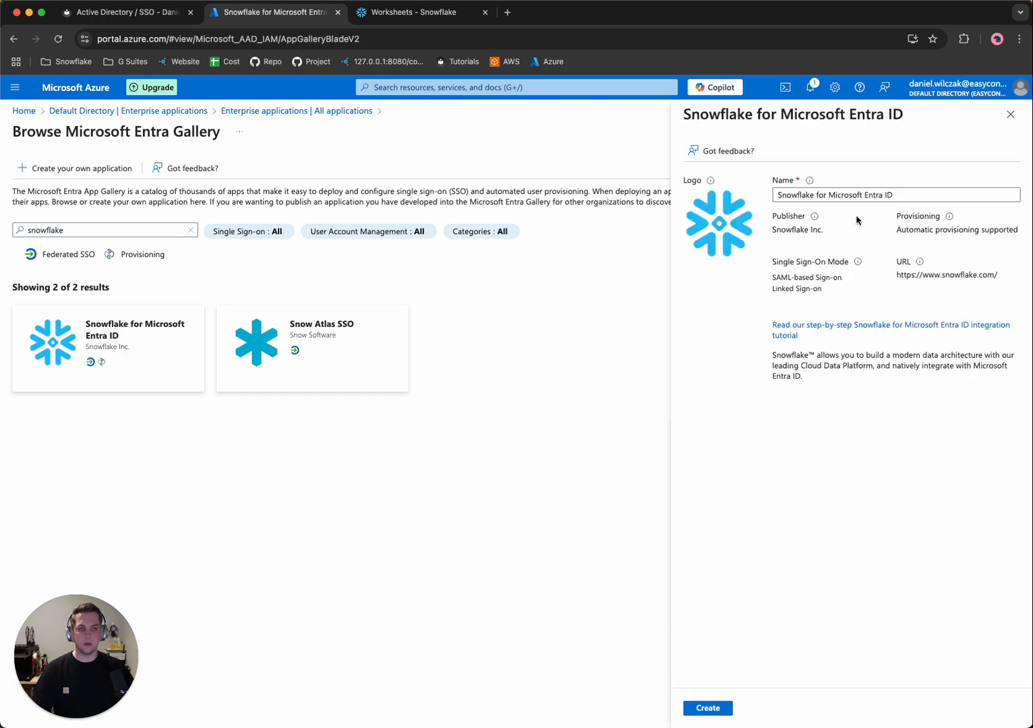
{"action": "left_click", "coordinate": [709, 708]}
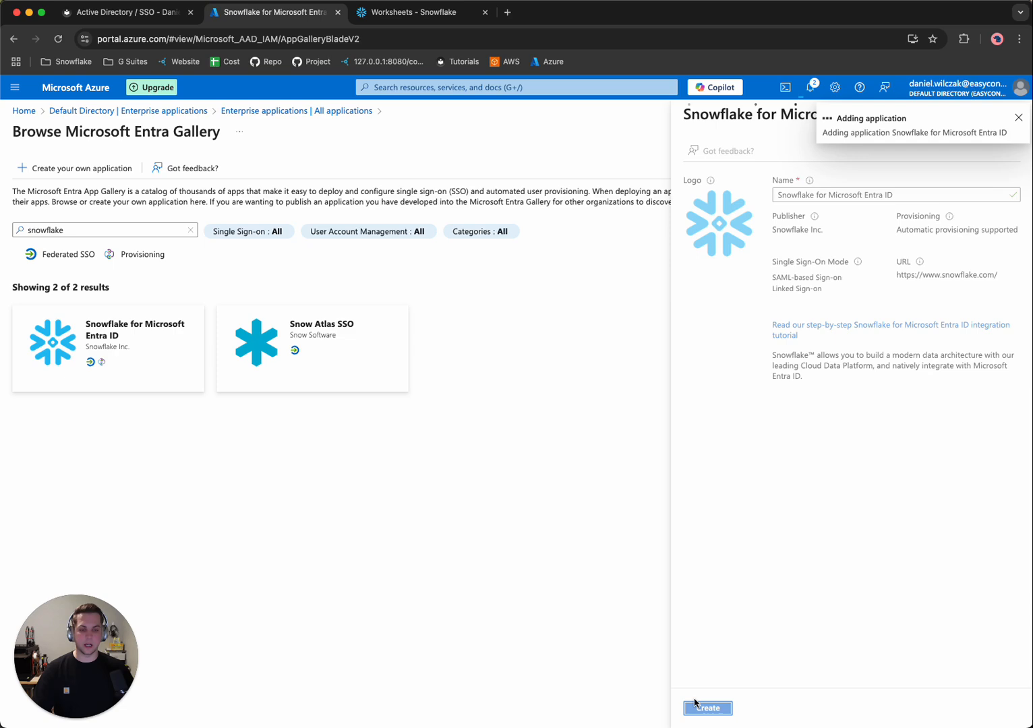
{"action": "left_click", "coordinate": [122, 12]}
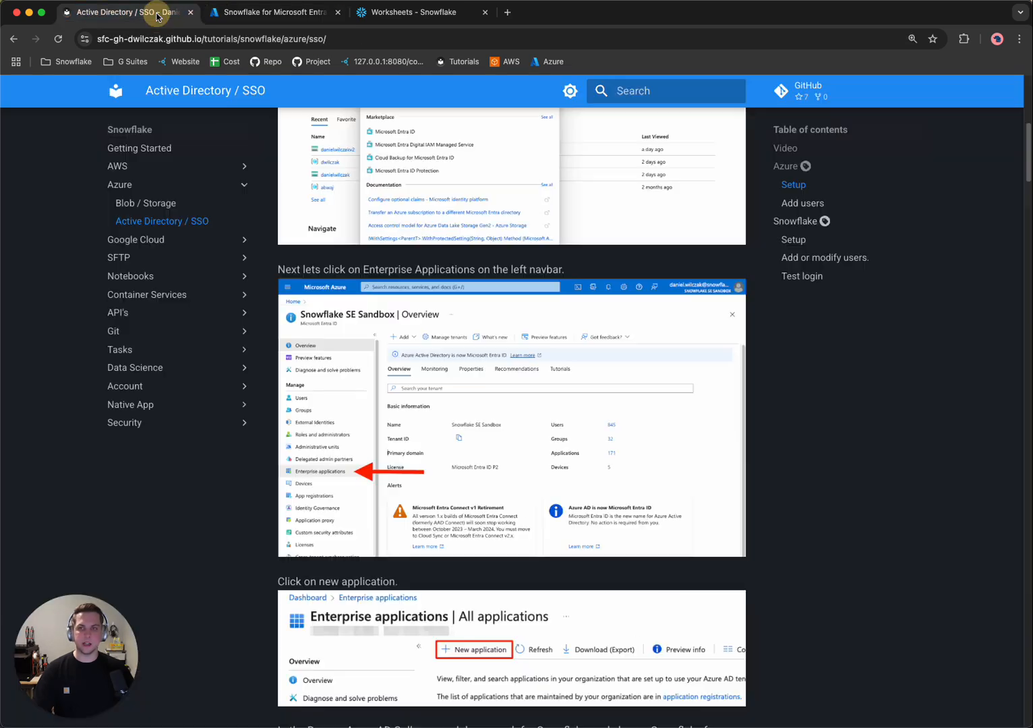
{"action": "scroll", "scroll_direction": "down", "scroll_amount": 3}
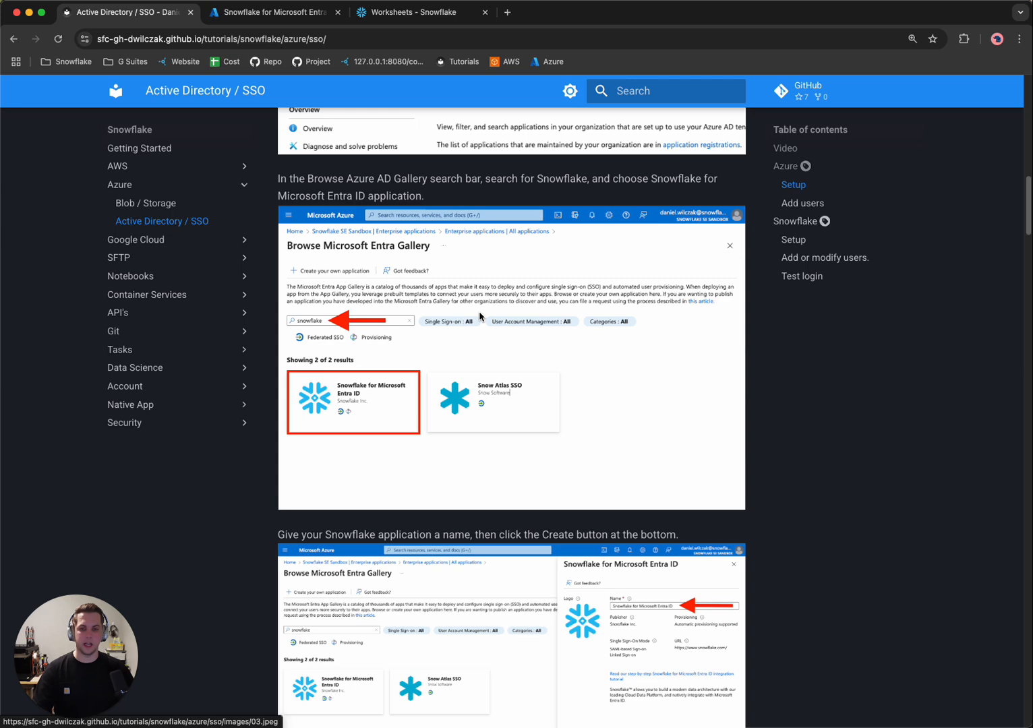
{"action": "scroll", "scroll_direction": "down", "scroll_amount": 3}
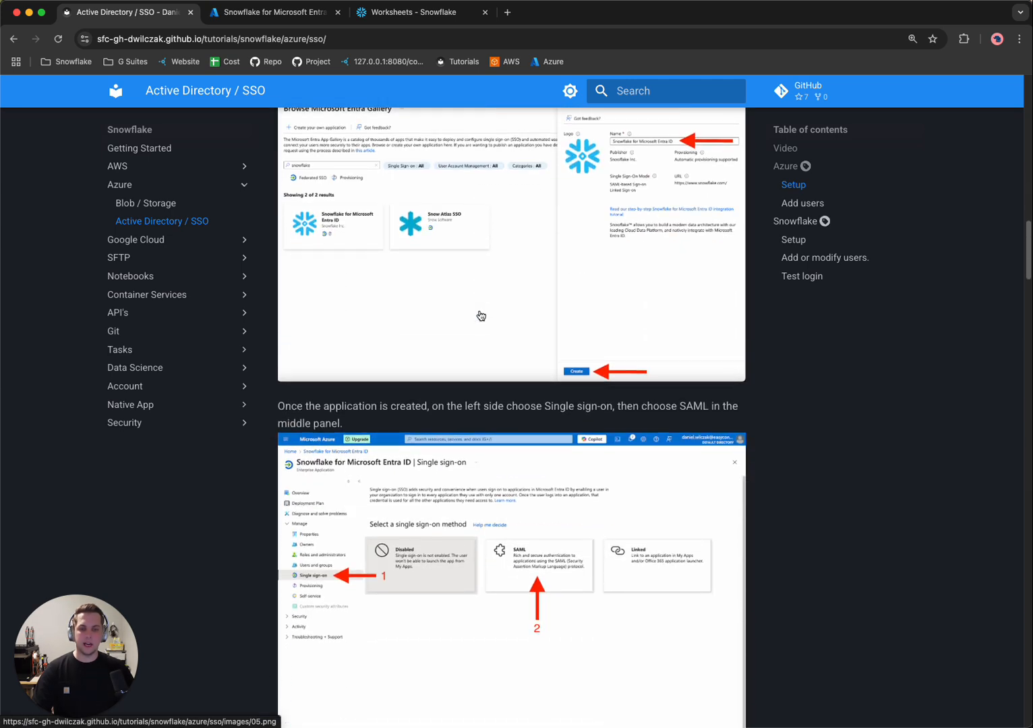
{"action": "scroll", "scroll_direction": "down", "scroll_amount": 3}
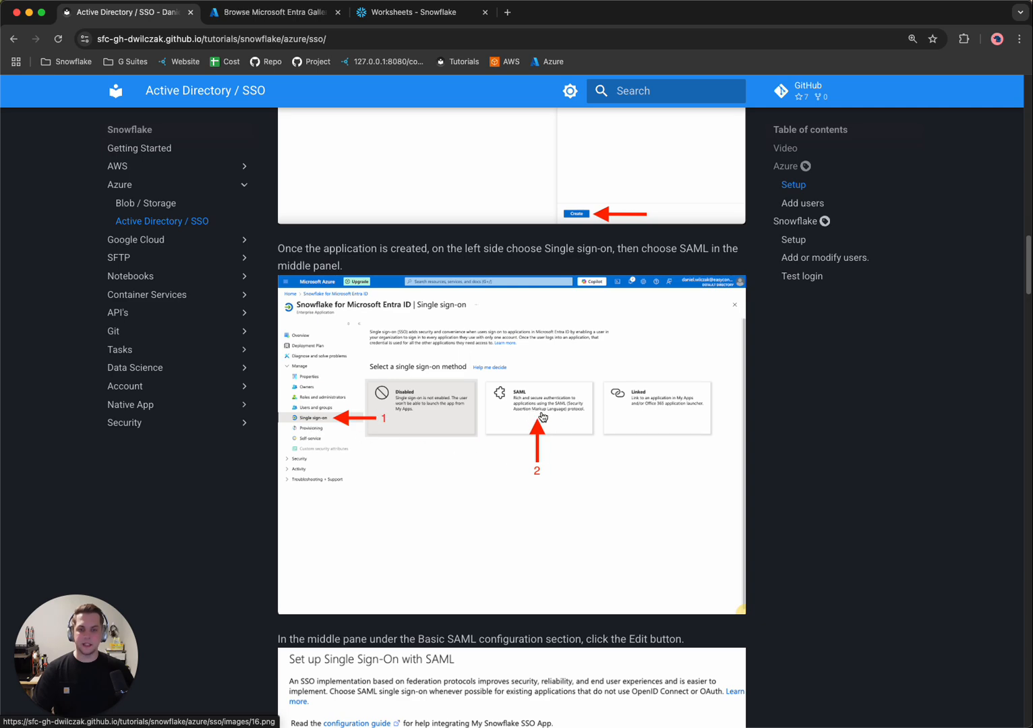
{"action": "scroll", "scroll_direction": "down", "scroll_amount": 3}
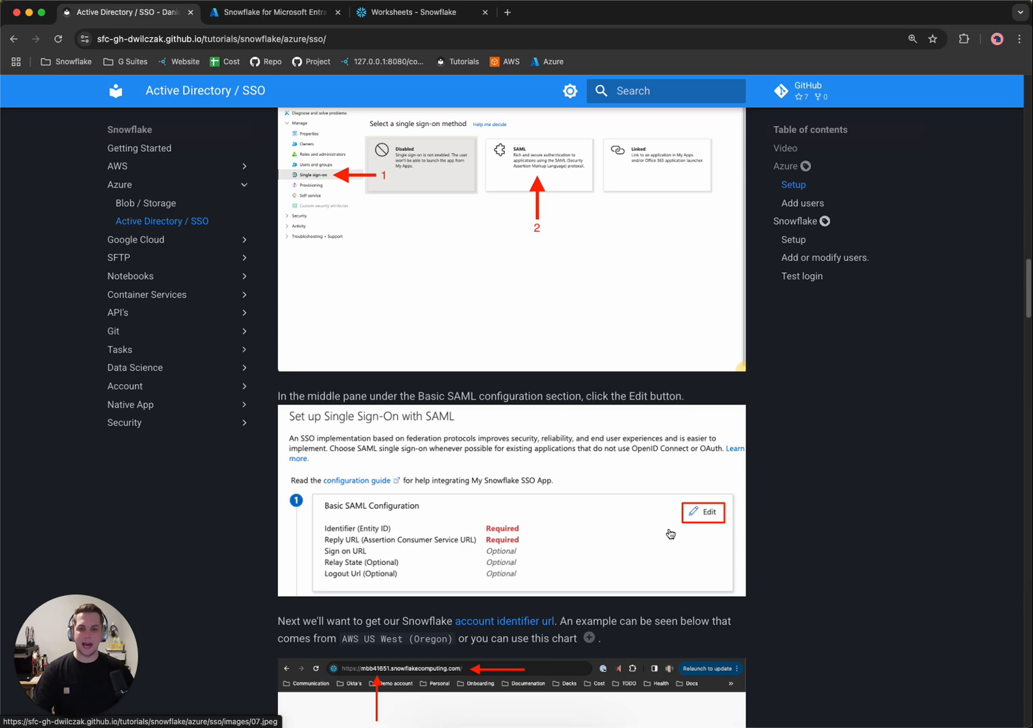
{"action": "left_click", "coordinate": [273, 12]}
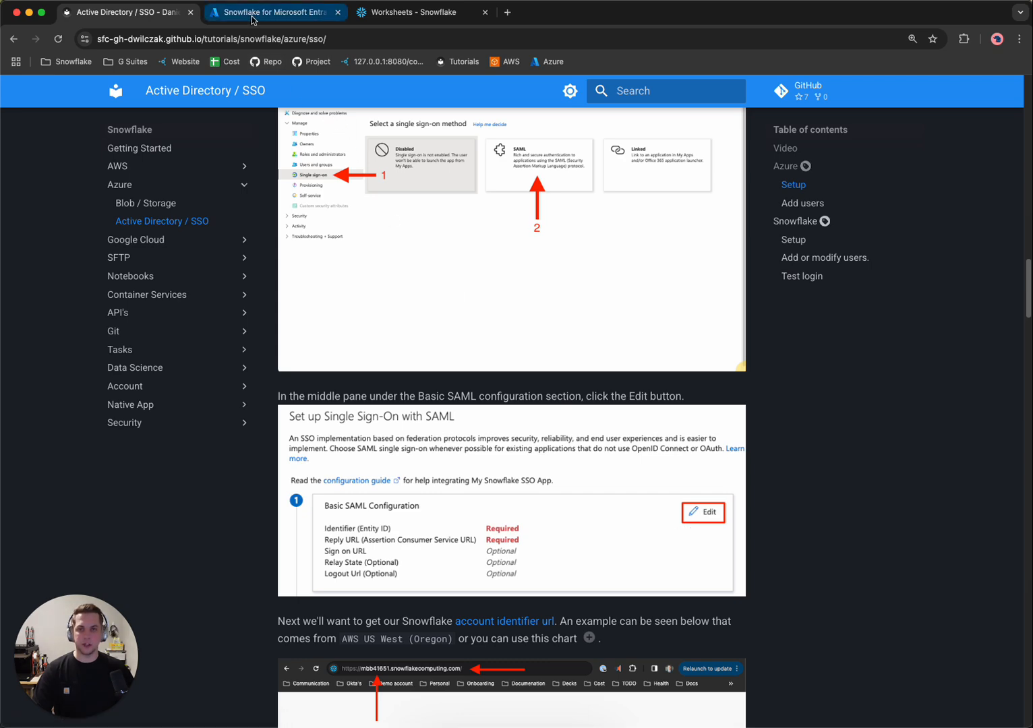
Choose SAML sign-on for the Snowflake app and edit its Basic SAML Configuration.
{"action": "left_click", "coordinate": [275, 12]}
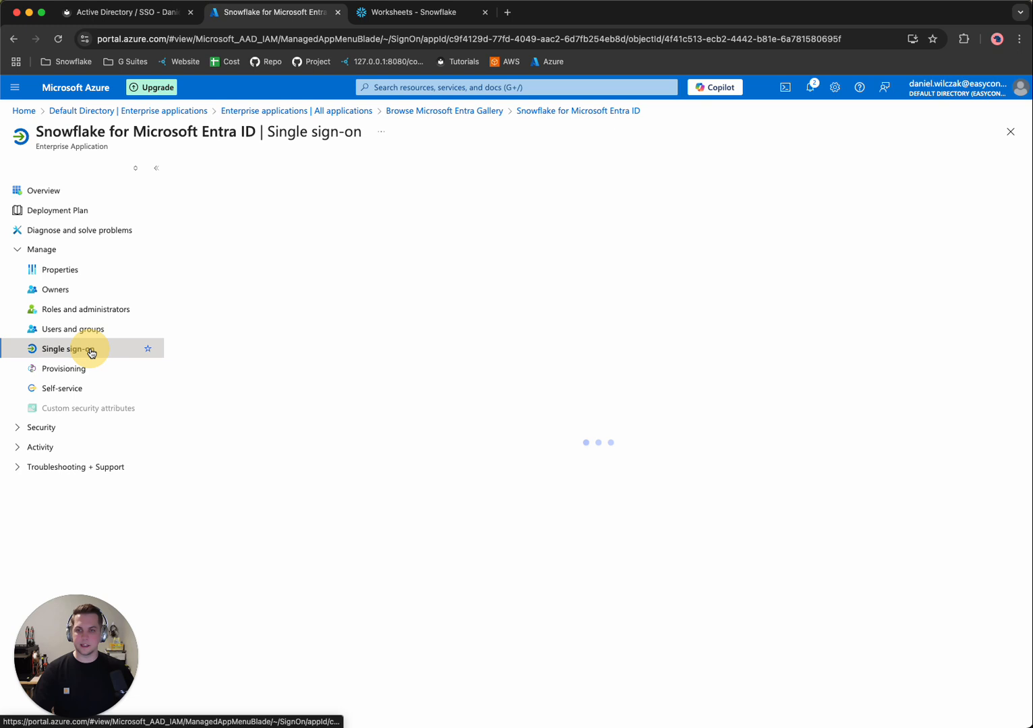
{"action": "left_click", "coordinate": [66, 349]}
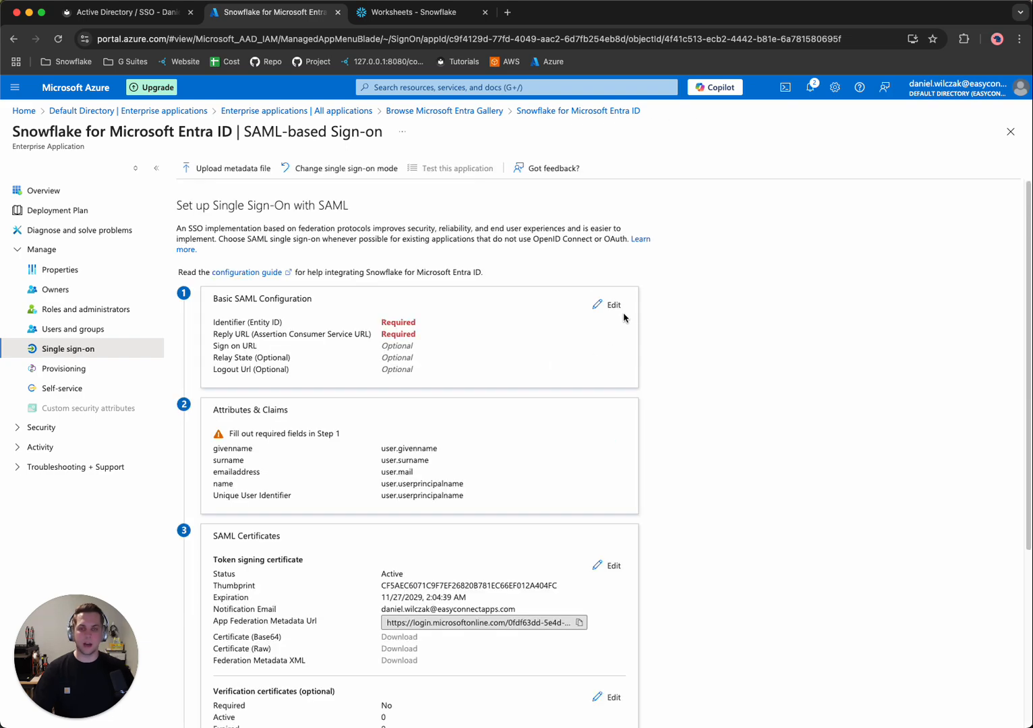
{"action": "left_click", "coordinate": [607, 305]}
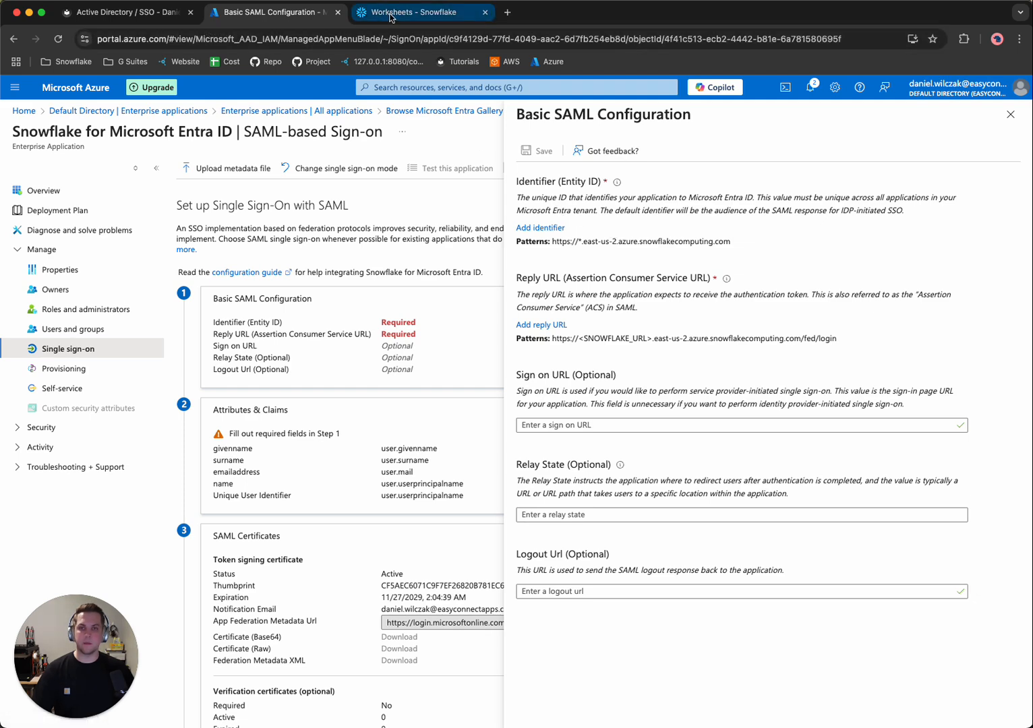
Copy the DEMO account's URL from the Snowflake account menu.
{"action": "left_click", "coordinate": [415, 12]}
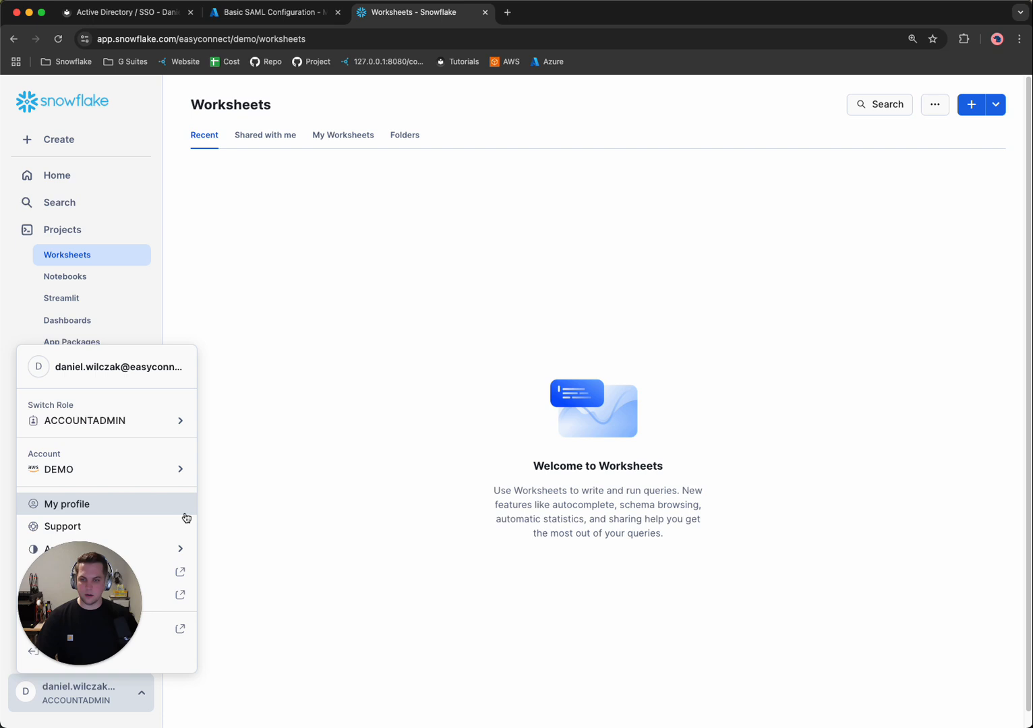
{"action": "left_click", "coordinate": [106, 464]}
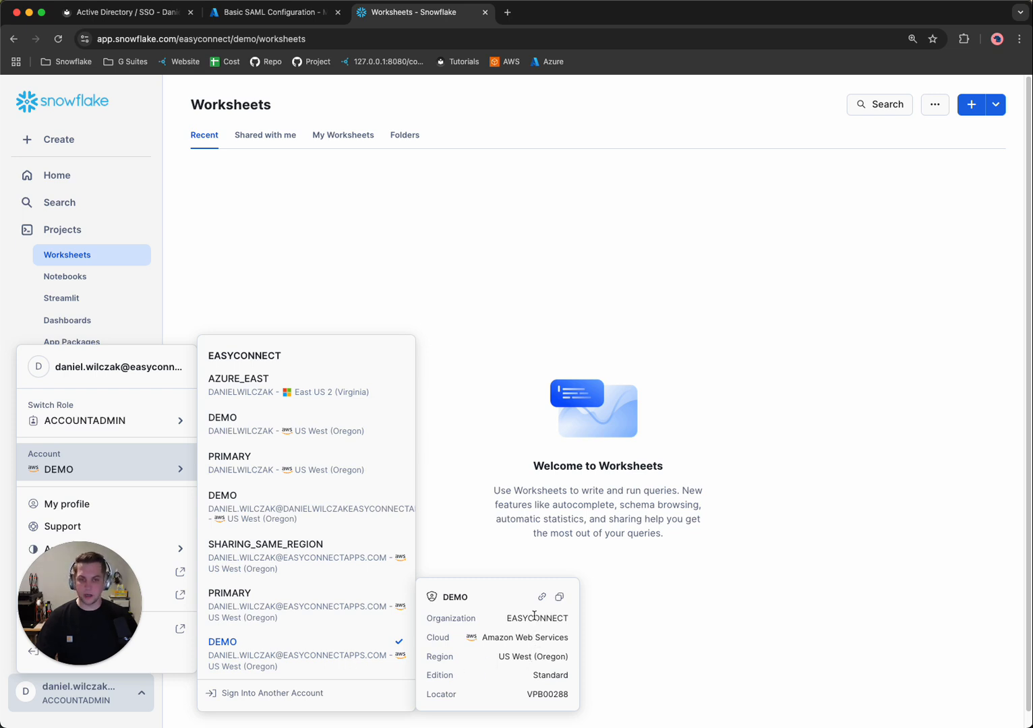
{"action": "mouse_move", "coordinate": [541, 598]}
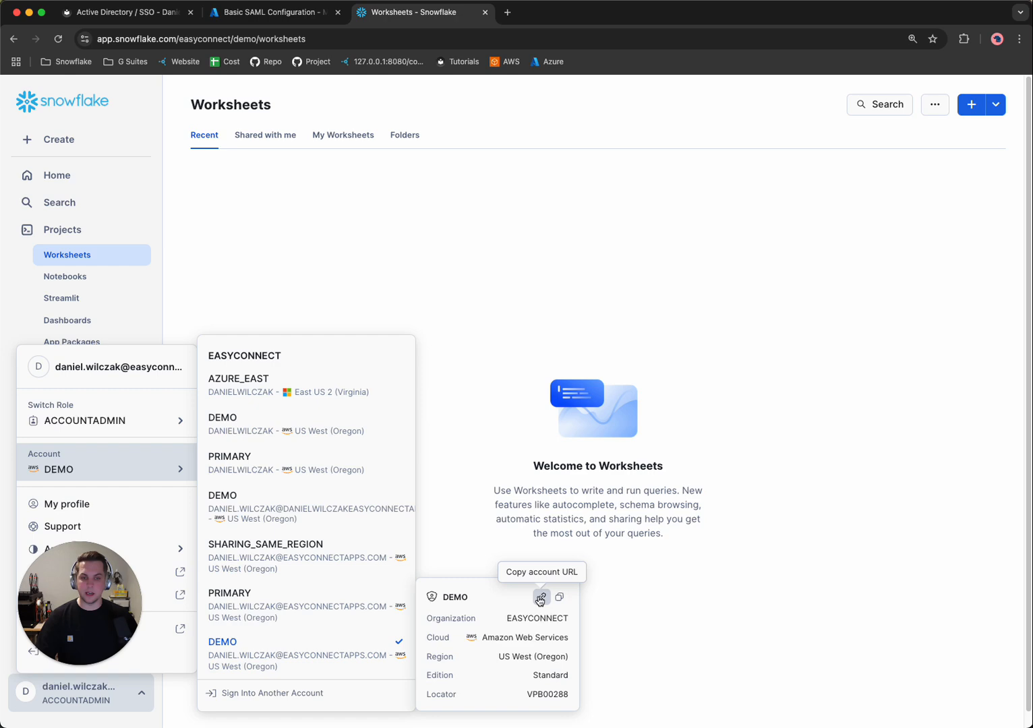
{"action": "left_click", "coordinate": [541, 597]}
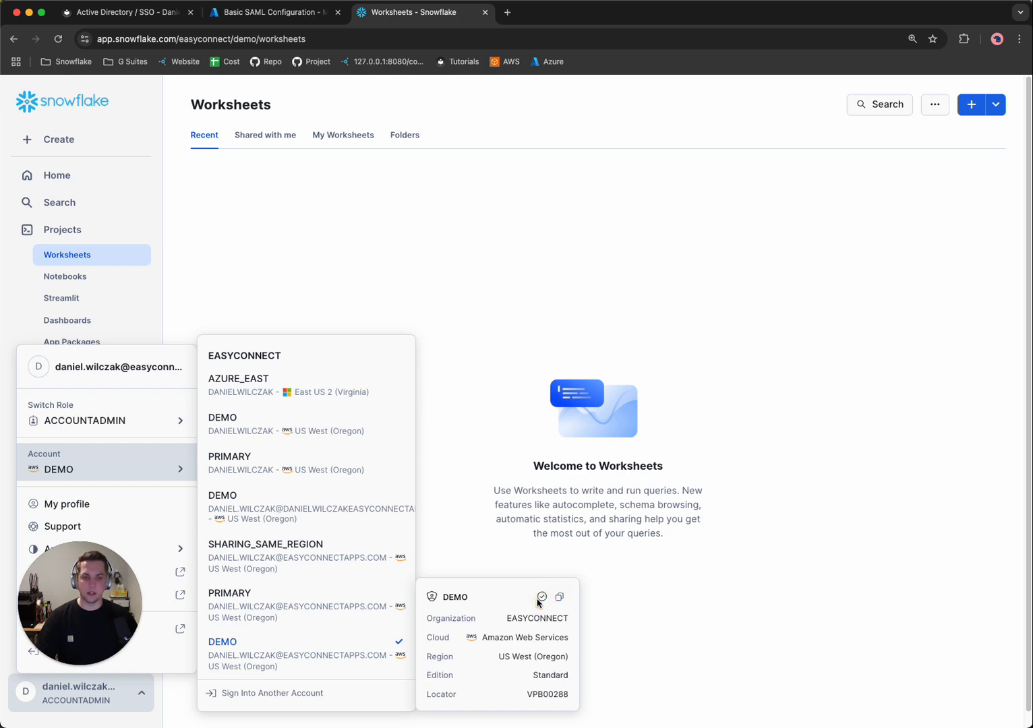
{"action": "left_click", "coordinate": [283, 13]}
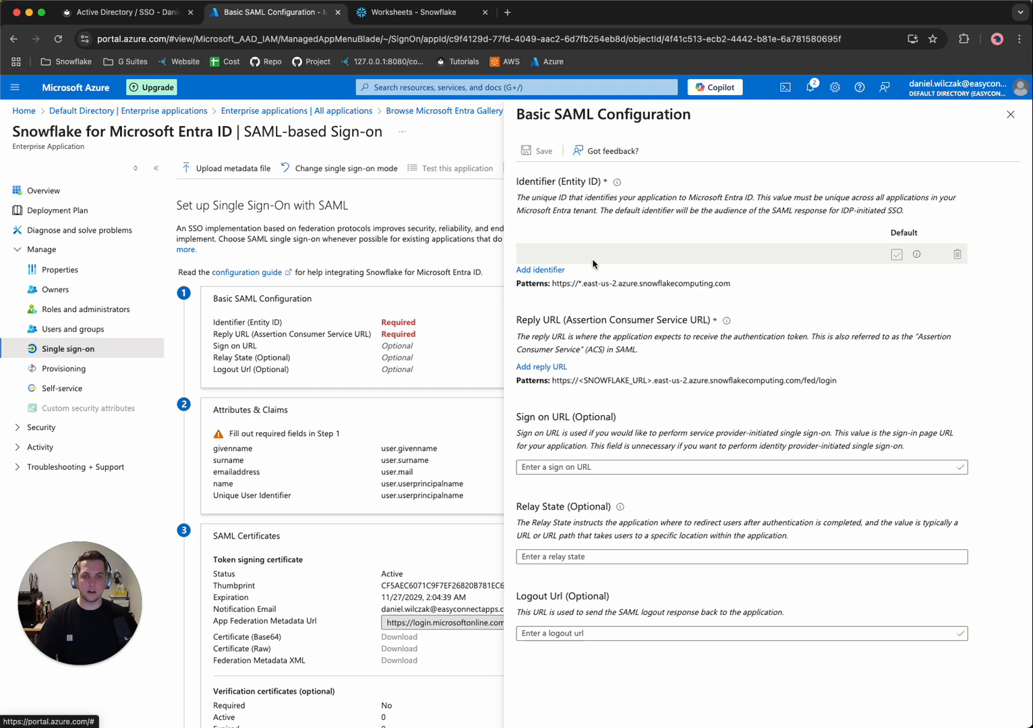
{"action": "type", "text": "https://vpb00288.snowflakecomputing.com"}
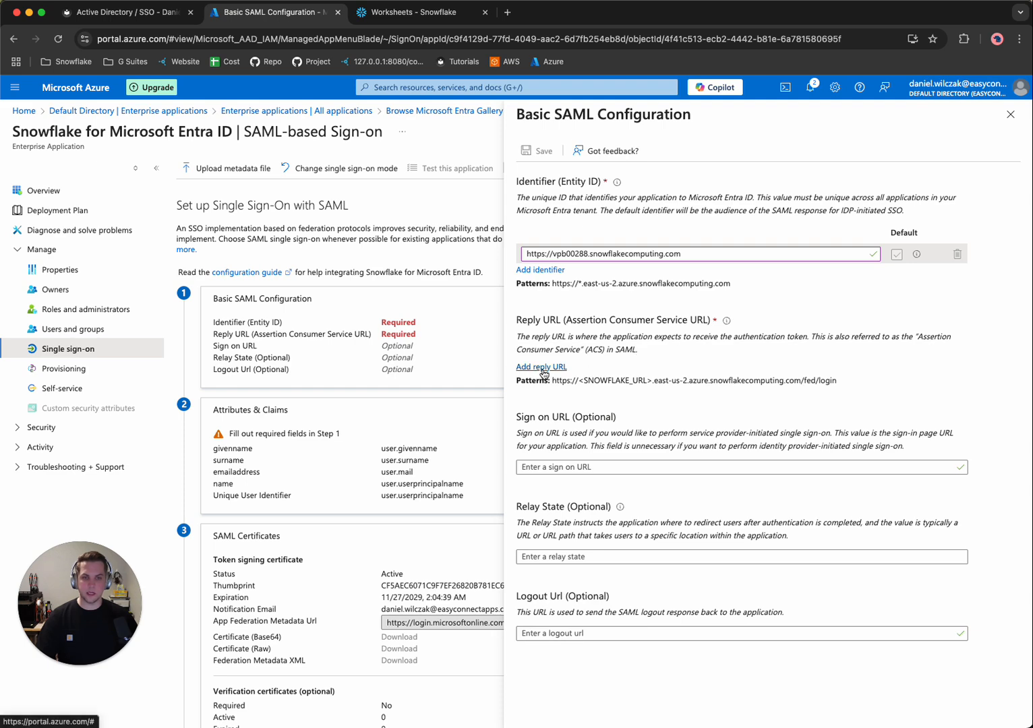
{"action": "left_click", "coordinate": [541, 367]}
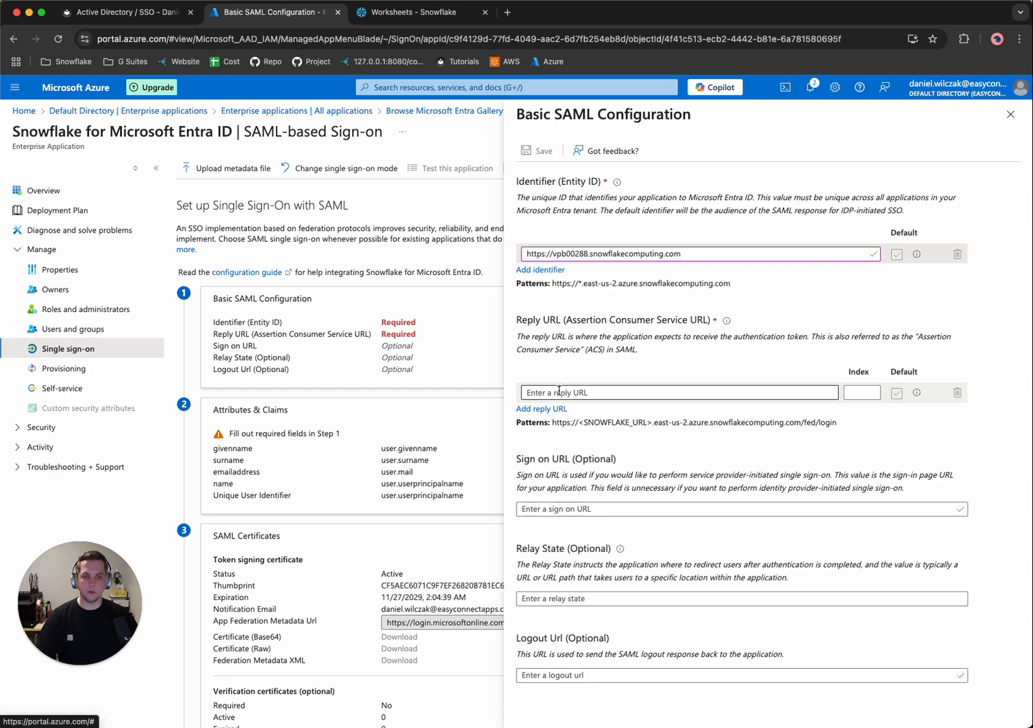
{"action": "type", "text": "https://vpb00288.snowflakecomputing.com"}
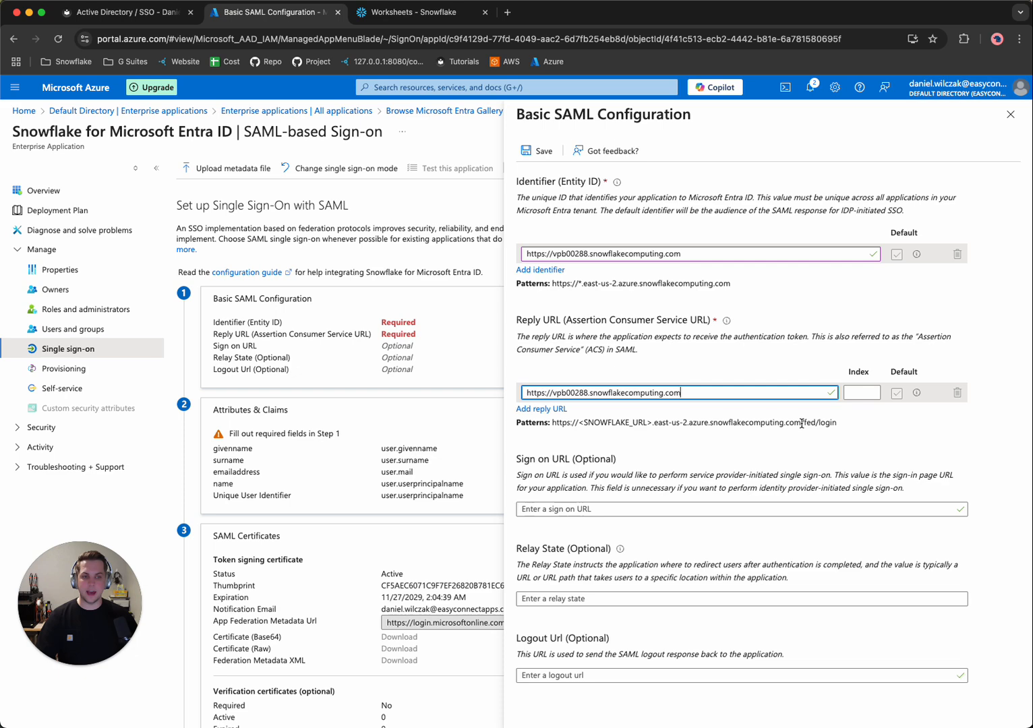
{"action": "left_click_drag", "start_coordinate": [797, 423], "coordinate": [837, 423]}
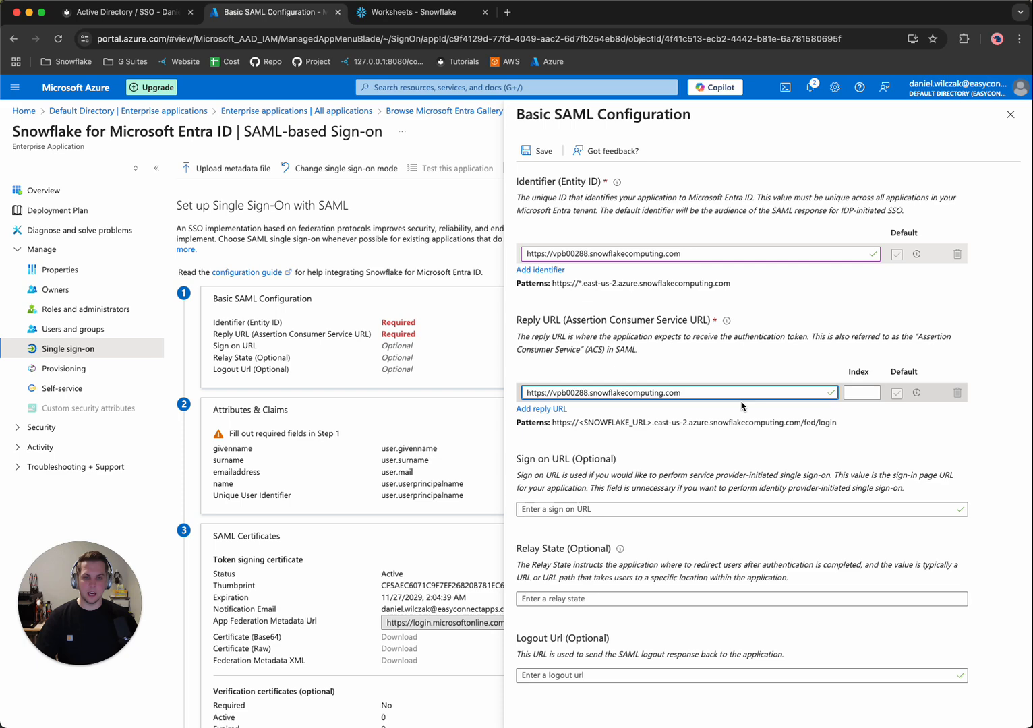
{"action": "type", "text": "/fed/login"}
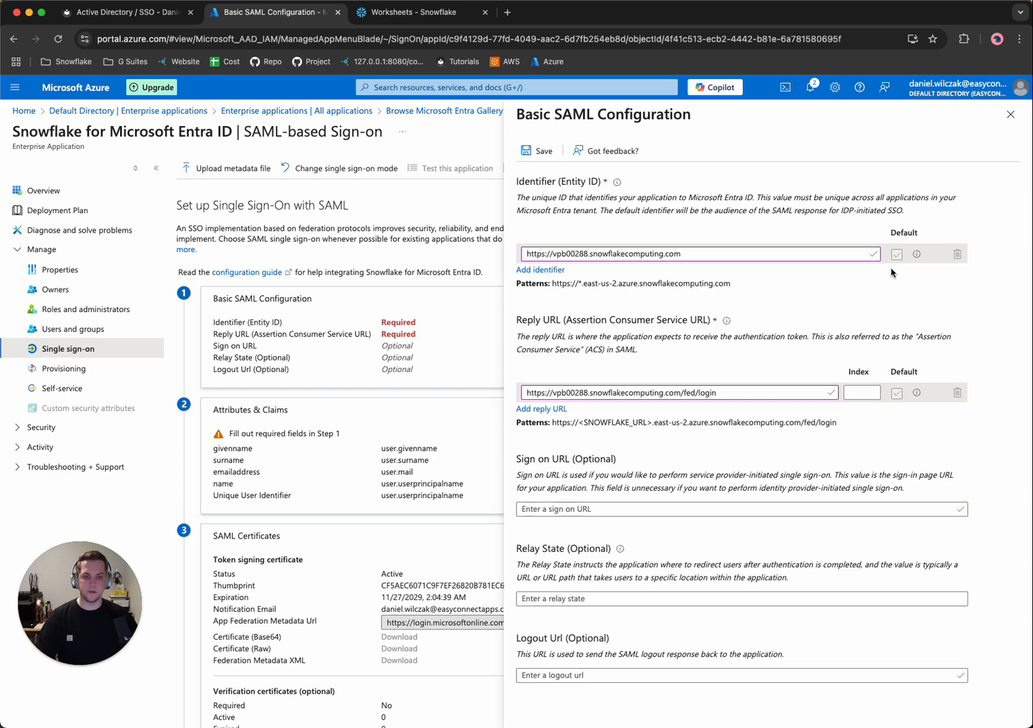
{"action": "left_click", "coordinate": [538, 151]}
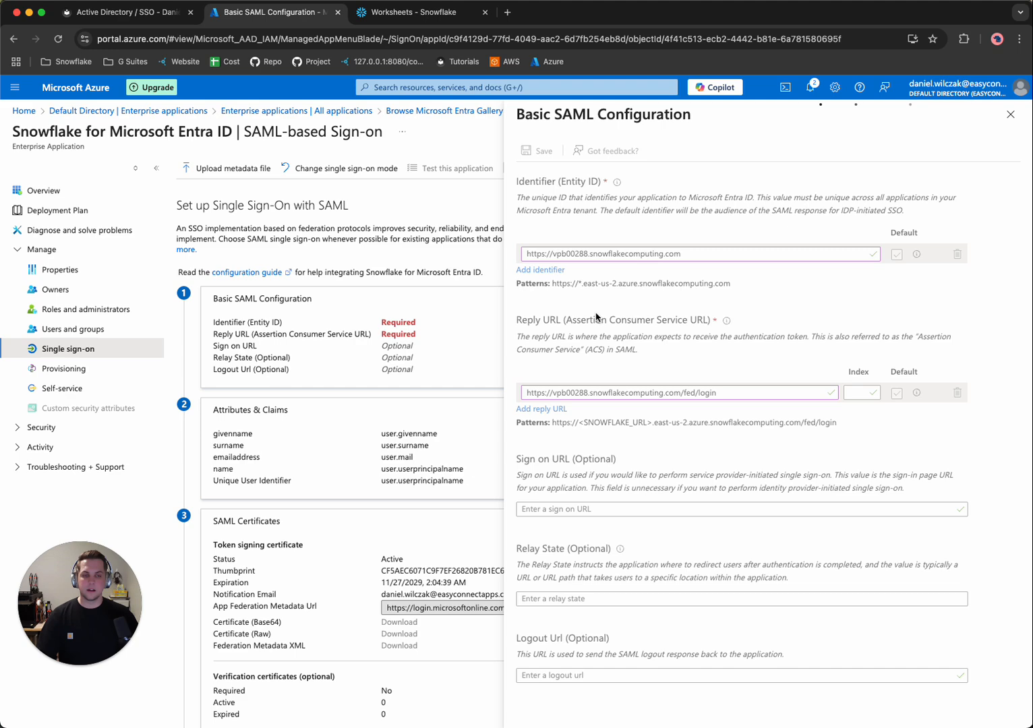
{"action": "left_click", "coordinate": [538, 151]}
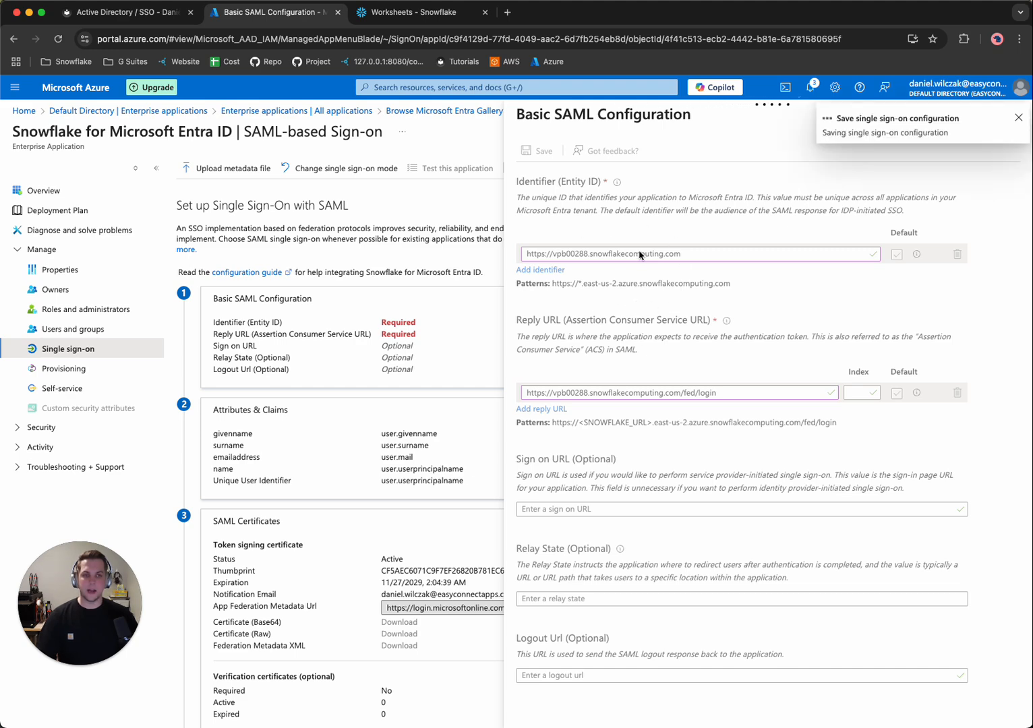
Scroll the tutorial down to the Federation Metadata XML download step.
{"action": "left_click", "coordinate": [124, 13]}
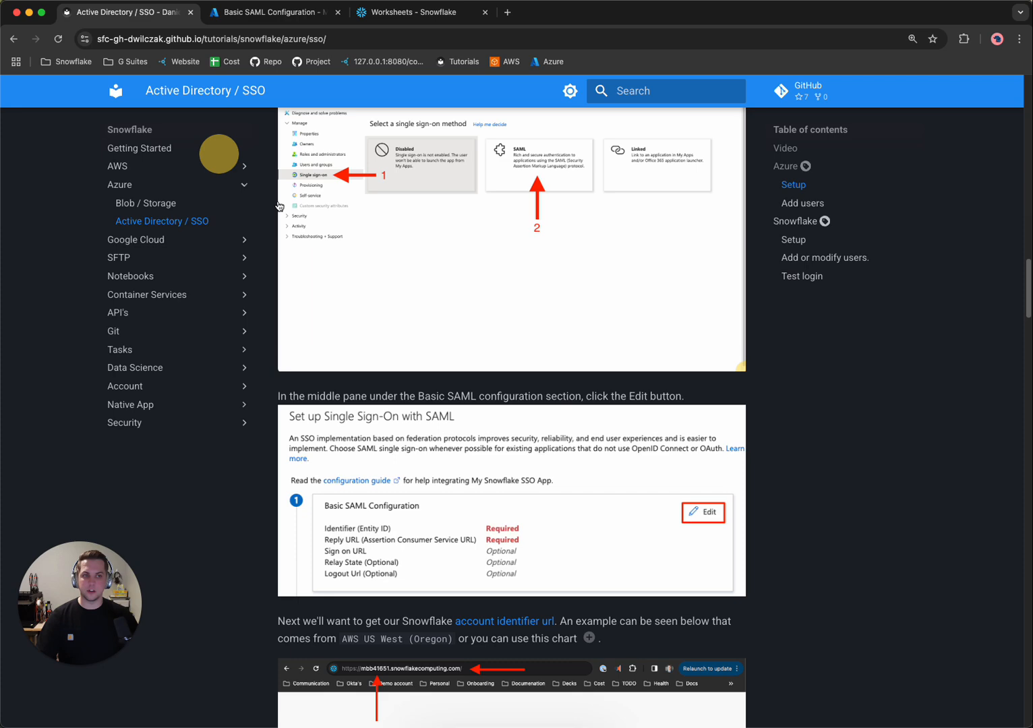
{"action": "scroll", "scroll_direction": "down", "scroll_amount": 3}
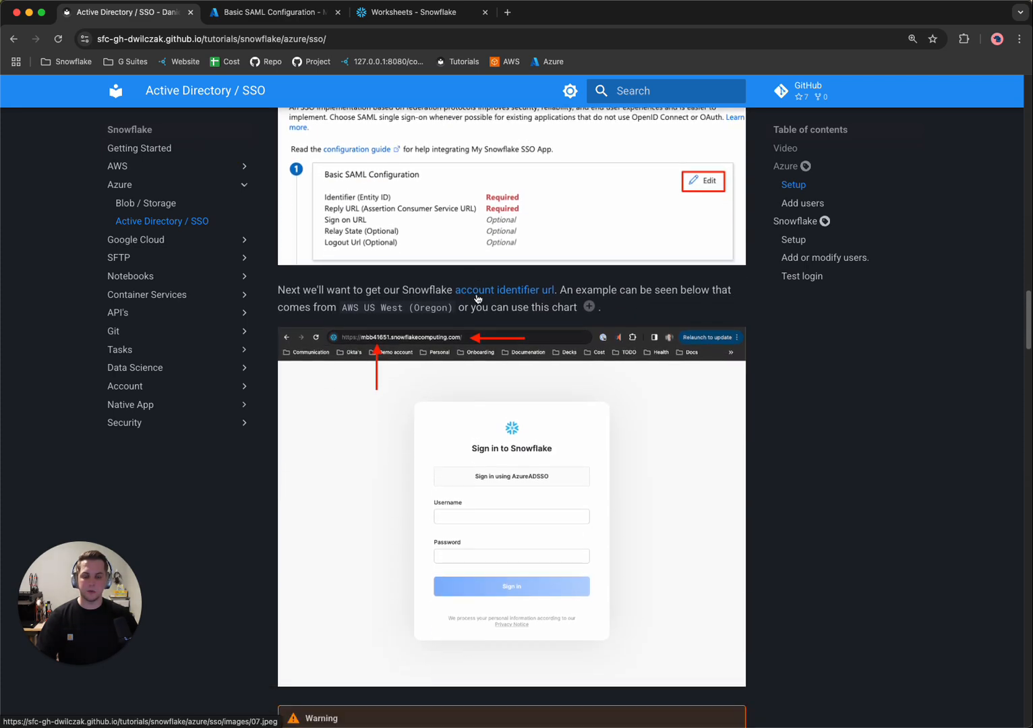
{"action": "scroll", "scroll_direction": "down", "scroll_amount": 3}
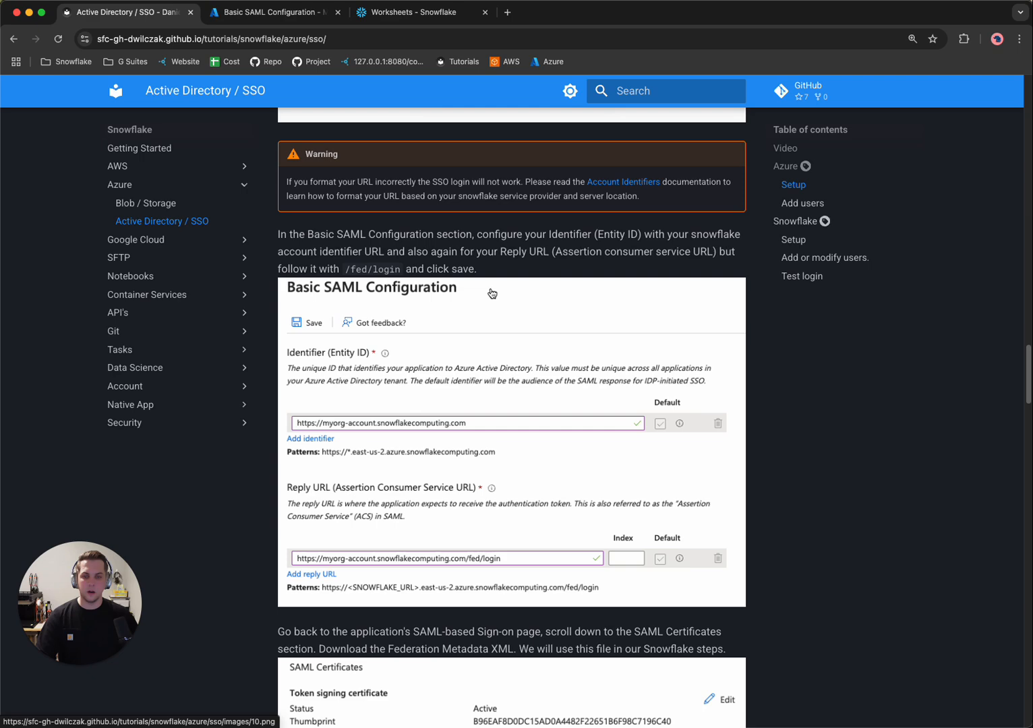
{"action": "scroll", "scroll_direction": "down", "scroll_amount": 3}
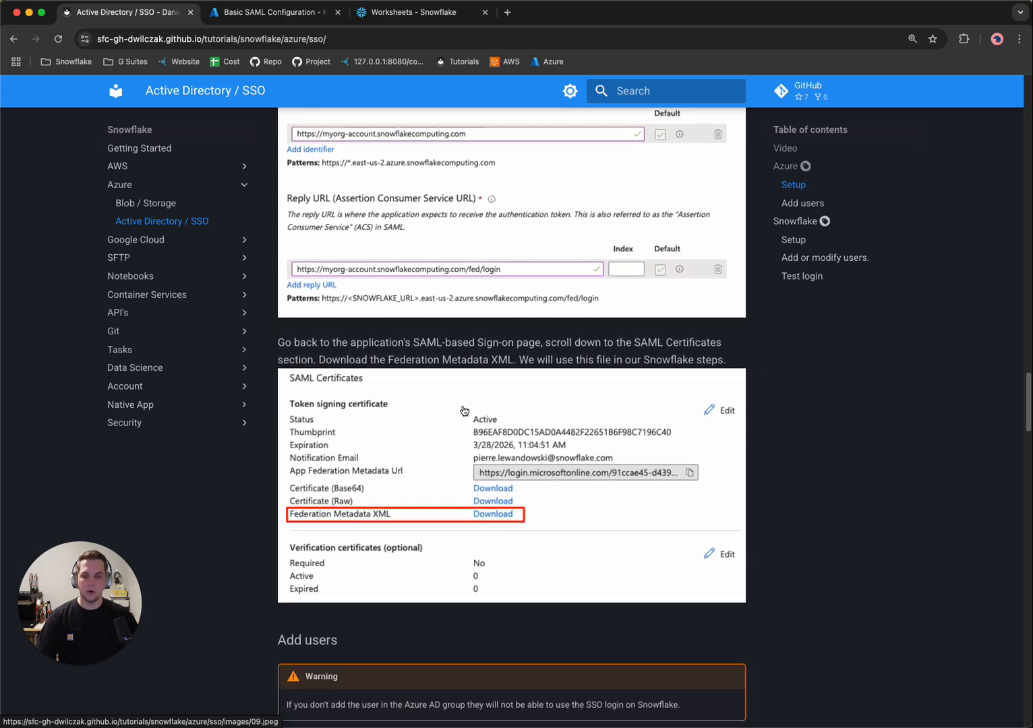
{"action": "scroll", "scroll_direction": "down", "scroll_amount": 3}
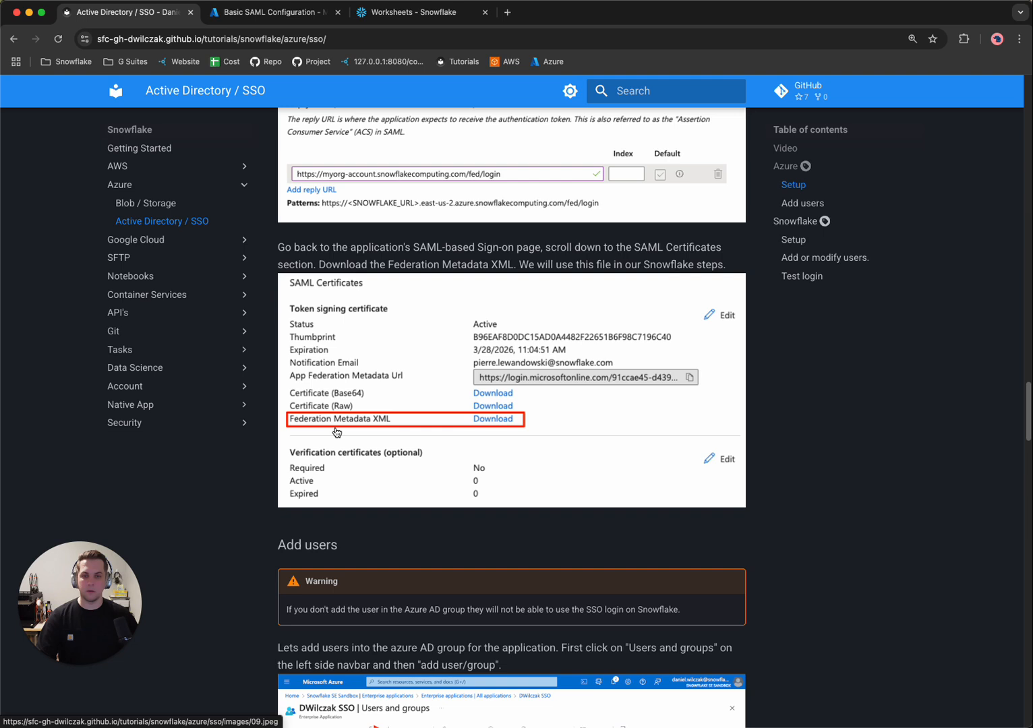
{"action": "mouse_move", "coordinate": [327, 375]}
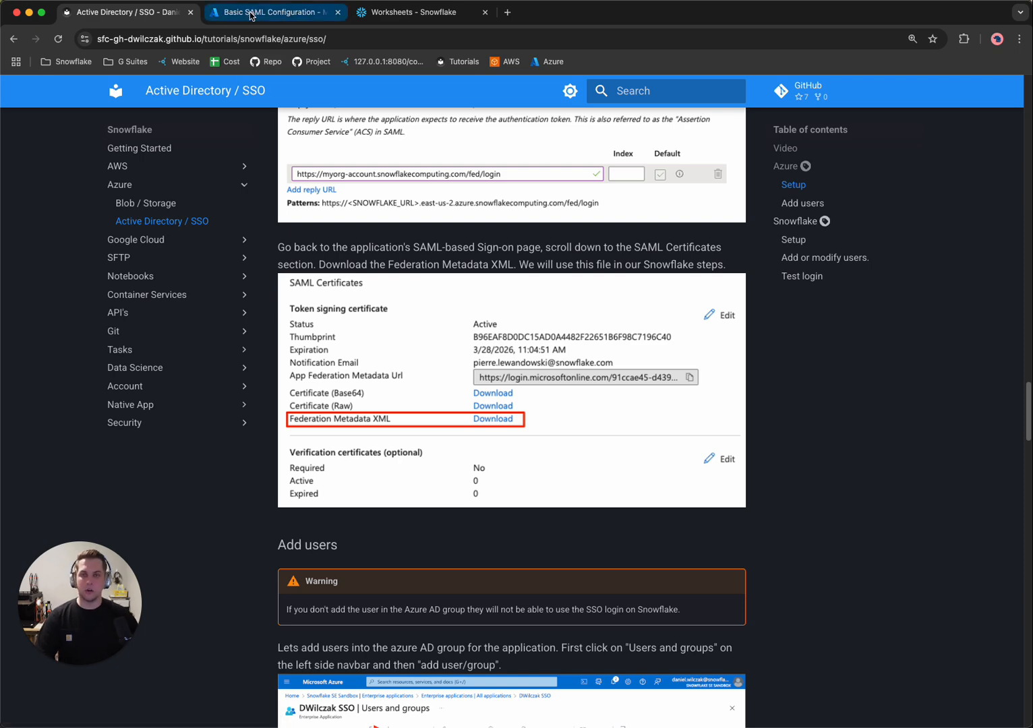
Close the Basic SAML Configuration and download the Federation Metadata XML.
{"action": "left_click", "coordinate": [275, 12]}
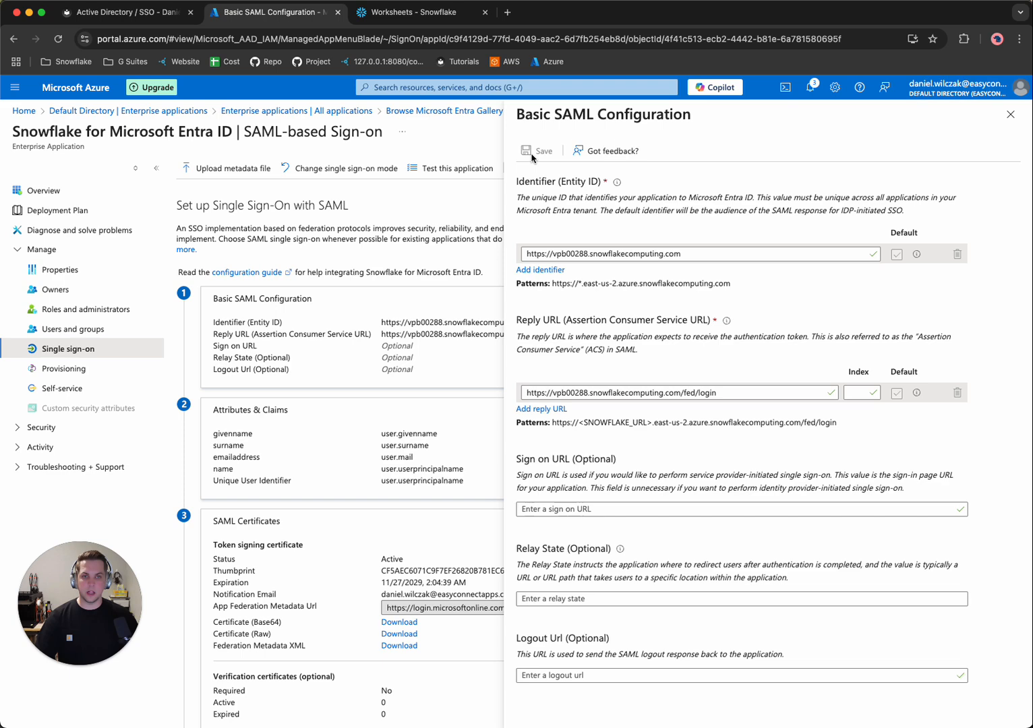
{"action": "left_click", "coordinate": [537, 151]}
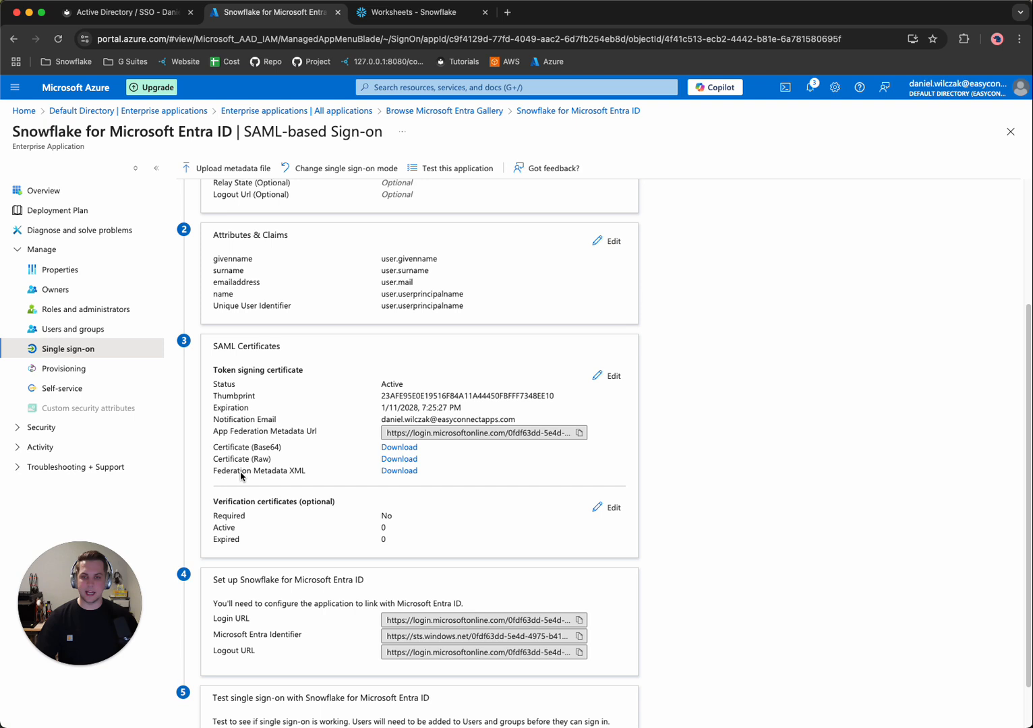
{"action": "mouse_move", "coordinate": [272, 476]}
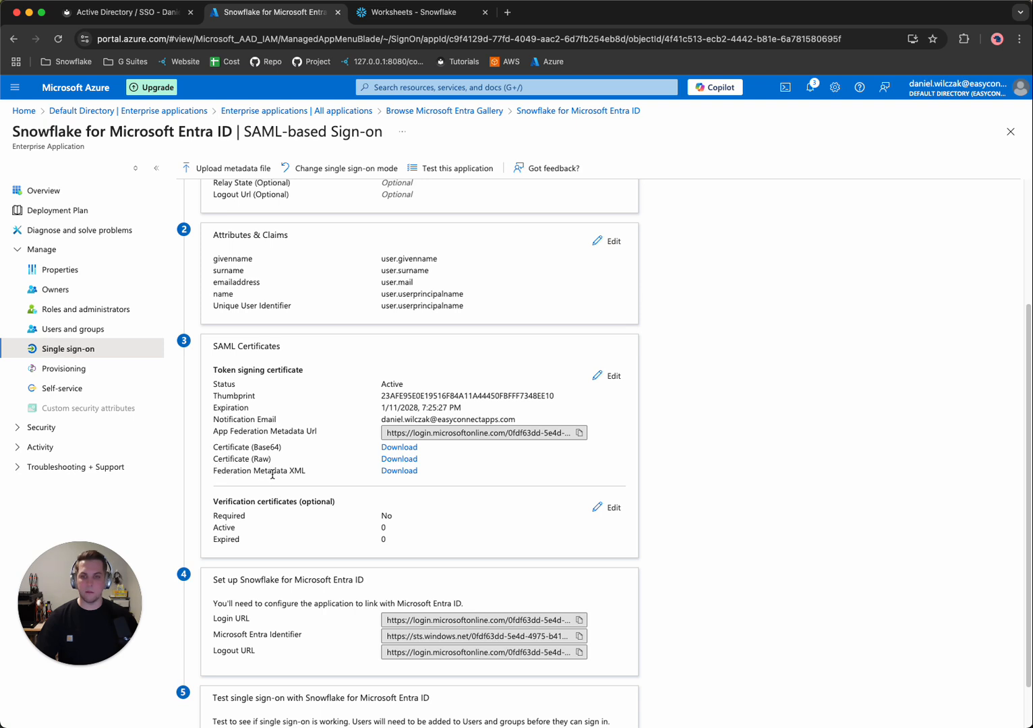
{"action": "left_click", "coordinate": [400, 470]}
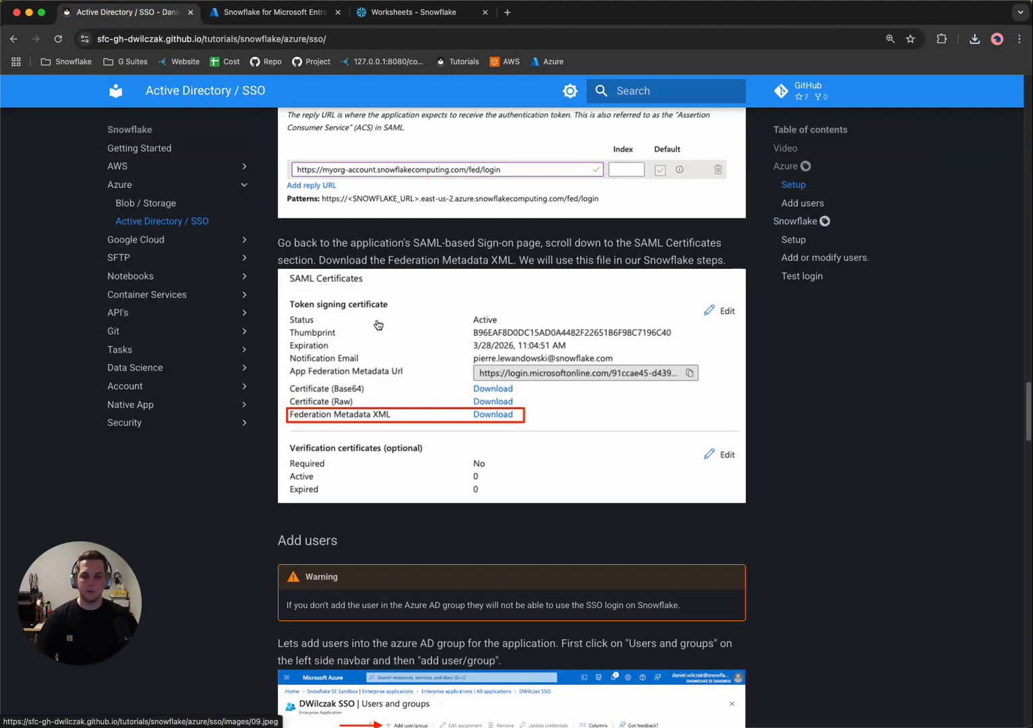
Read through the tutorial's Add users steps, then return to the Azure app.
{"action": "scroll", "scroll_direction": "down", "scroll_amount": 3}
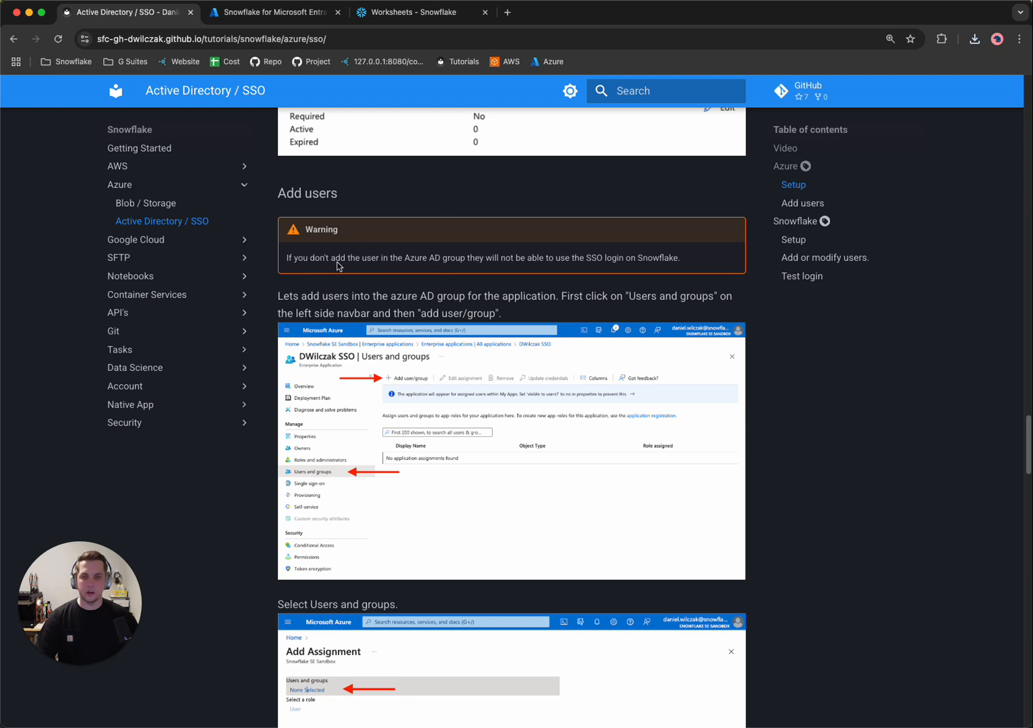
{"action": "scroll", "scroll_direction": "down", "scroll_amount": 3}
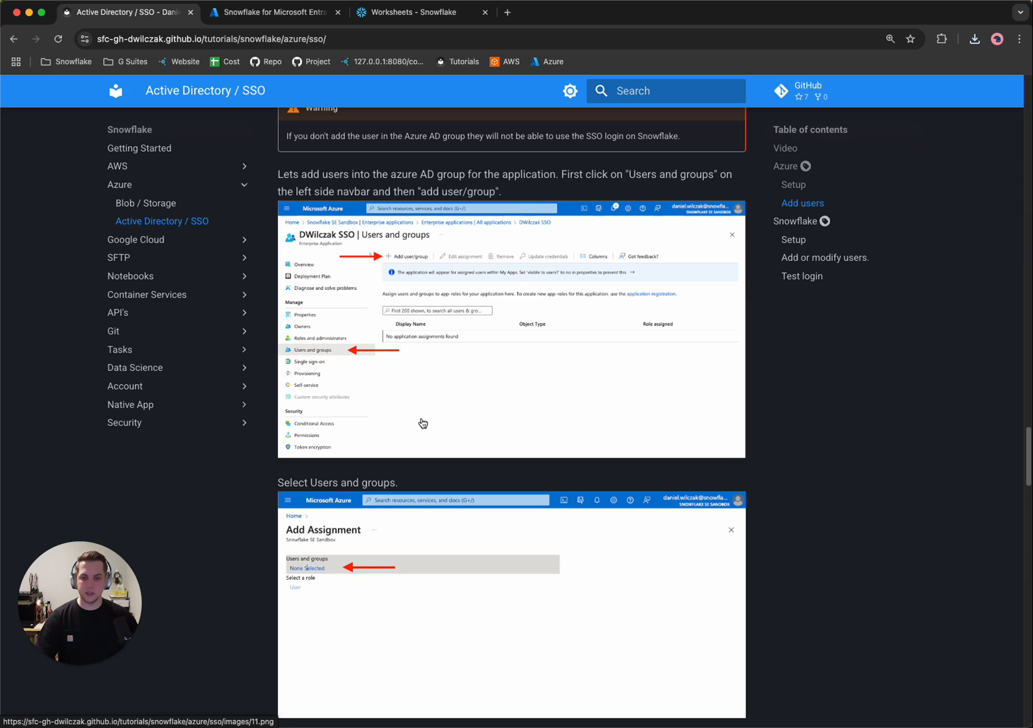
{"action": "scroll", "scroll_direction": "down", "scroll_amount": 3}
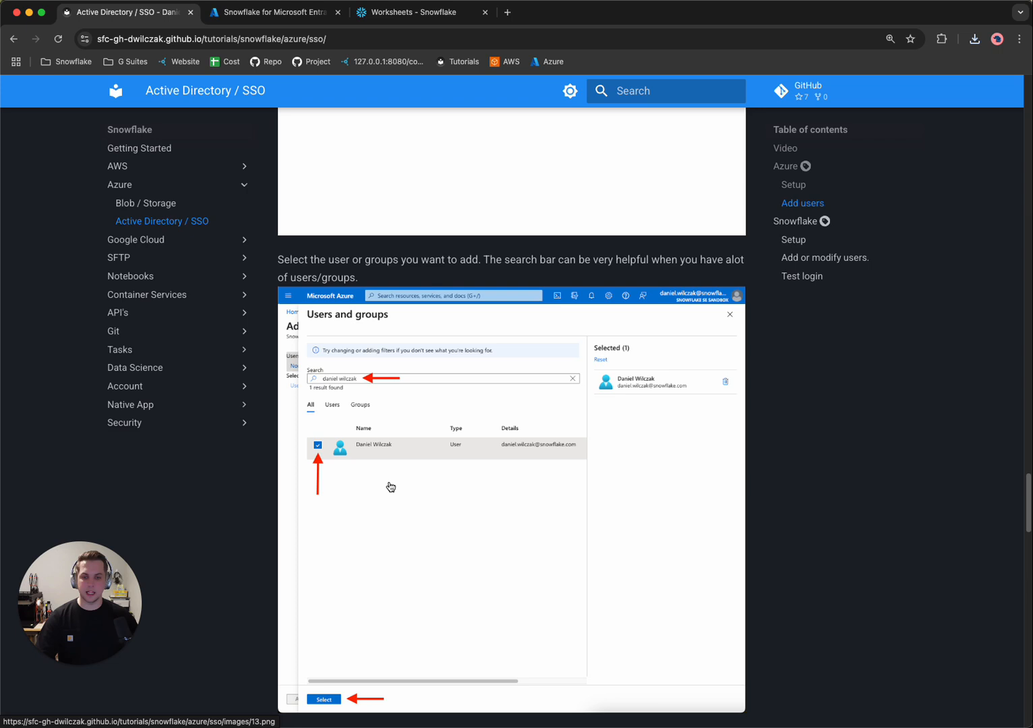
{"action": "scroll", "scroll_direction": "down", "scroll_amount": 3}
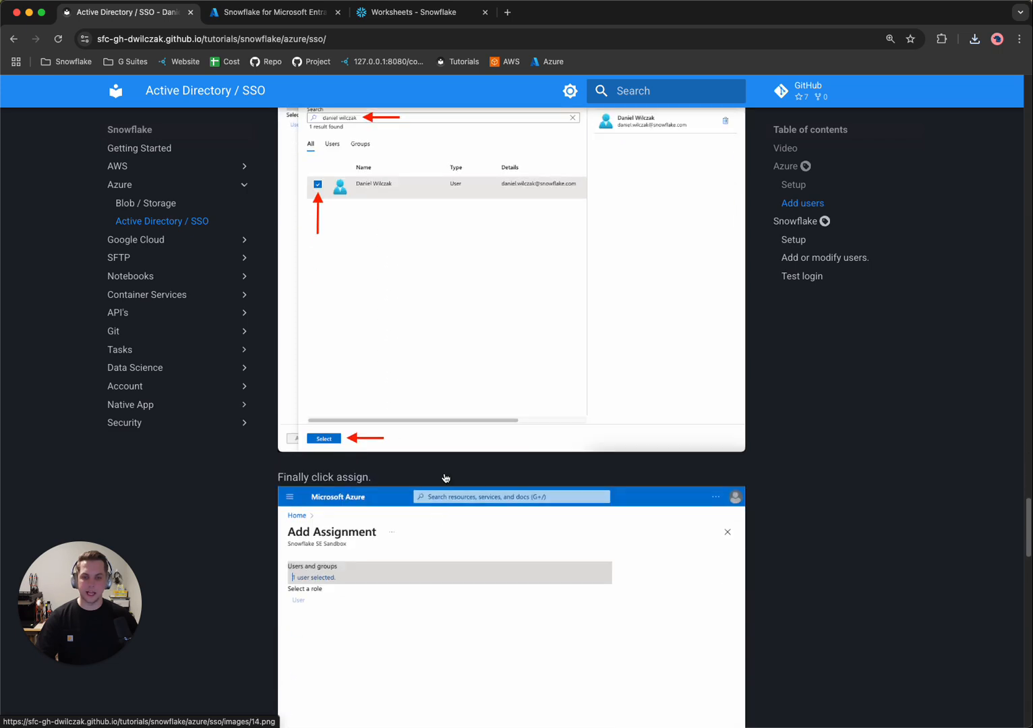
{"action": "scroll", "scroll_direction": "down", "scroll_amount": 3}
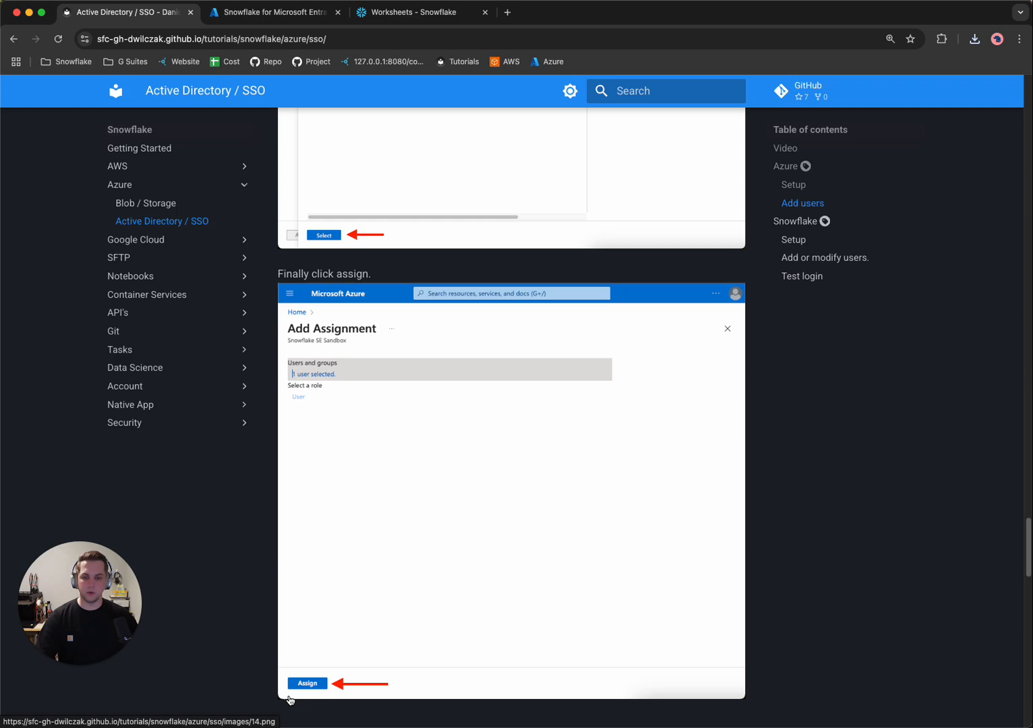
{"action": "left_click", "coordinate": [273, 12]}
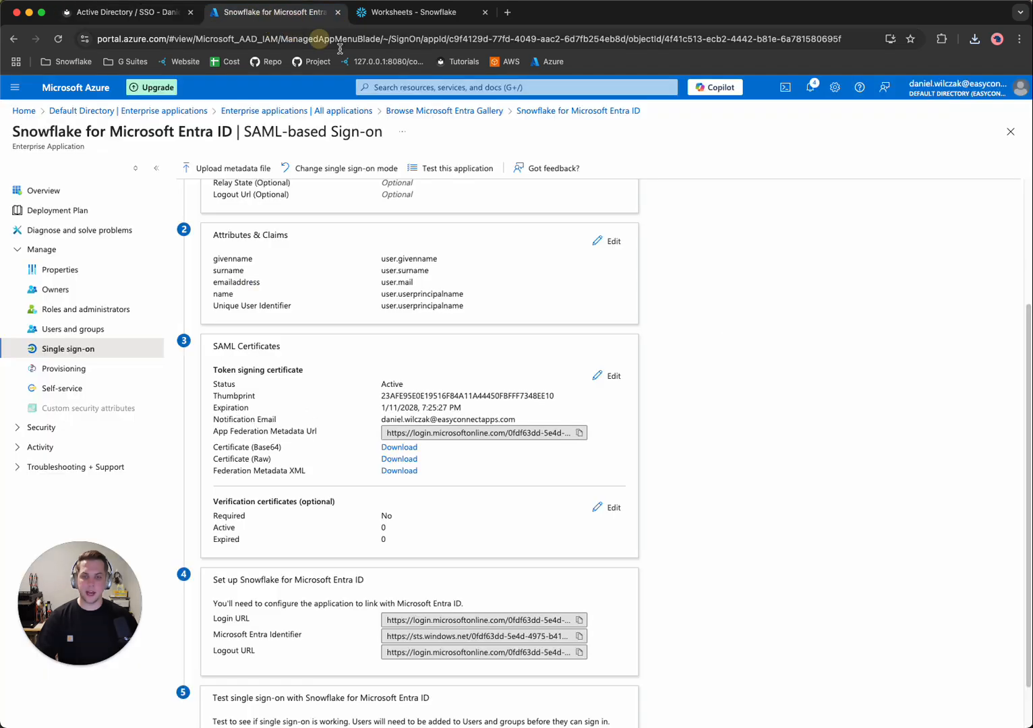
Start a user assignment for the Snowflake app and open the Users picker.
{"action": "left_click", "coordinate": [73, 329]}
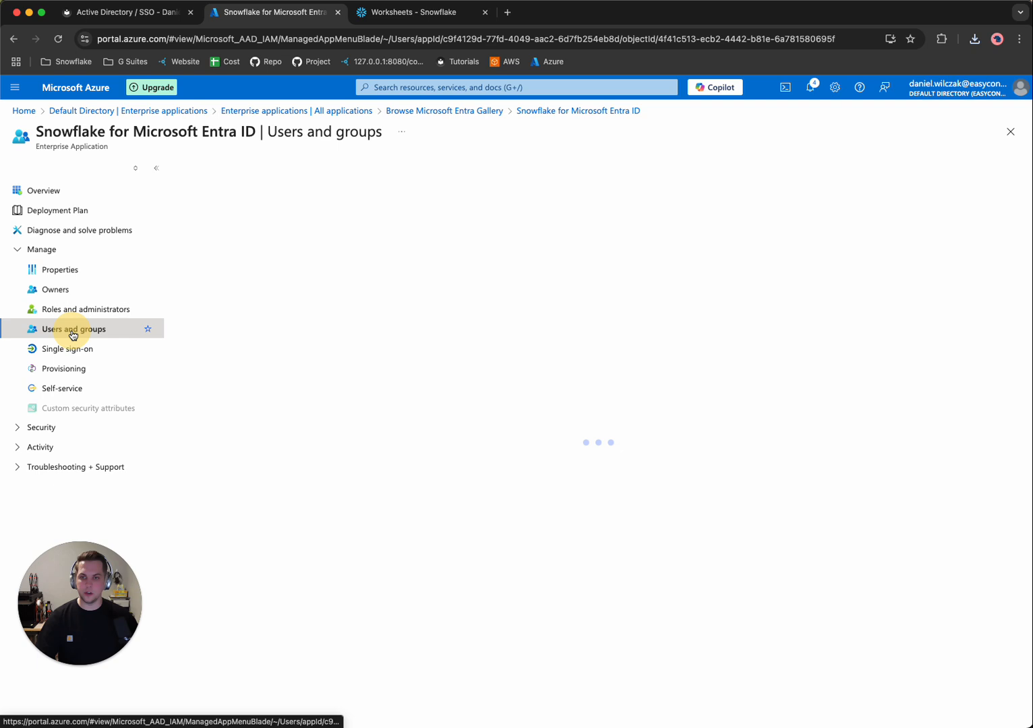
{"action": "left_click", "coordinate": [73, 329]}
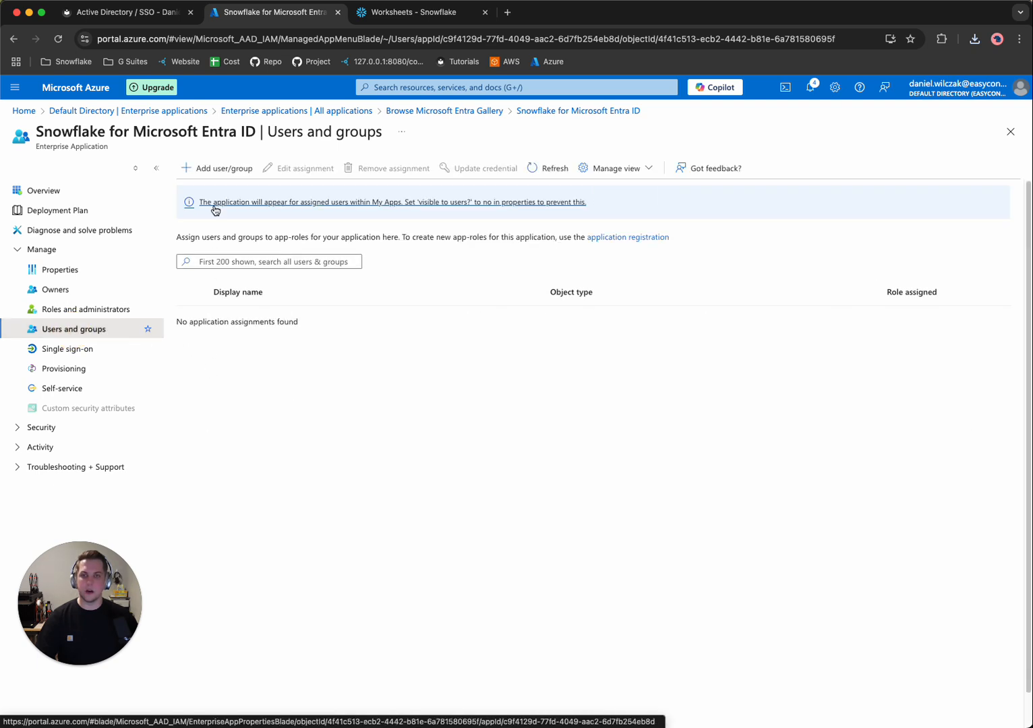
{"action": "left_click", "coordinate": [222, 168]}
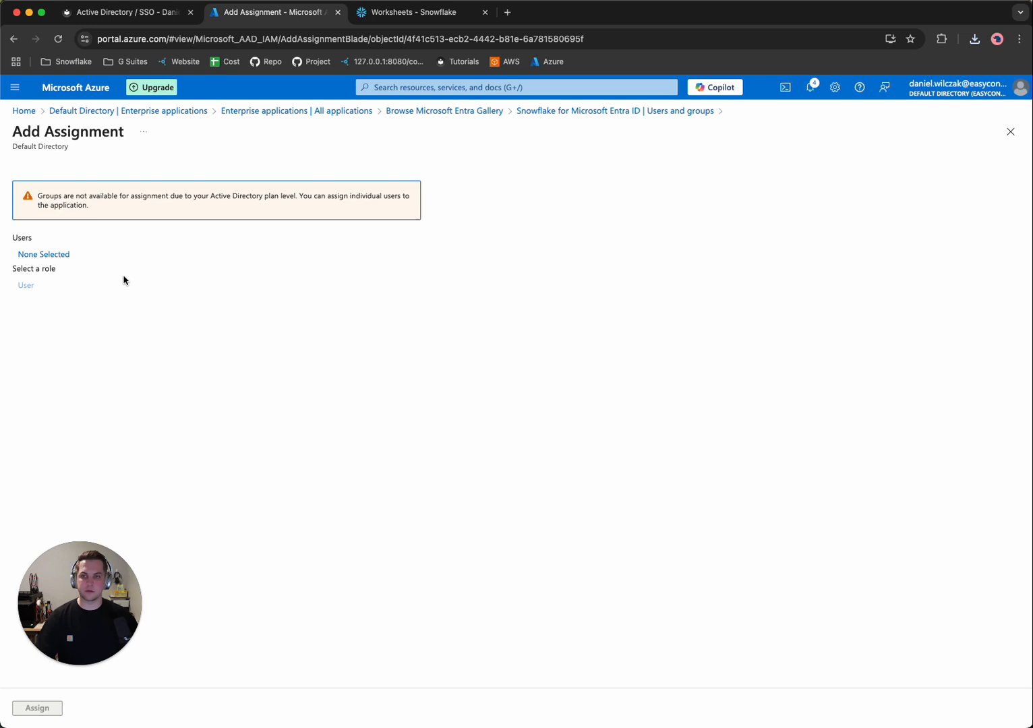
{"action": "left_click", "coordinate": [43, 254]}
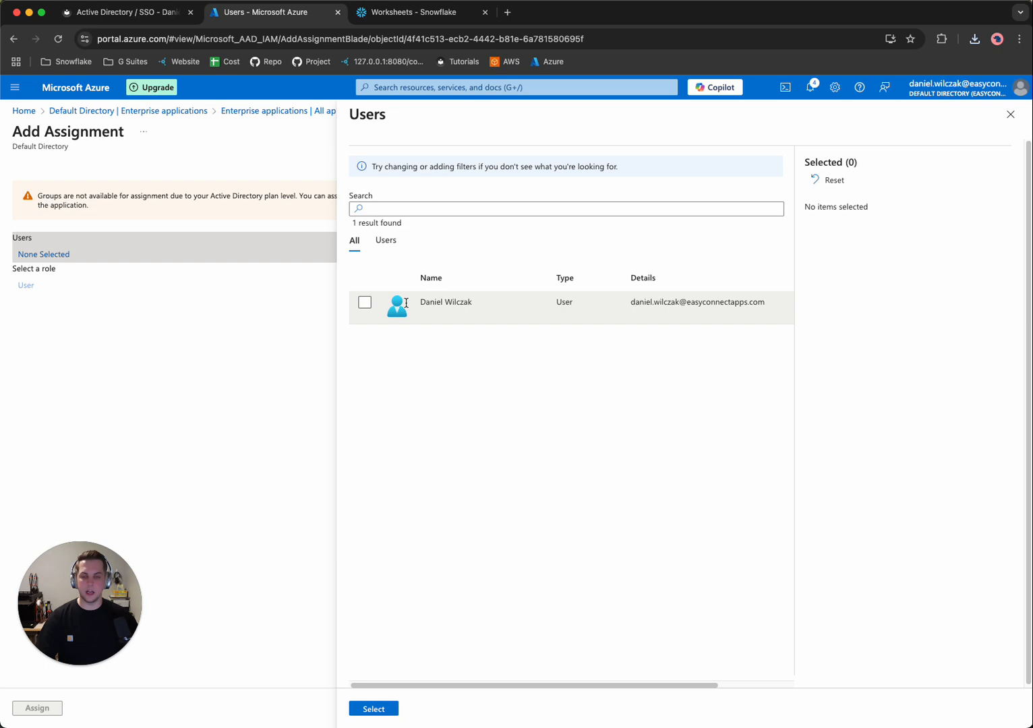
{"action": "left_click", "coordinate": [364, 303]}
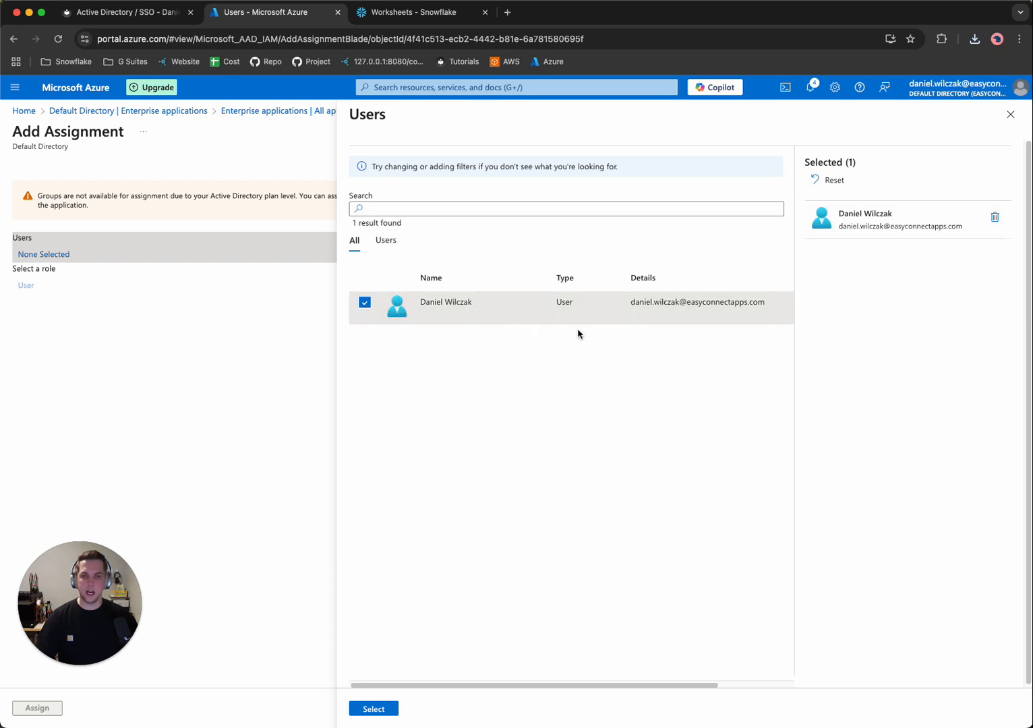
{"action": "double_click", "coordinate": [697, 302]}
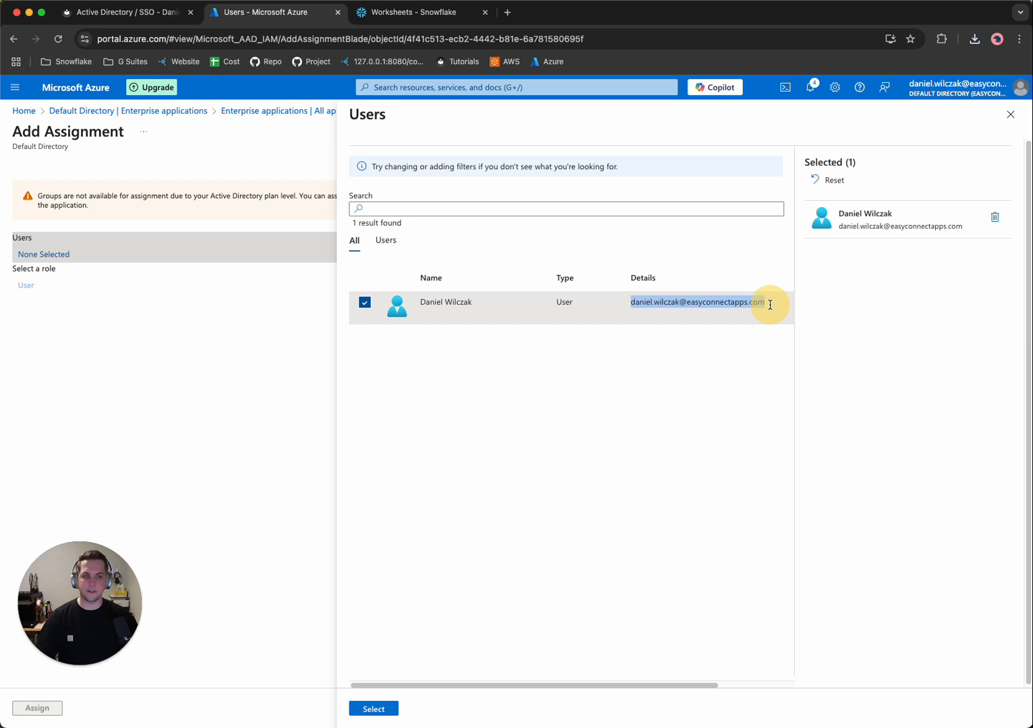
{"action": "left_click", "coordinate": [364, 303]}
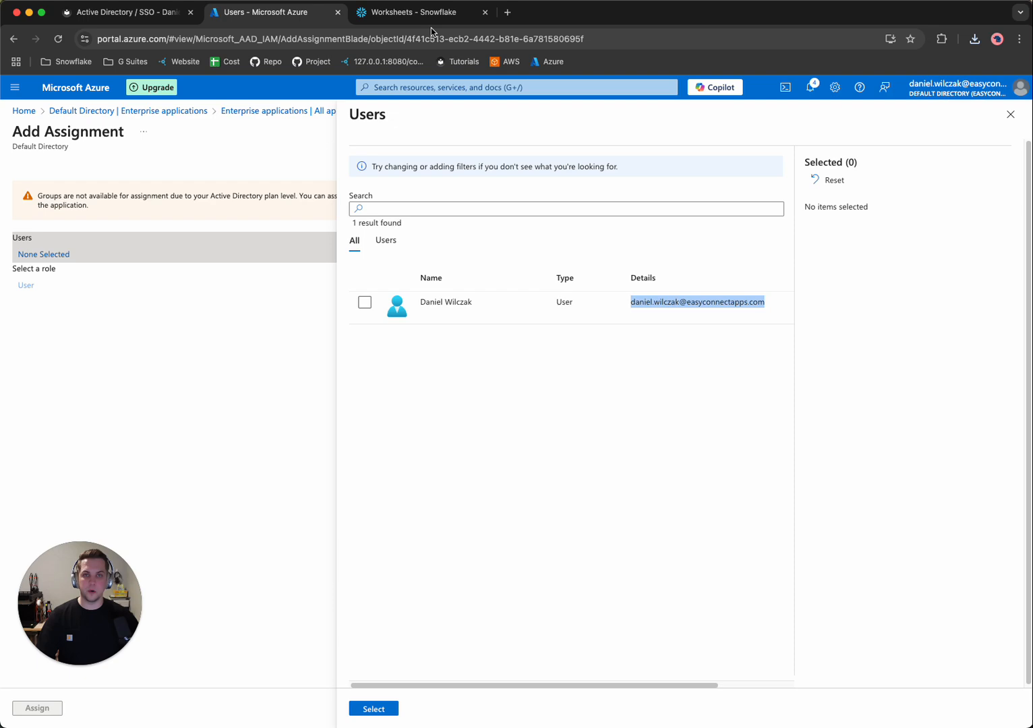
Open Admin > Users & Roles in Snowsight.
{"action": "left_click", "coordinate": [411, 12]}
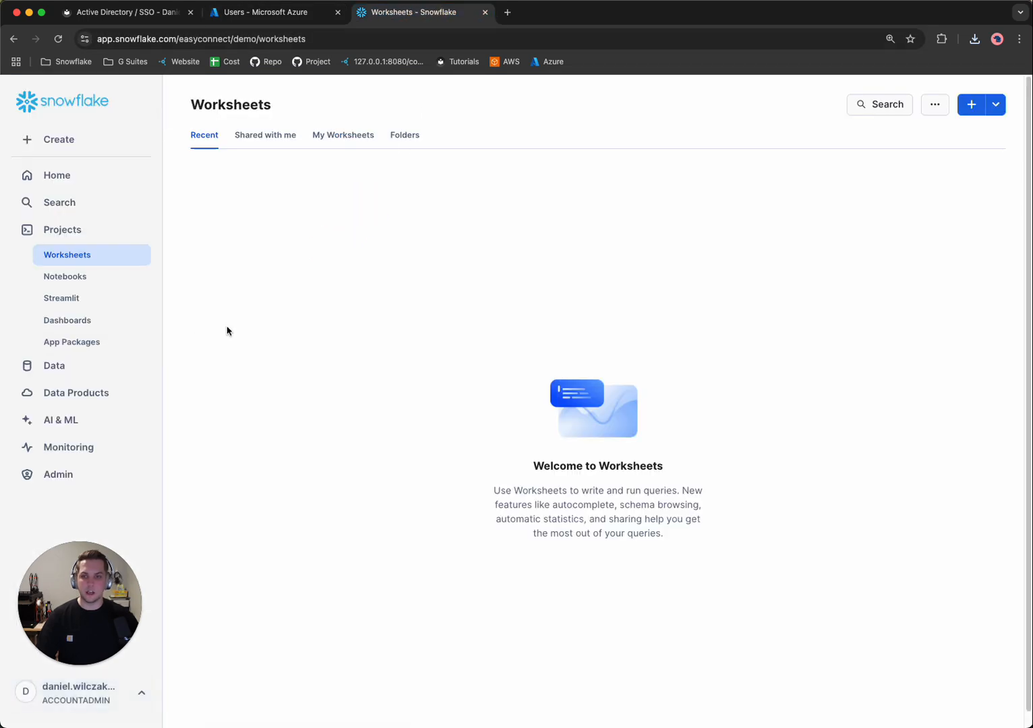
{"action": "left_click", "coordinate": [58, 474]}
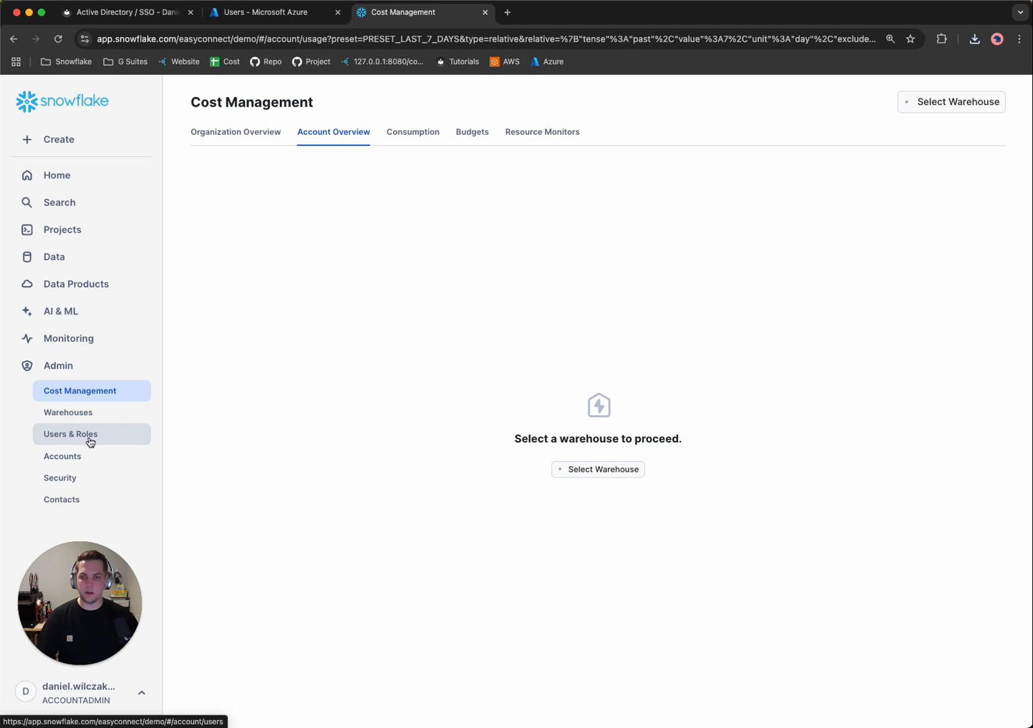
{"action": "left_click", "coordinate": [70, 434]}
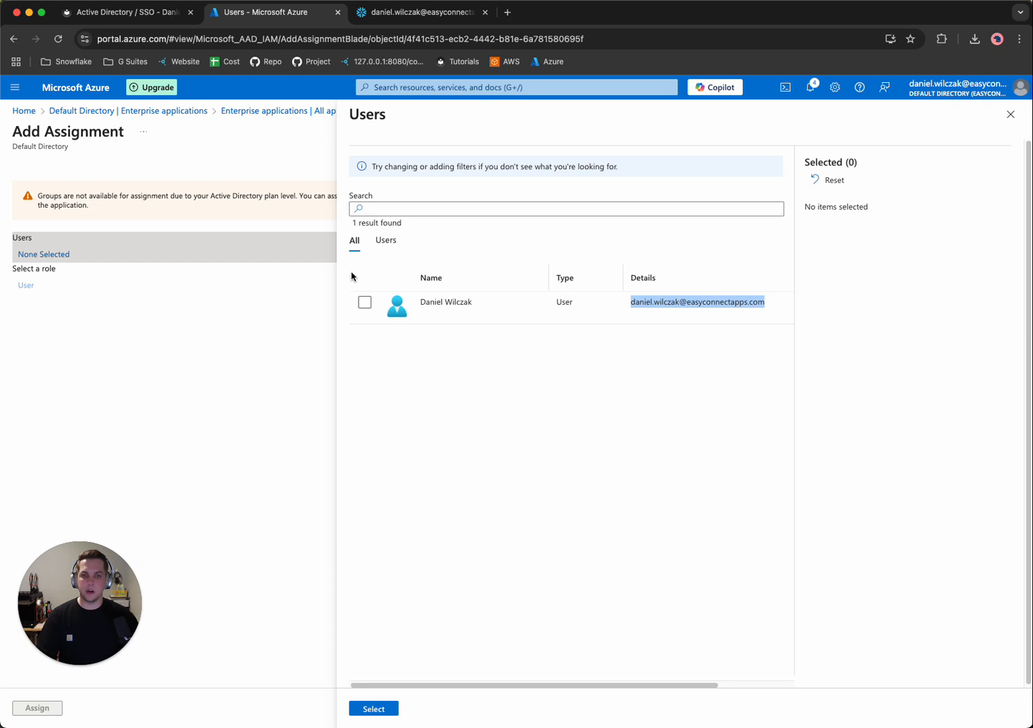
Assign the single listed user to the Snowflake Entra ID app.
{"action": "left_click", "coordinate": [364, 302]}
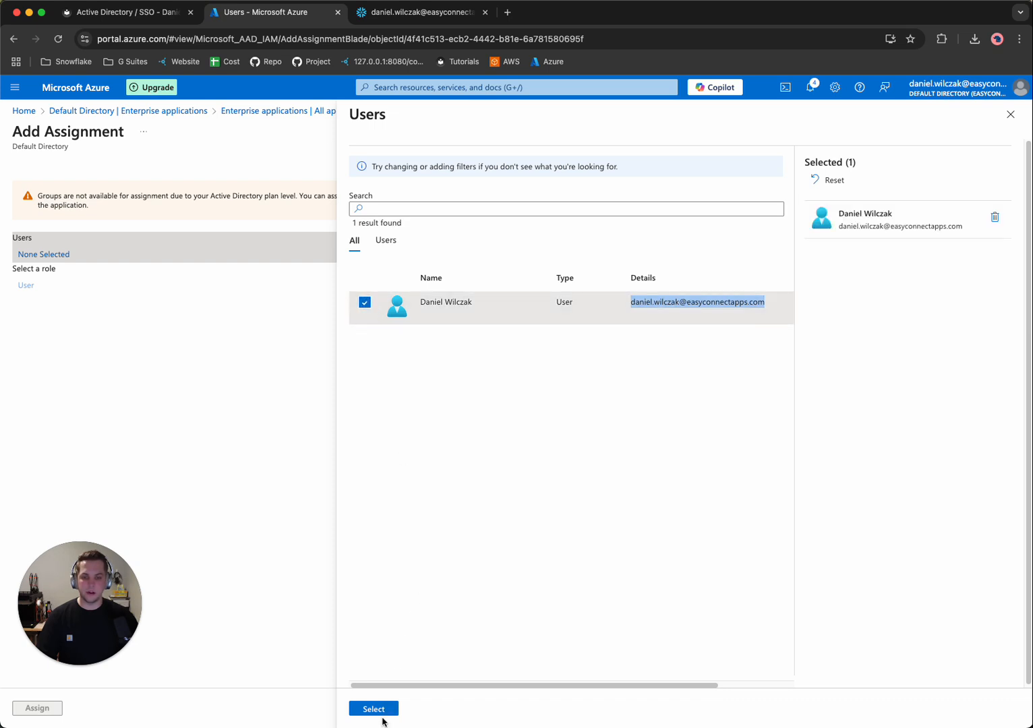
{"action": "left_click", "coordinate": [373, 709]}
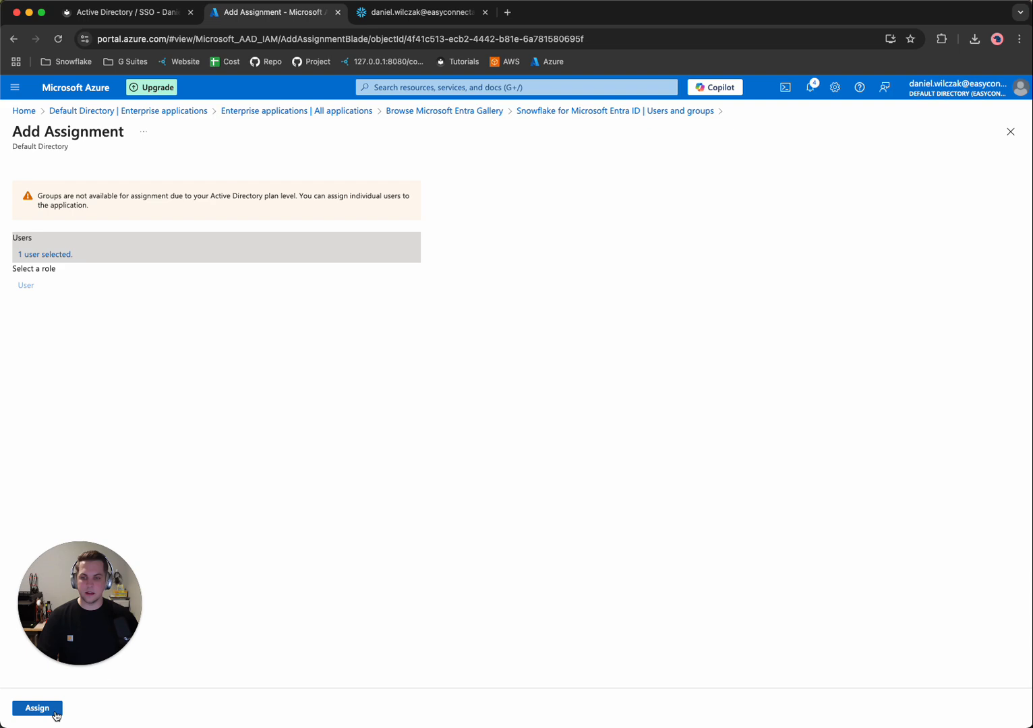
{"action": "left_click", "coordinate": [37, 707]}
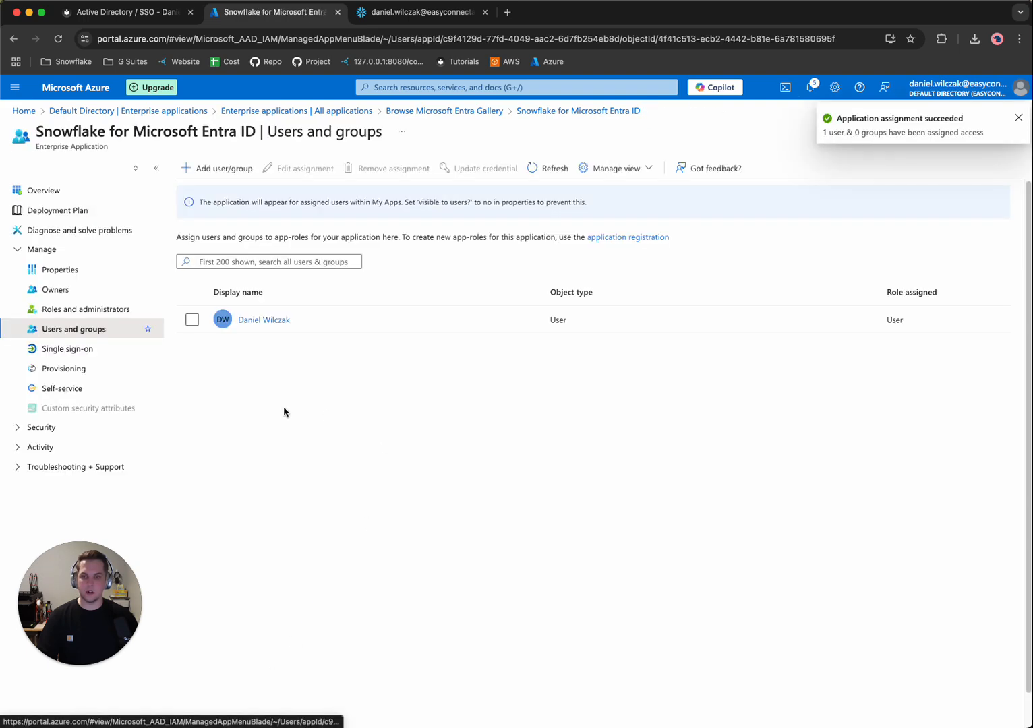
Return to the tutorial's Snowflake Setup section and highlight the certificate placeholder in the template.
{"action": "left_click", "coordinate": [121, 14]}
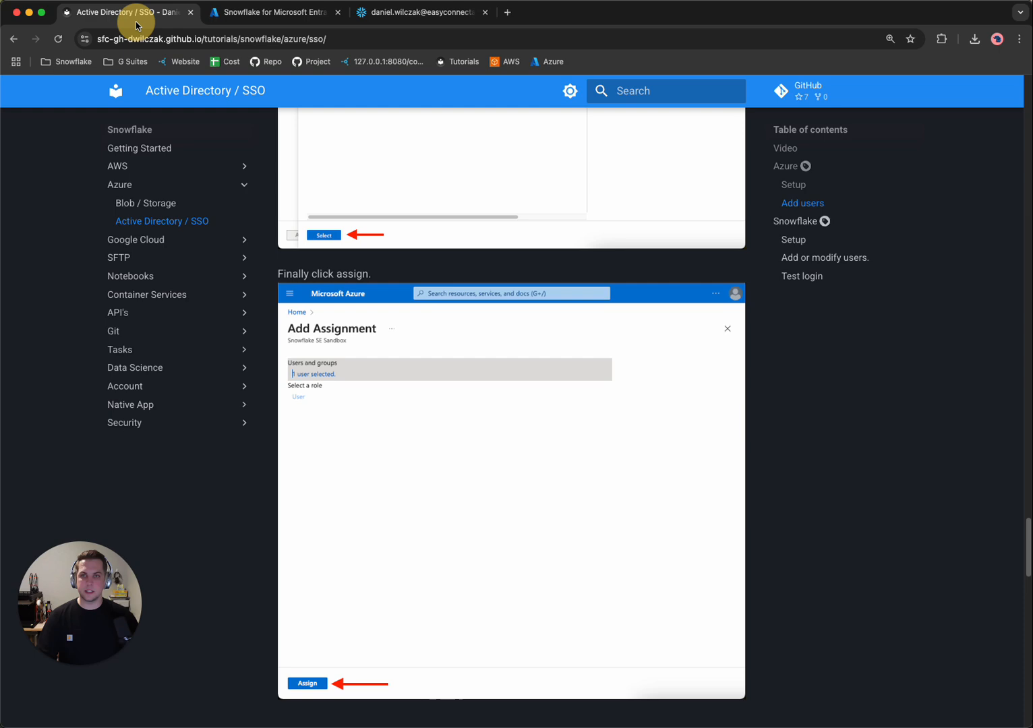
{"action": "scroll", "scroll_direction": "down", "scroll_amount": 3}
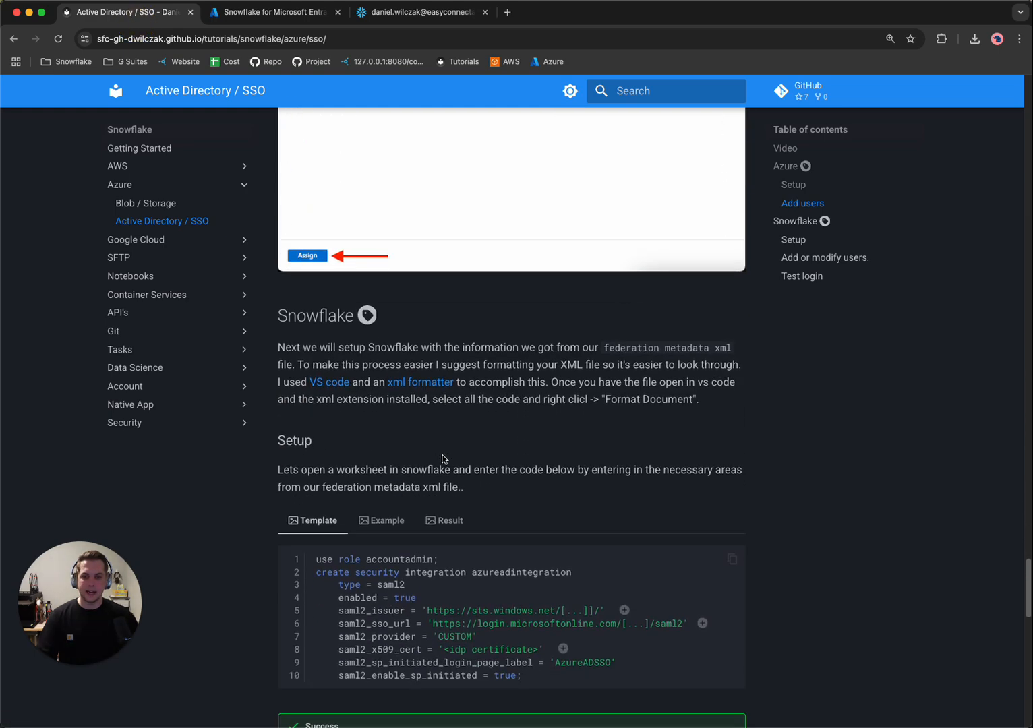
{"action": "scroll", "scroll_direction": "down", "scroll_amount": 3}
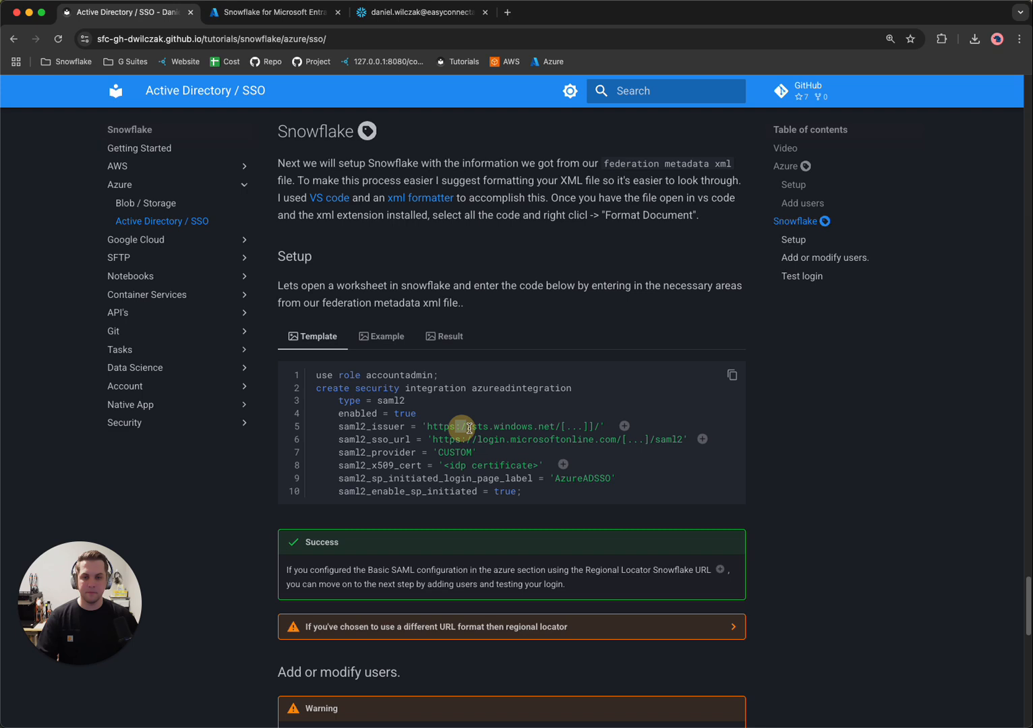
{"action": "mouse_move", "coordinate": [487, 436]}
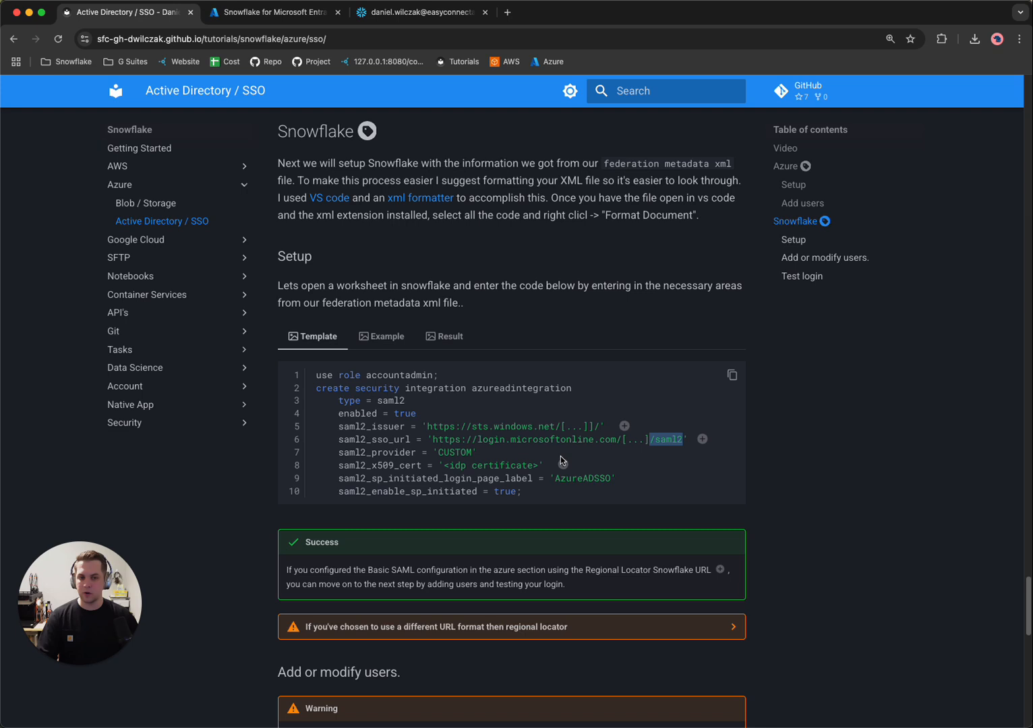
{"action": "double_click", "coordinate": [502, 465]}
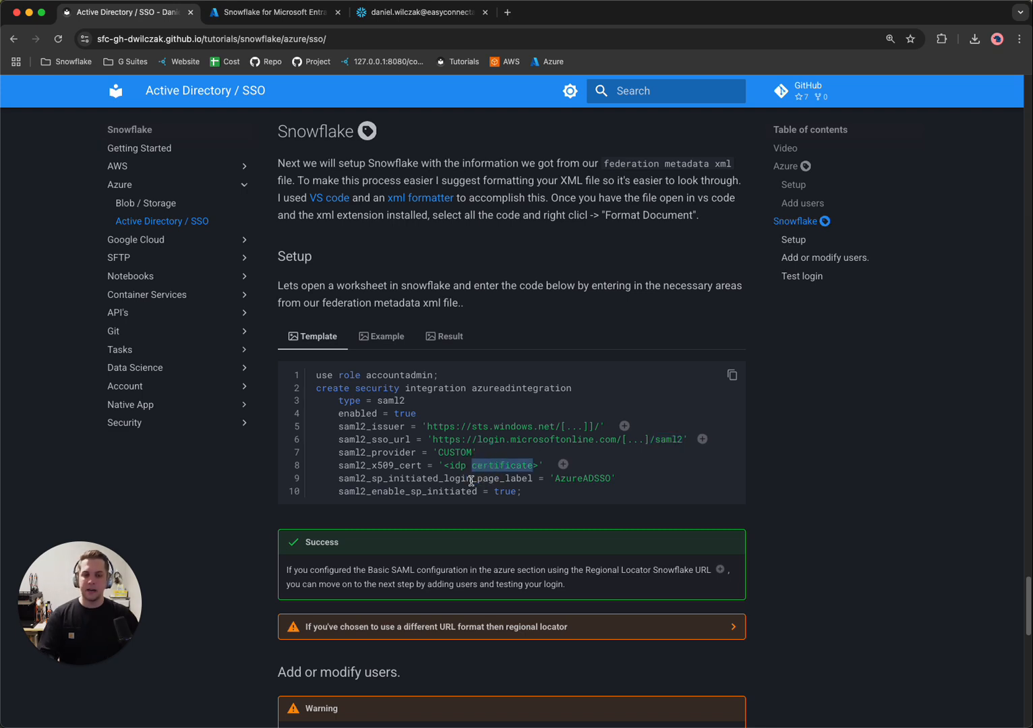
{"action": "mouse_move", "coordinate": [394, 343]}
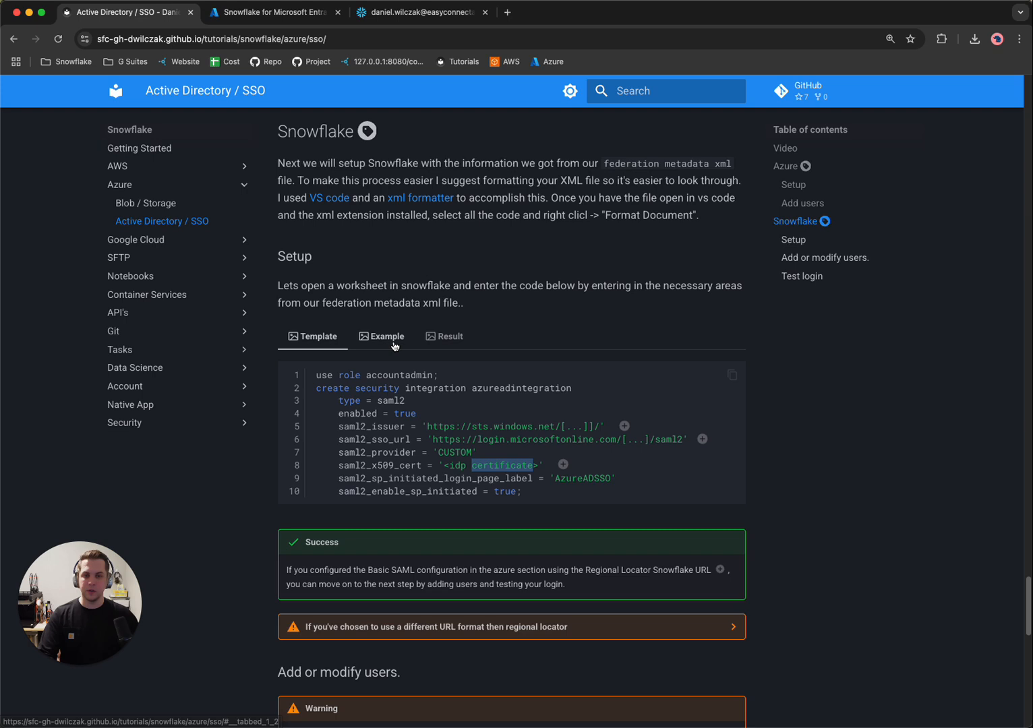
Compare the Example version with the Template, then copy the template integration code.
{"action": "left_click", "coordinate": [387, 336]}
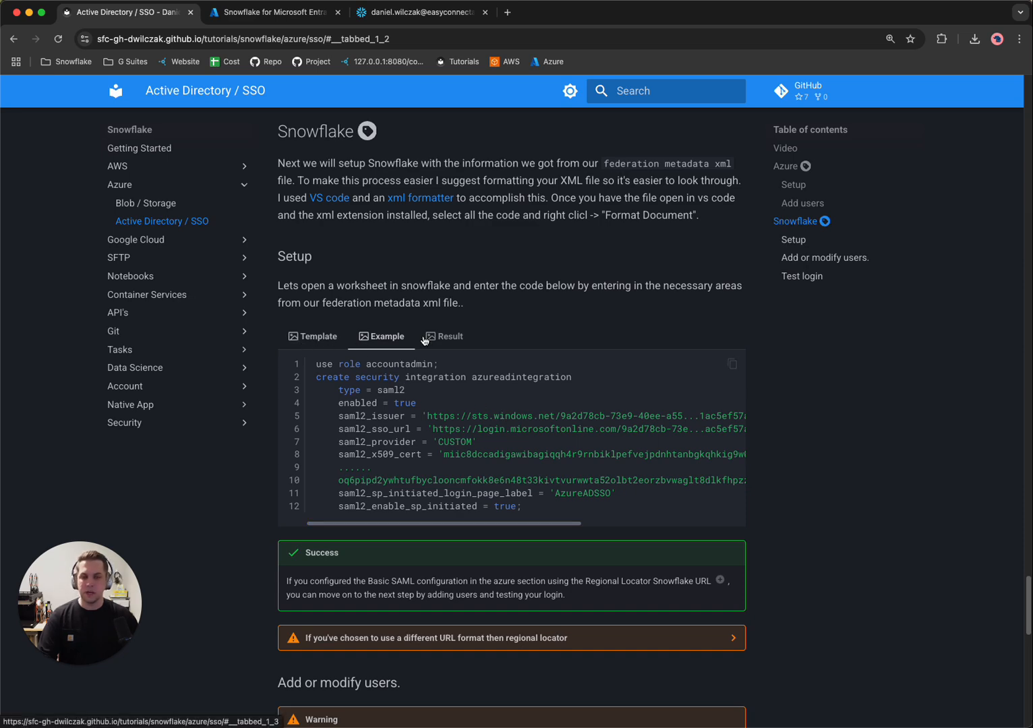
{"action": "left_click", "coordinate": [312, 336]}
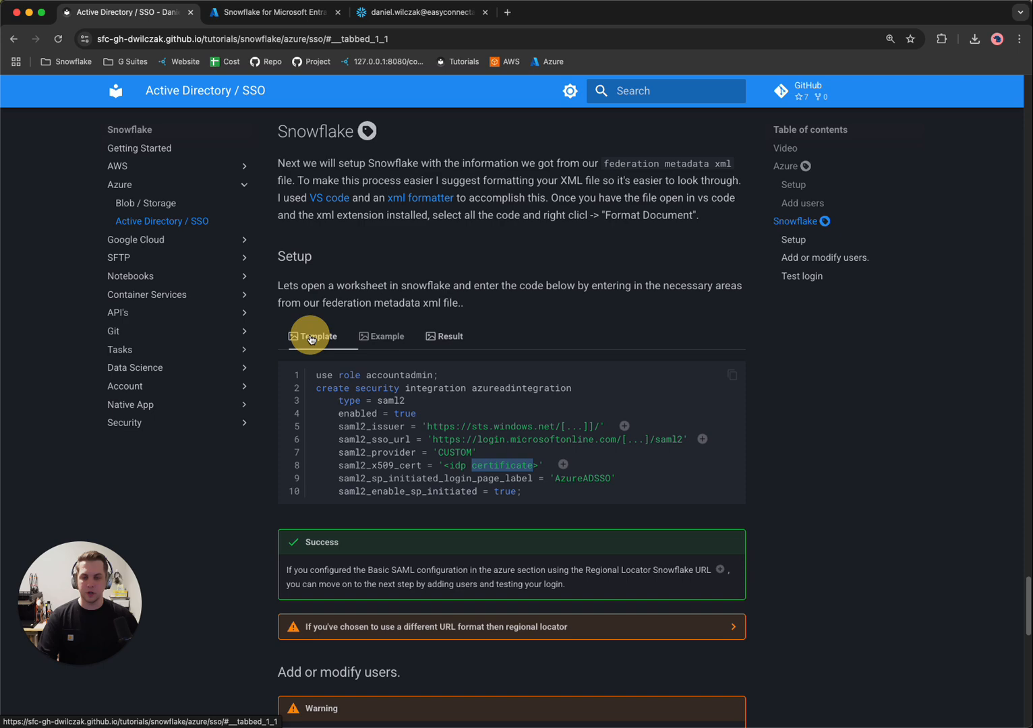
{"action": "left_click", "coordinate": [732, 375]}
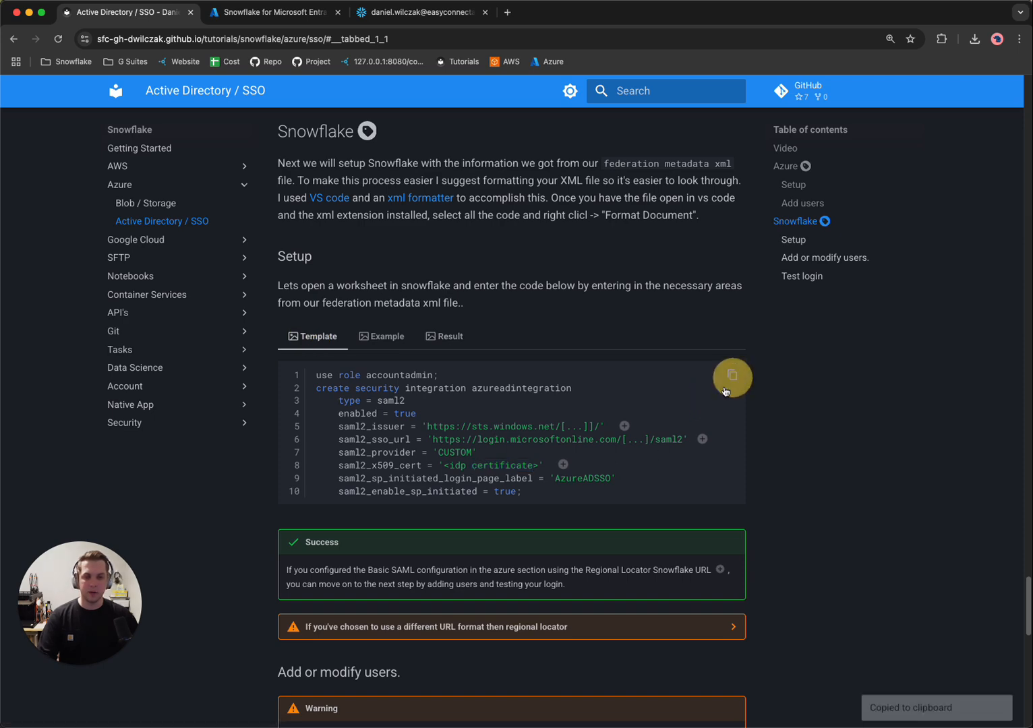
{"action": "left_click", "coordinate": [422, 12]}
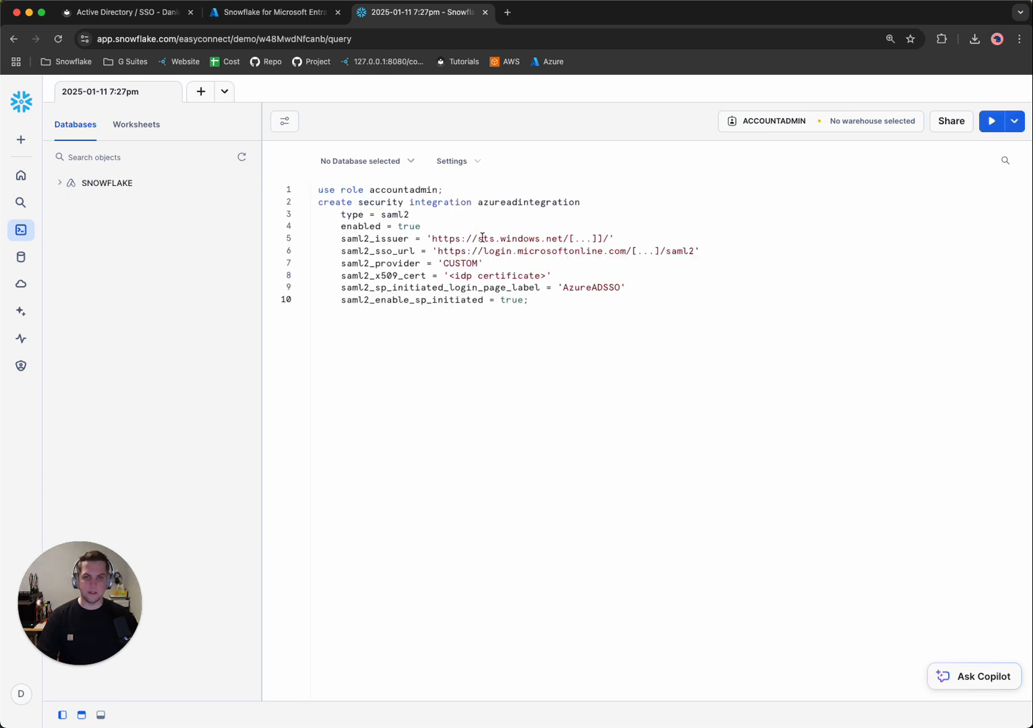
Insert a blank line after the use role statement in the pasted worksheet template.
{"action": "key", "text": "Enter"}
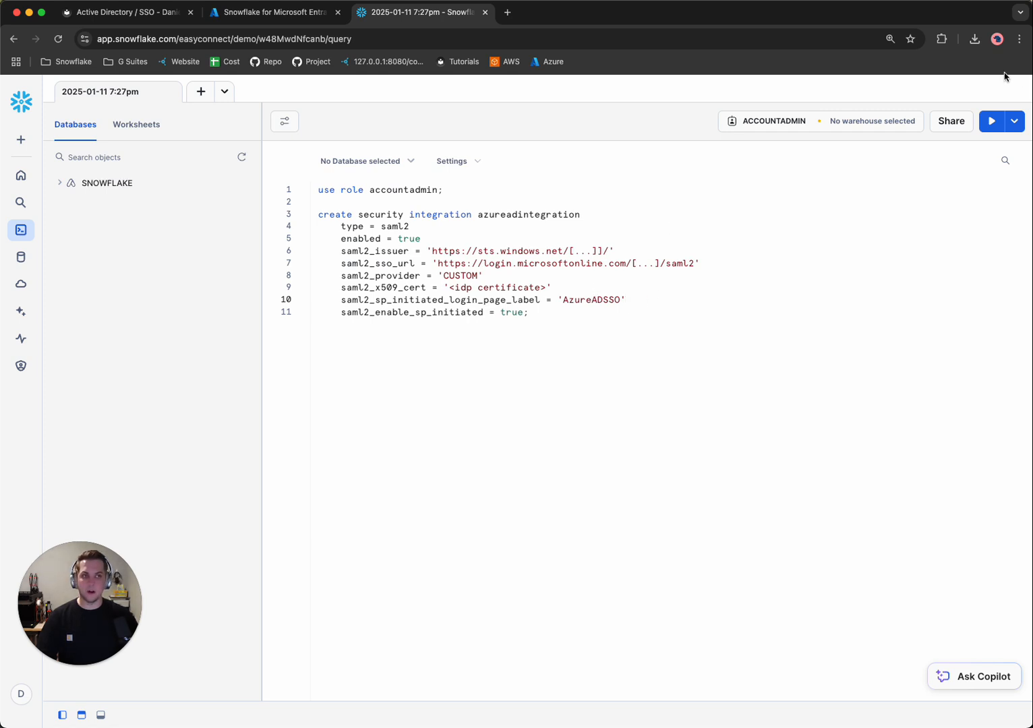
{"action": "left_click", "coordinate": [978, 38]}
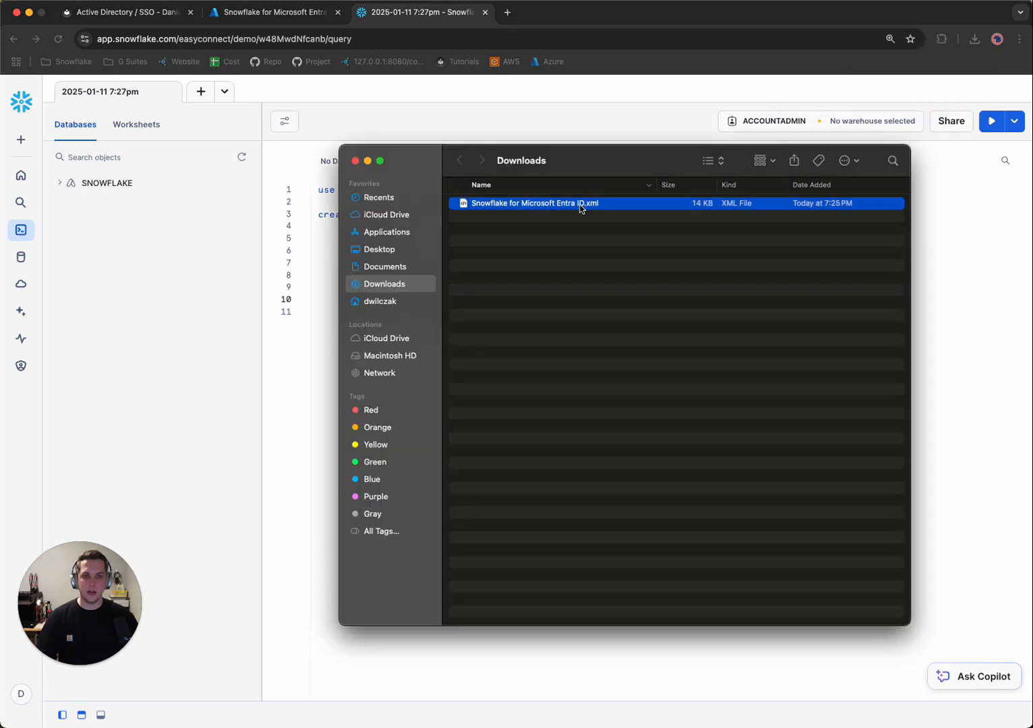
Open 'Snowflake for Microsoft Entra ID.xml' from Downloads in Visual Studio Code.
{"action": "right_click", "coordinate": [545, 204]}
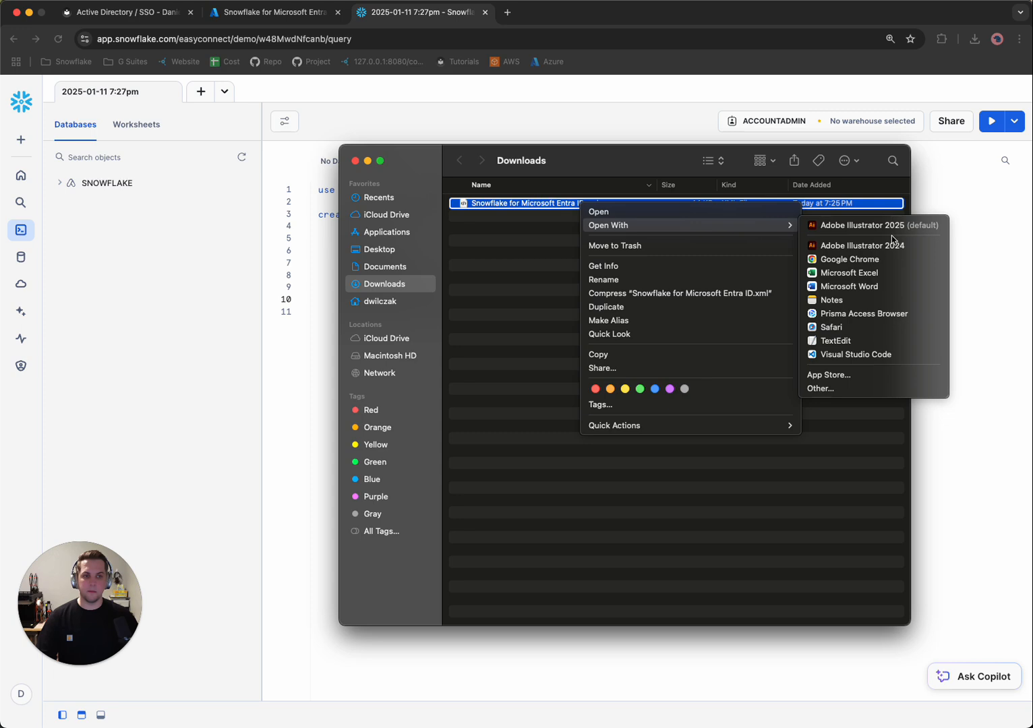
{"action": "mouse_move", "coordinate": [856, 354]}
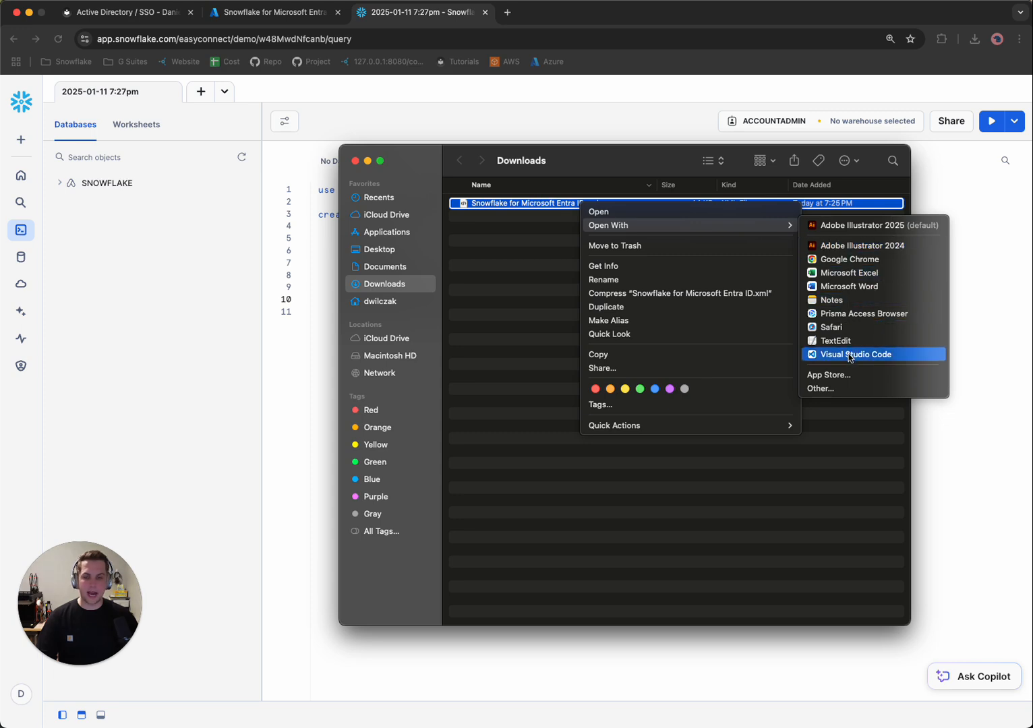
{"action": "left_click", "coordinate": [856, 354]}
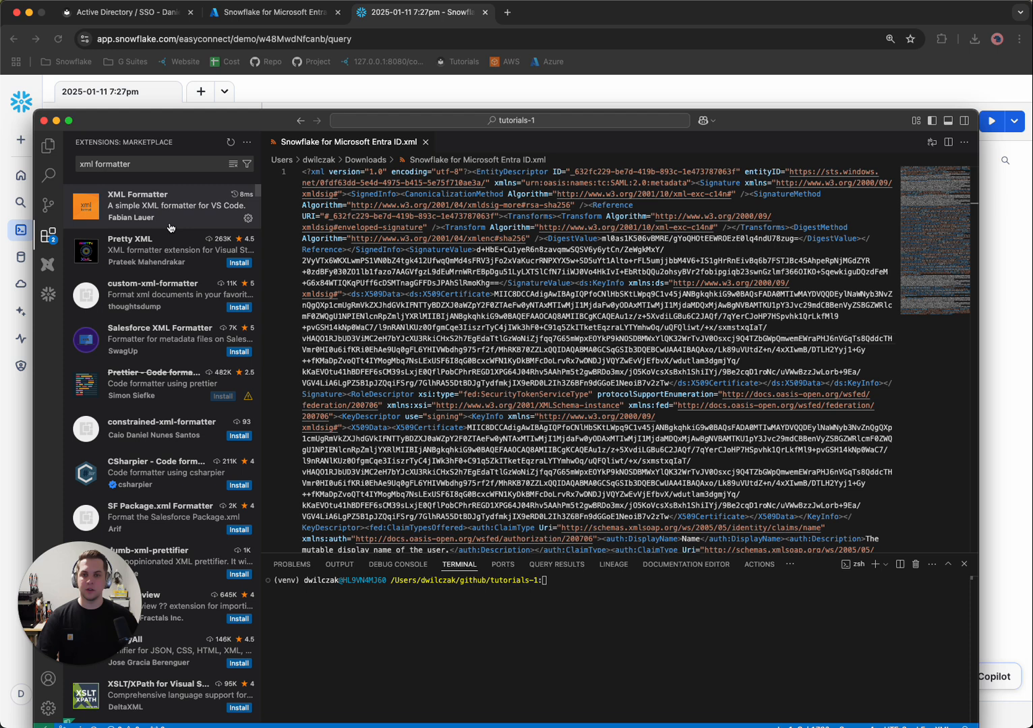
{"action": "mouse_move", "coordinate": [196, 230]}
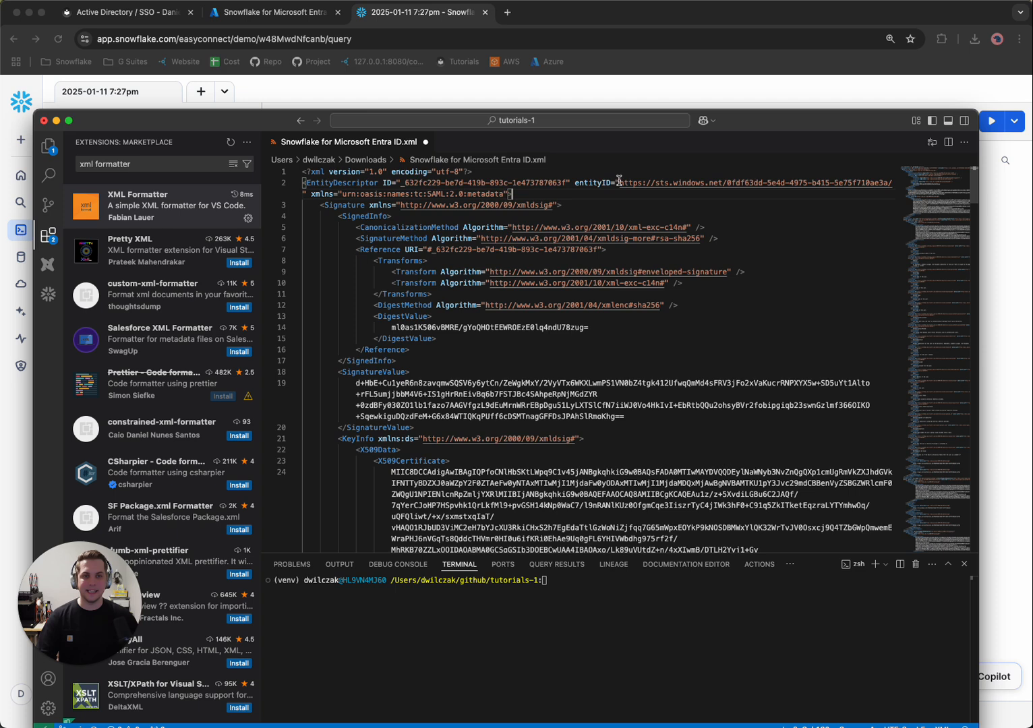
Select the tenant ID inside the entityID URL of the formatted metadata XML.
{"action": "left_click_drag", "start_coordinate": [621, 183], "coordinate": [890, 183]}
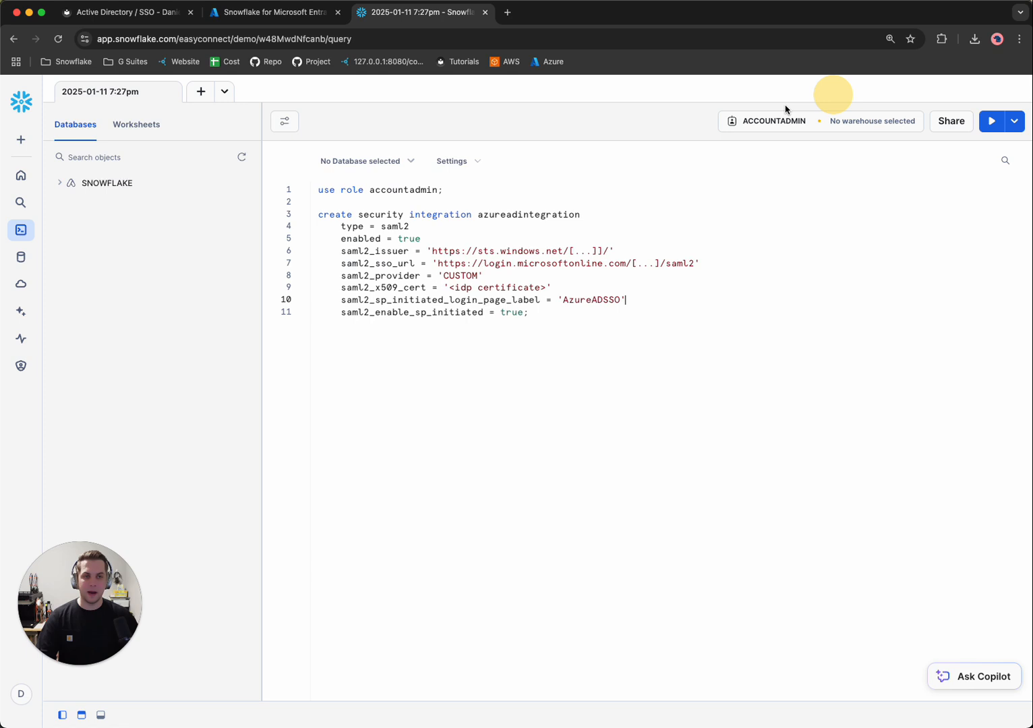
Fill the issuer and SSO URL placeholders with tenant ID 0fdf63dd-5e4d-4975-b415-5e75f710ae3a.
{"action": "left_click", "coordinate": [449, 251]}
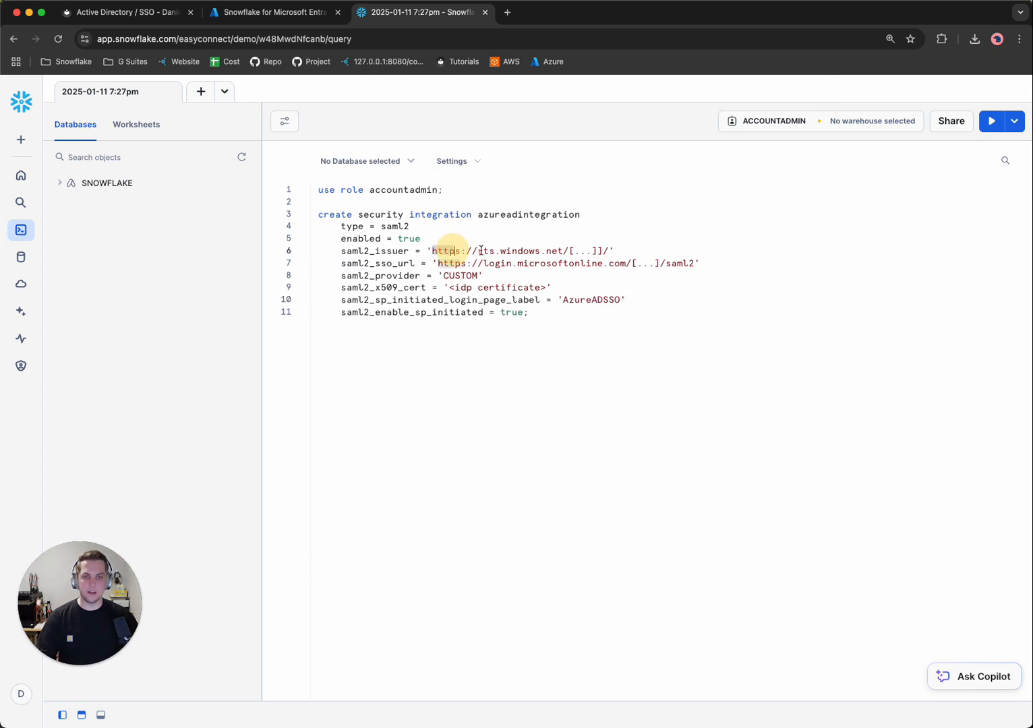
{"action": "type", "text": "0fdf63dd-5e4d-4975-b415-5e75f710ae3a/\" xmlns=\"urn:oasis:names:tc:SAML:2.0:metadata\">"}
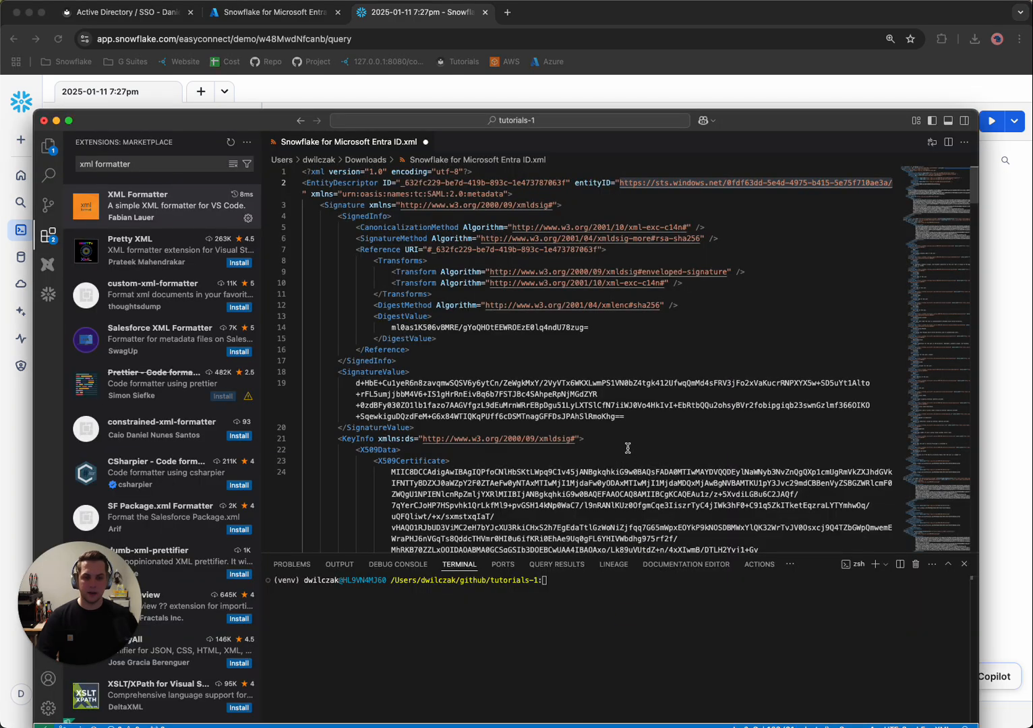
{"action": "type", "text": "/saml2"}
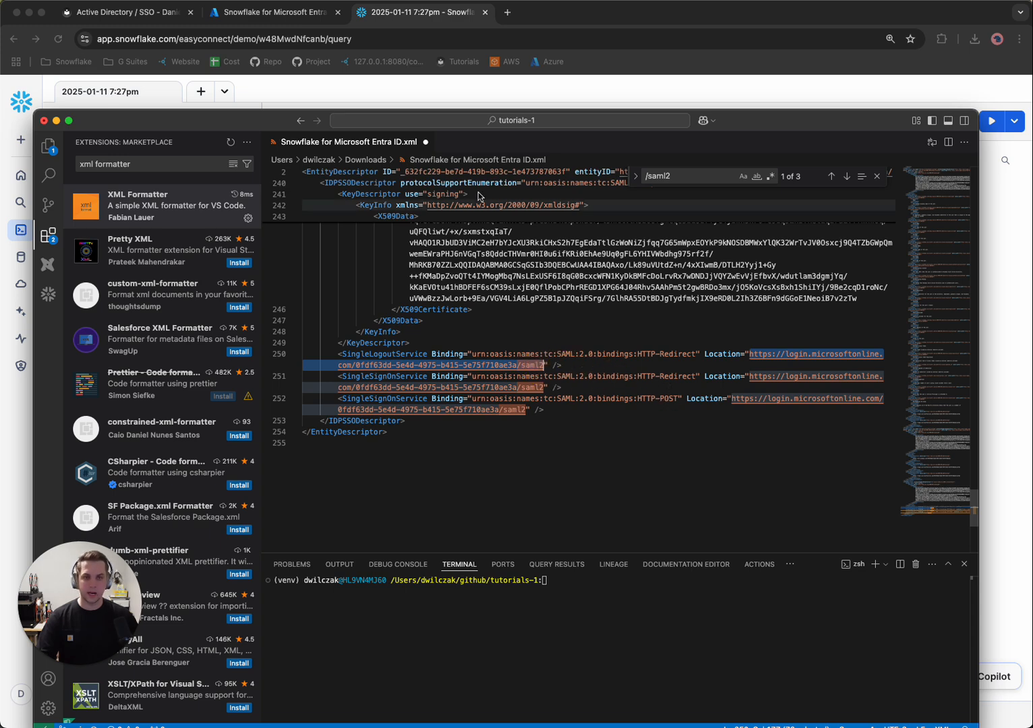
{"action": "left_click", "coordinate": [422, 12]}
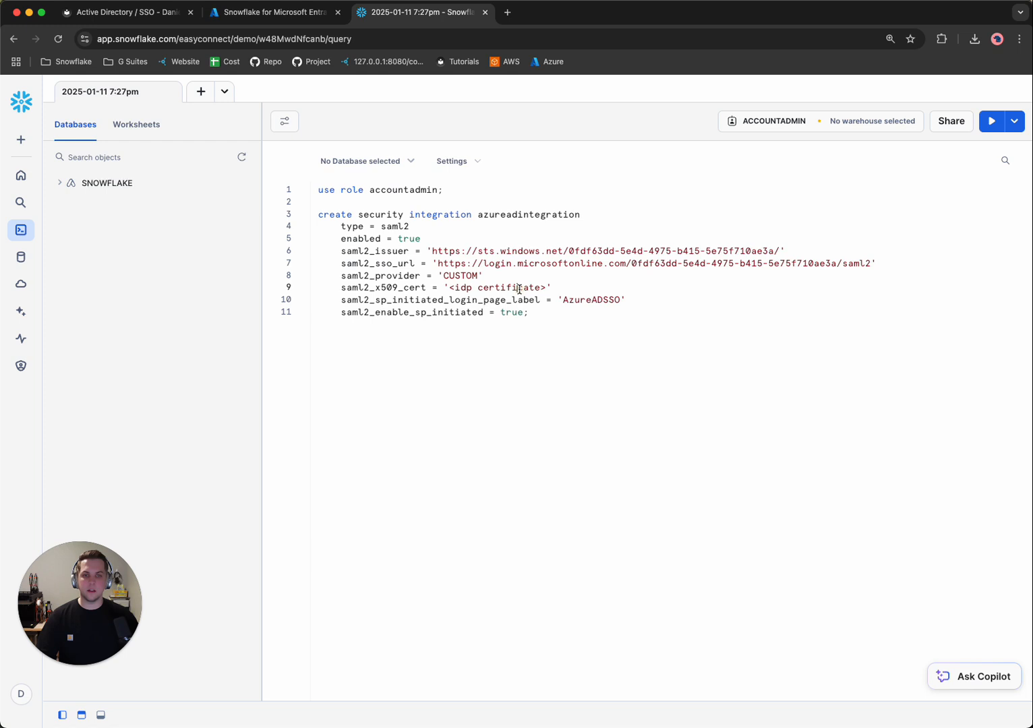
Replace the '<idp certificate>' placeholder with the metadata's X509Certificate value.
{"action": "double_click", "coordinate": [509, 287]}
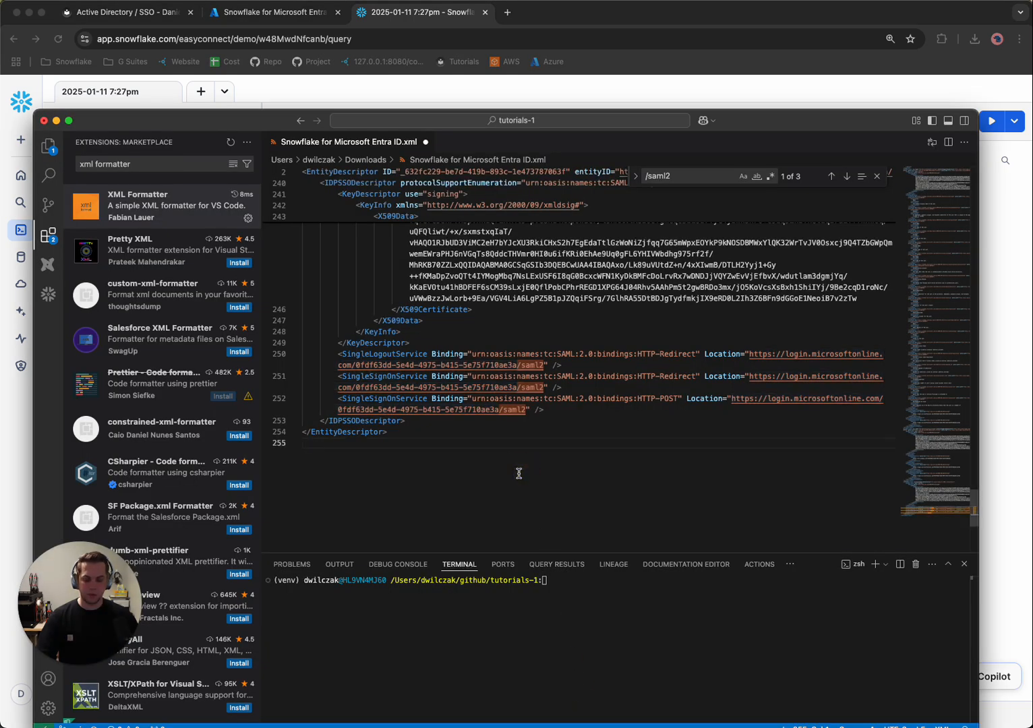
{"action": "type", "text": "certificate"}
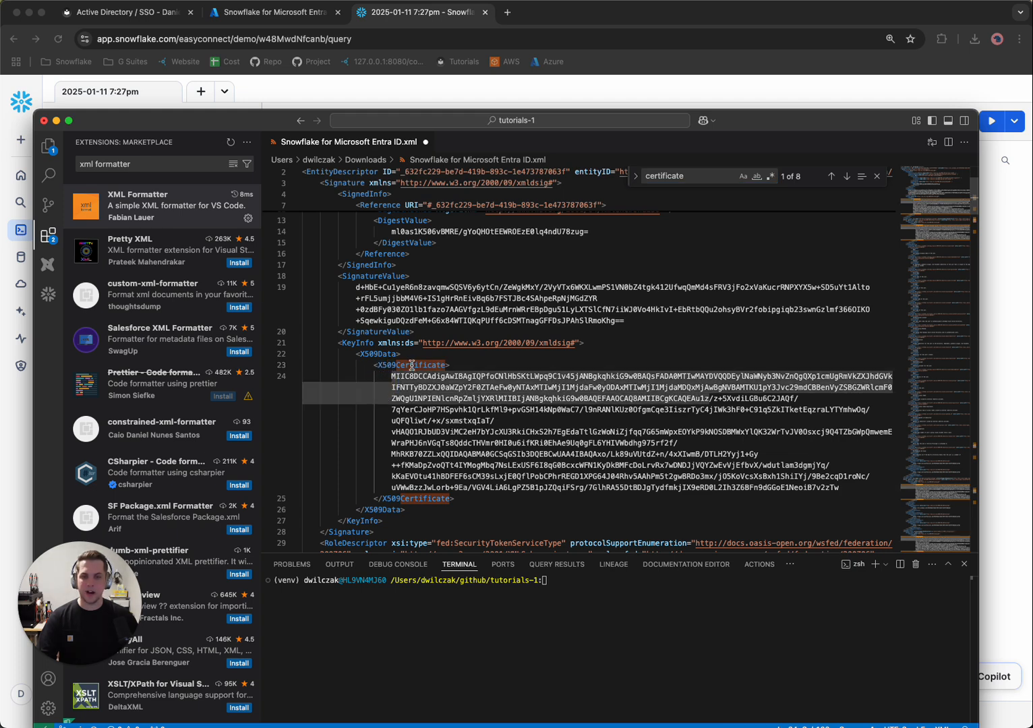
{"action": "left_click_drag", "start_coordinate": [390, 376], "coordinate": [870, 488]}
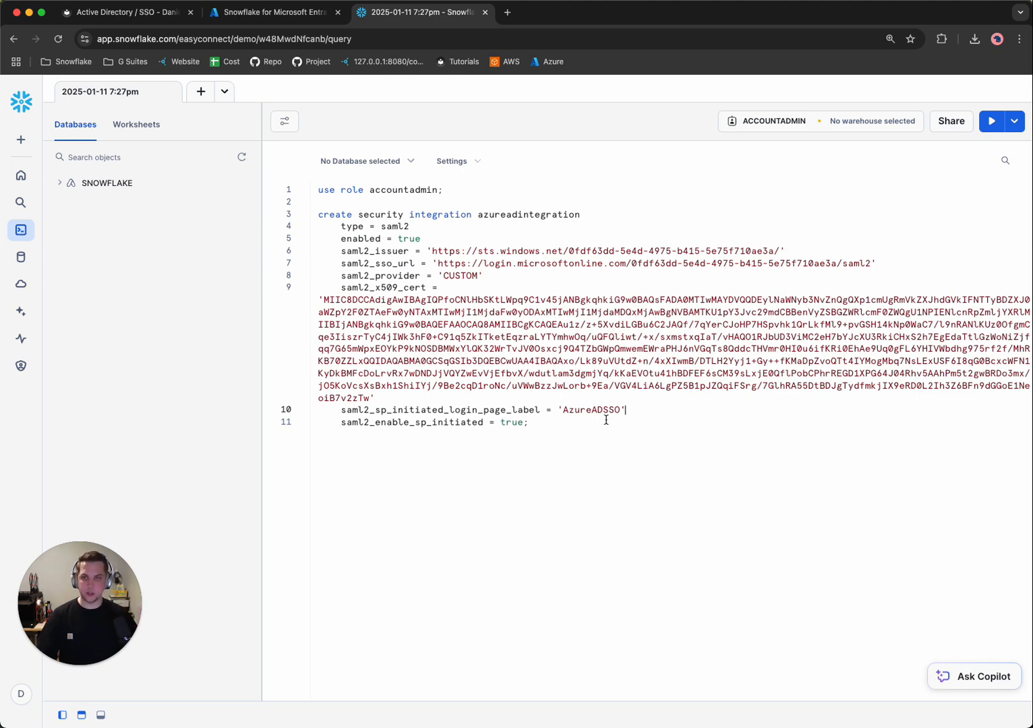
{"action": "left_click", "coordinate": [122, 12]}
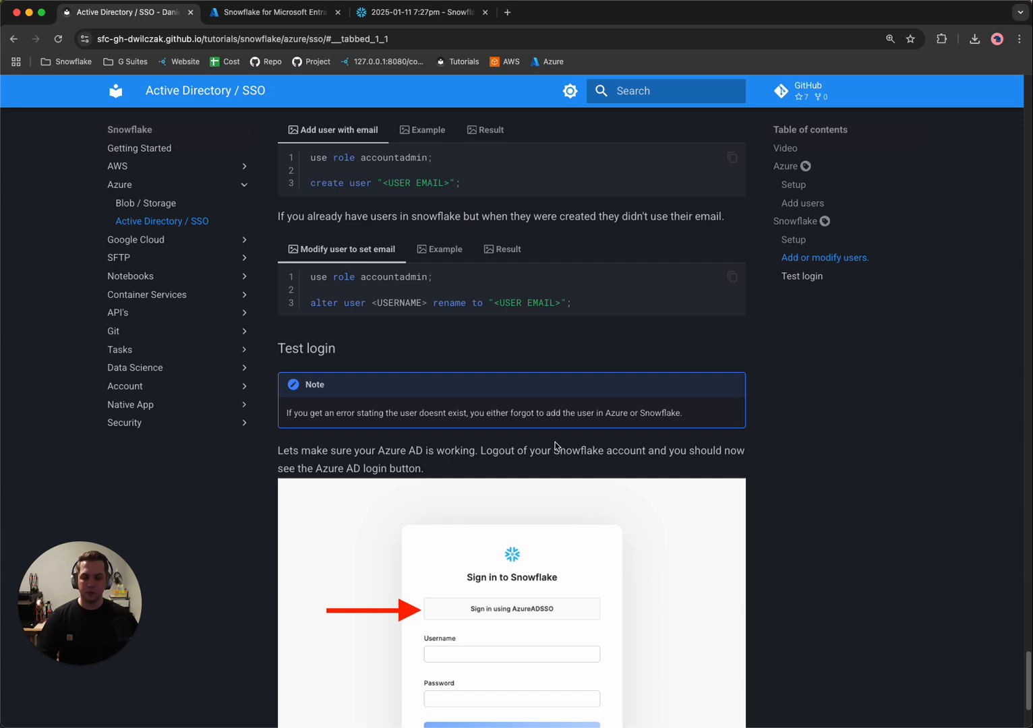
Scroll down to the tutorial's Test login section.
{"action": "scroll", "scroll_direction": "down", "scroll_amount": 3}
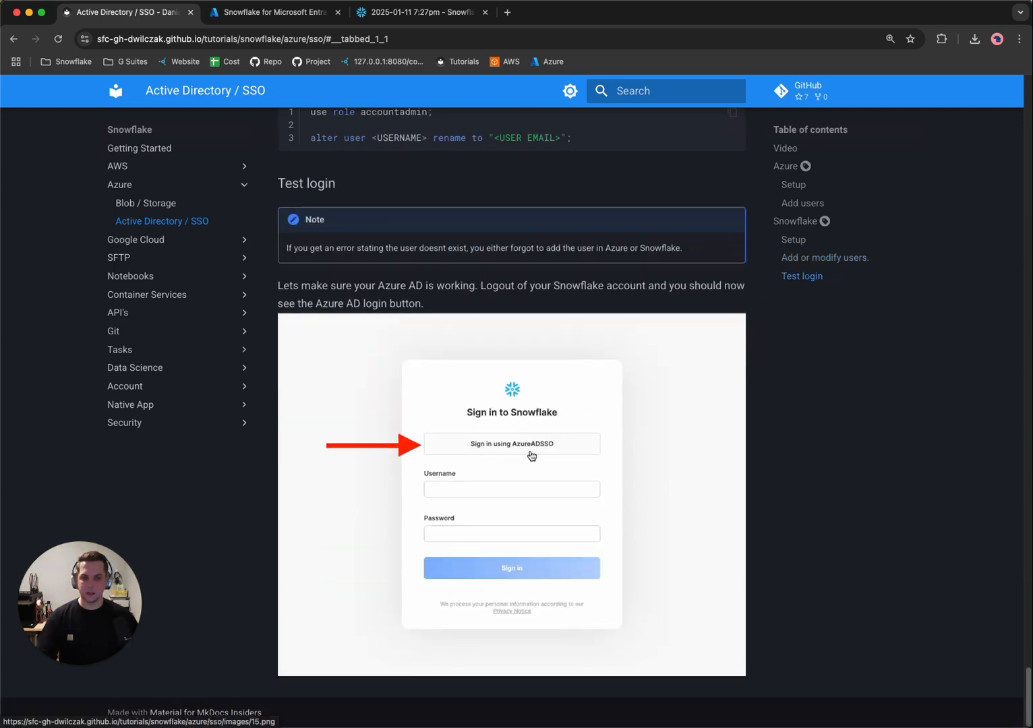
{"action": "mouse_move", "coordinate": [412, 255]}
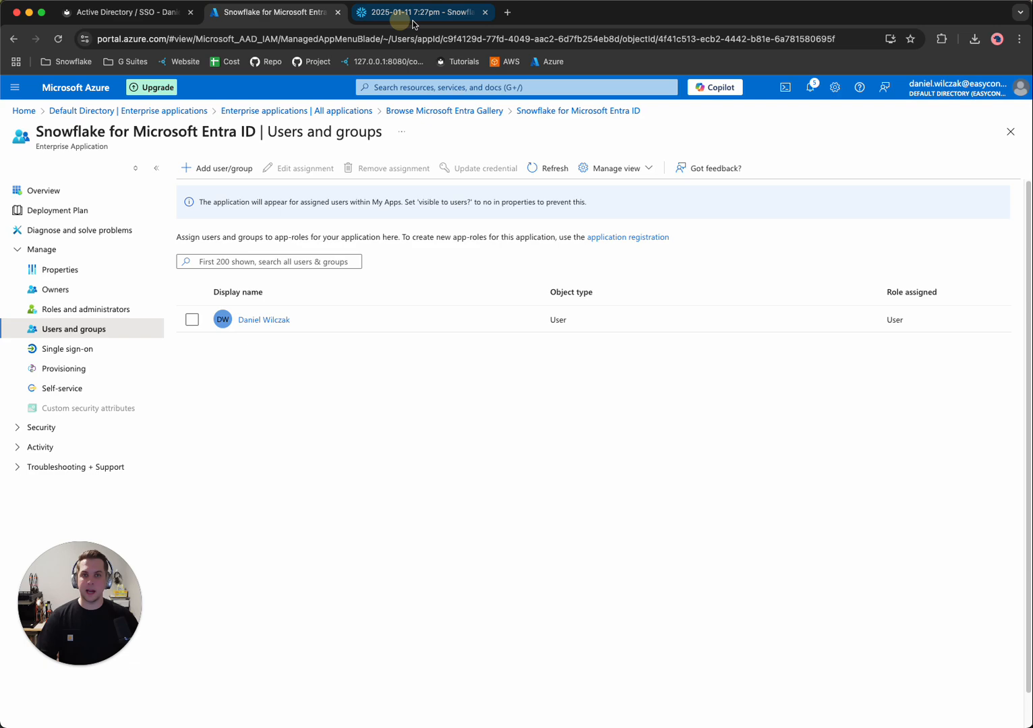
Bring the Snowflake worksheet back to the front.
{"action": "left_click", "coordinate": [415, 12]}
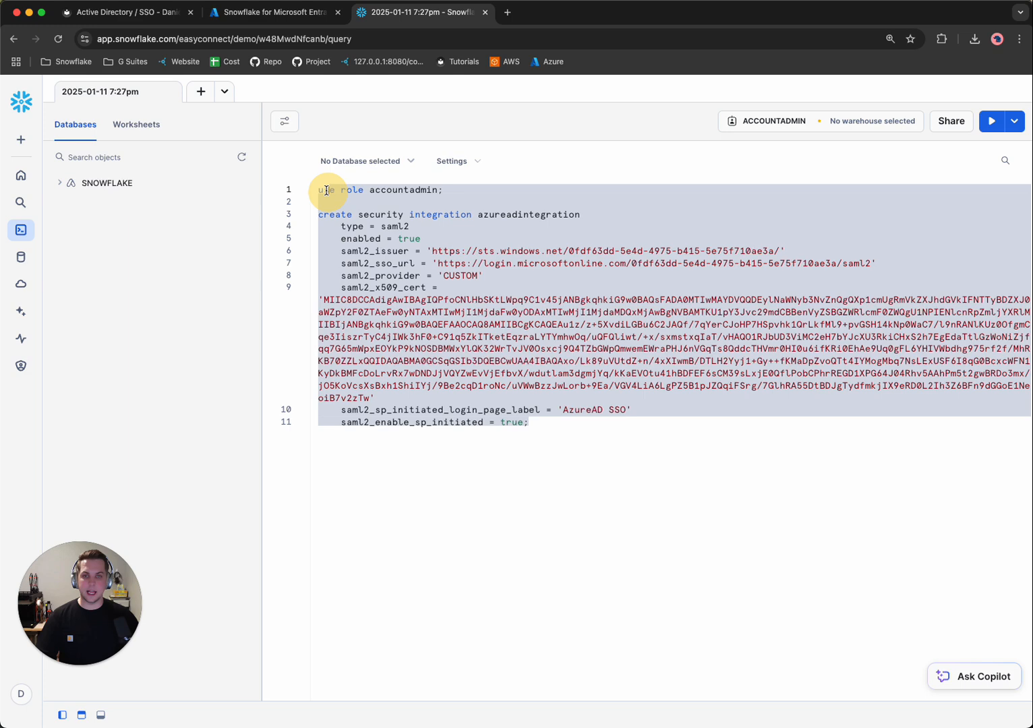
Run the script creating AZUREADINTEGRATION, then open the account menu to sign out.
{"action": "left_click", "coordinate": [992, 121]}
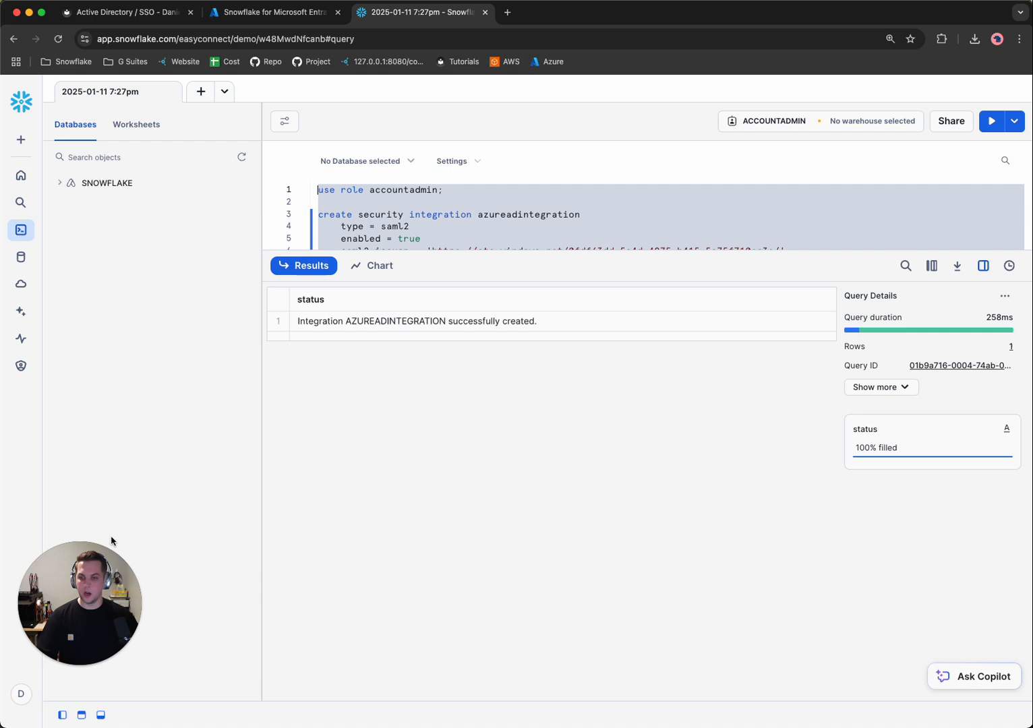
{"action": "left_click", "coordinate": [21, 694]}
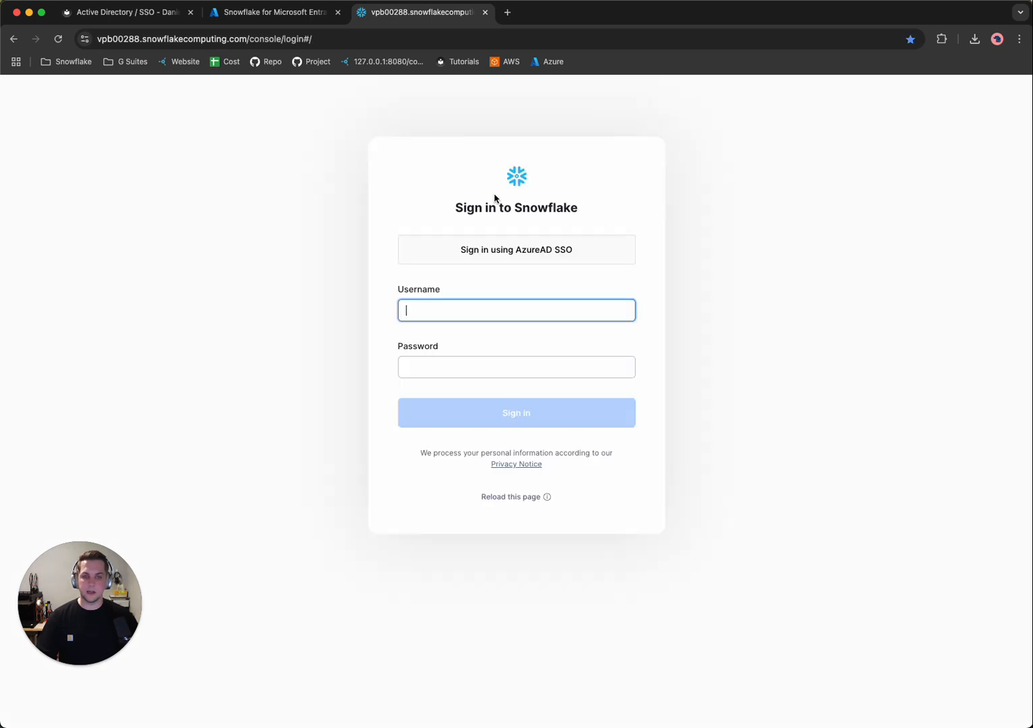
{"action": "mouse_move", "coordinate": [527, 260]}
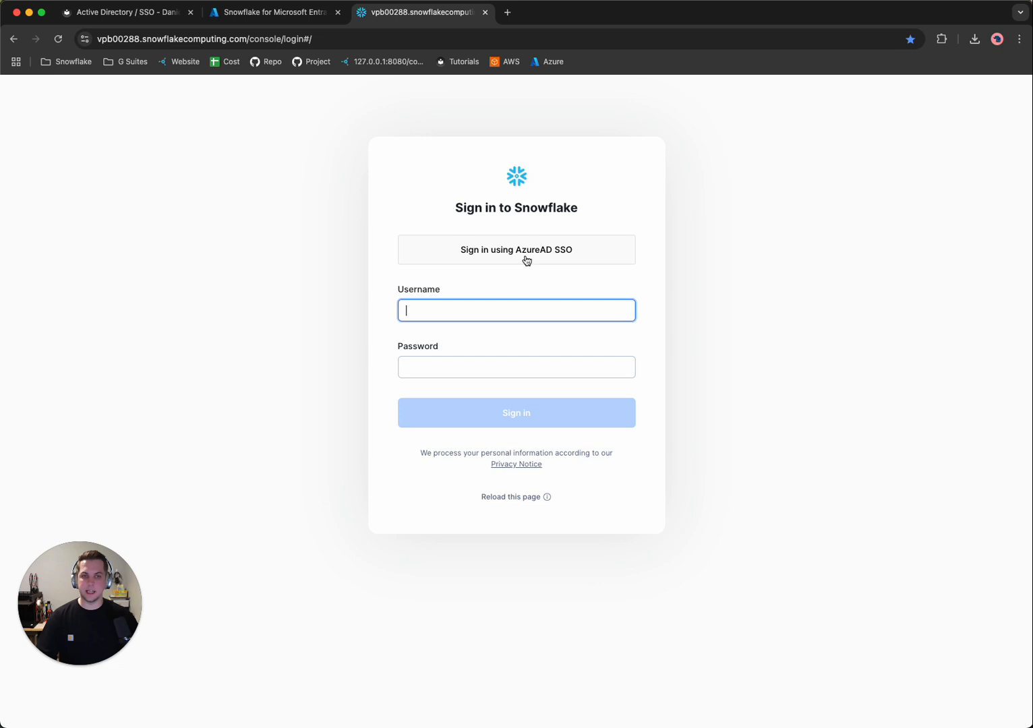
{"action": "mouse_move", "coordinate": [514, 263]}
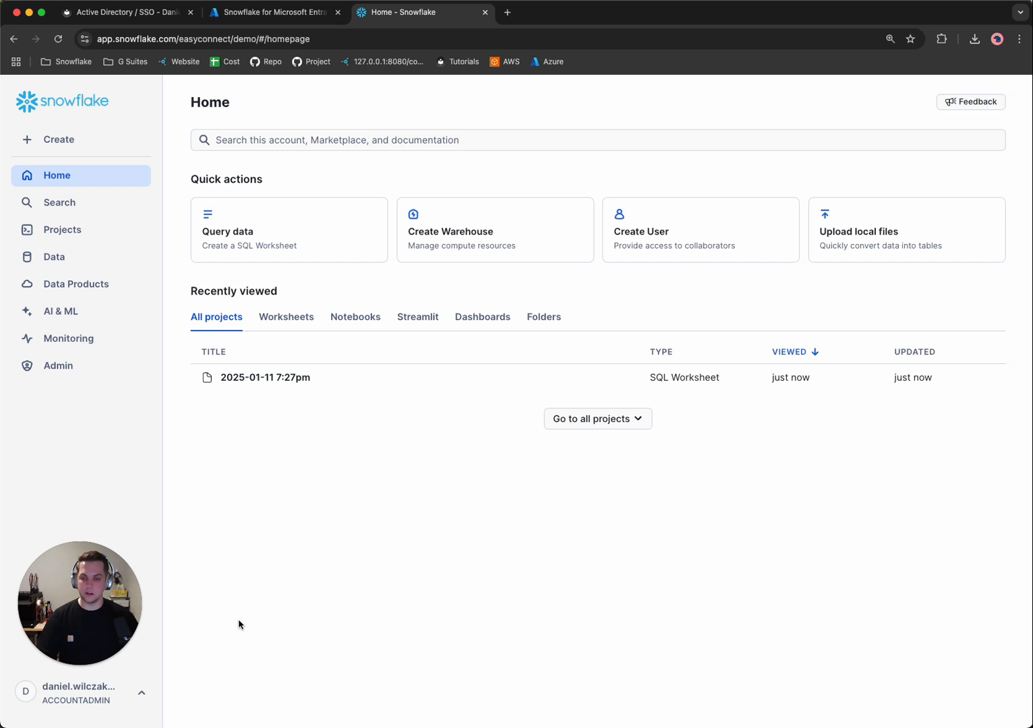
{"action": "mouse_move", "coordinate": [279, 569]}
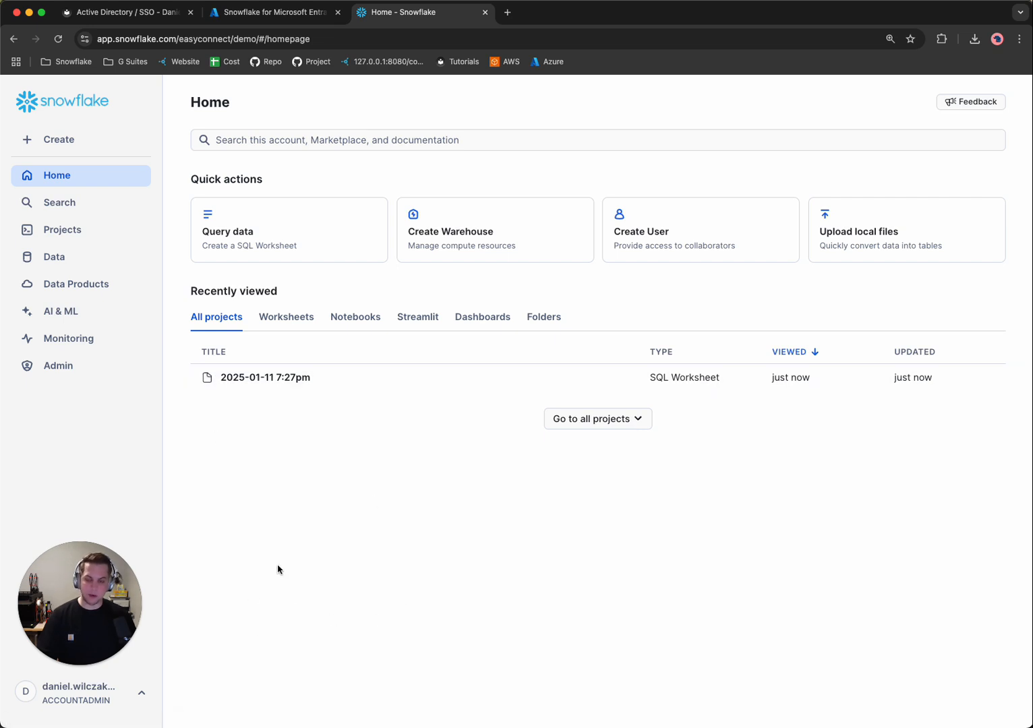